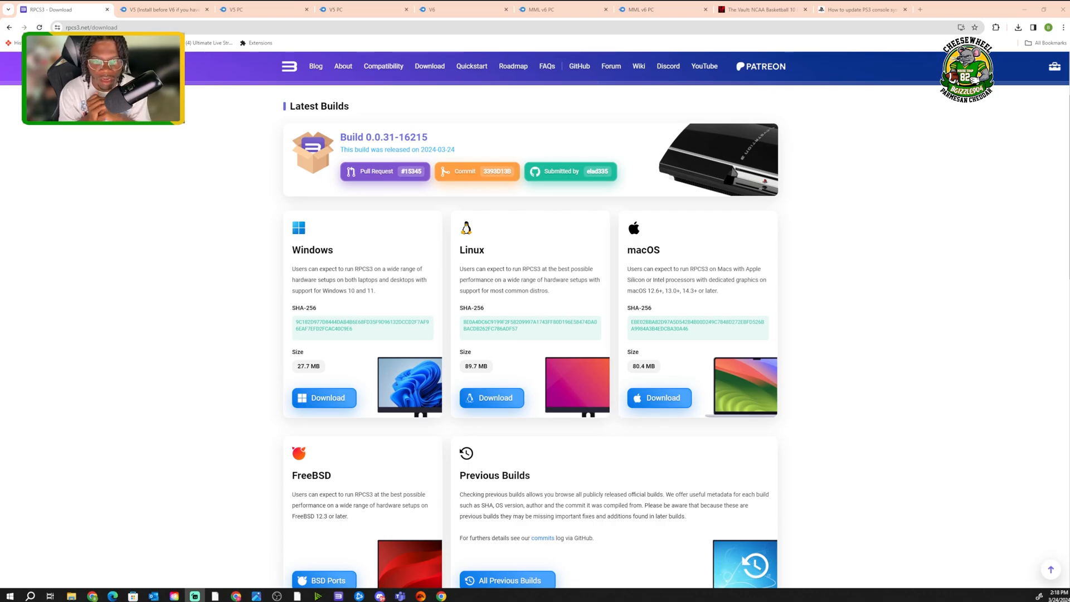
mouse_move(224, 491)
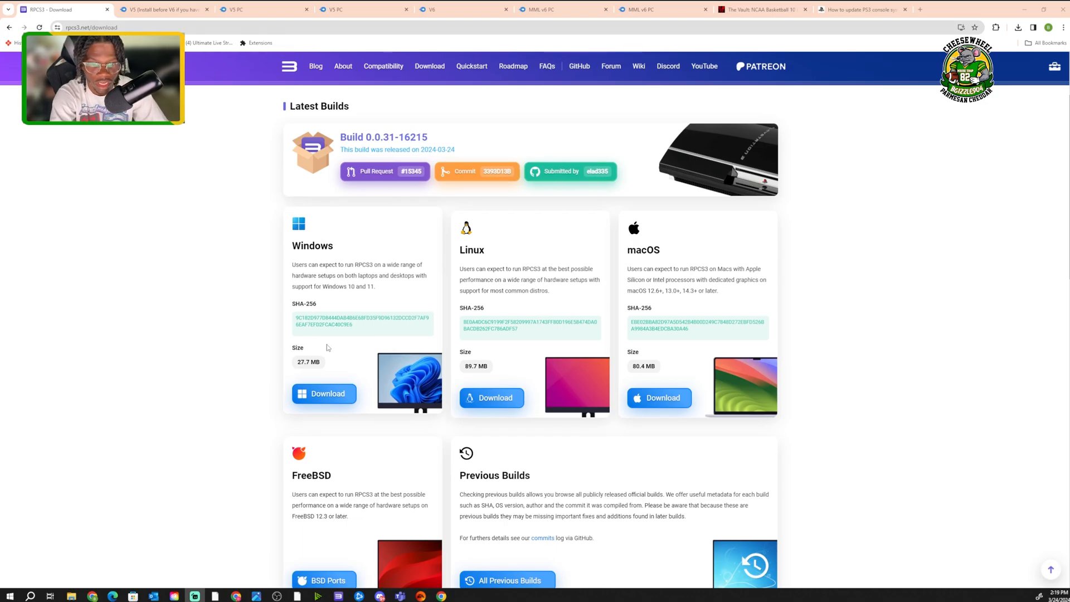
mouse_move(418, 342)
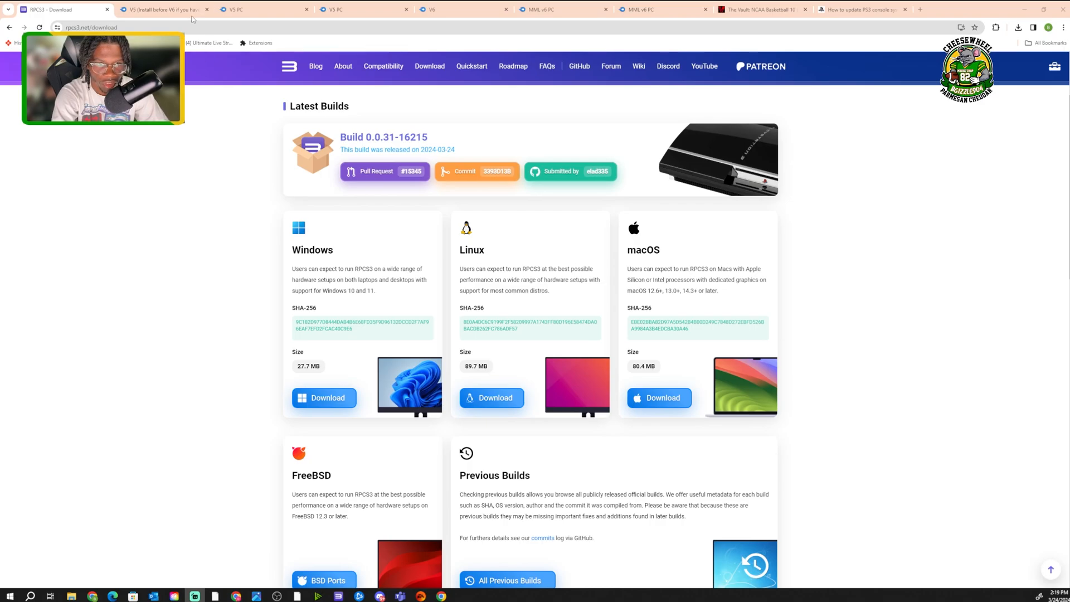
Bring up the V5 PC.pkg and MML v6 PC.pkg download pages, then the PS3 system software page.
click(164, 9)
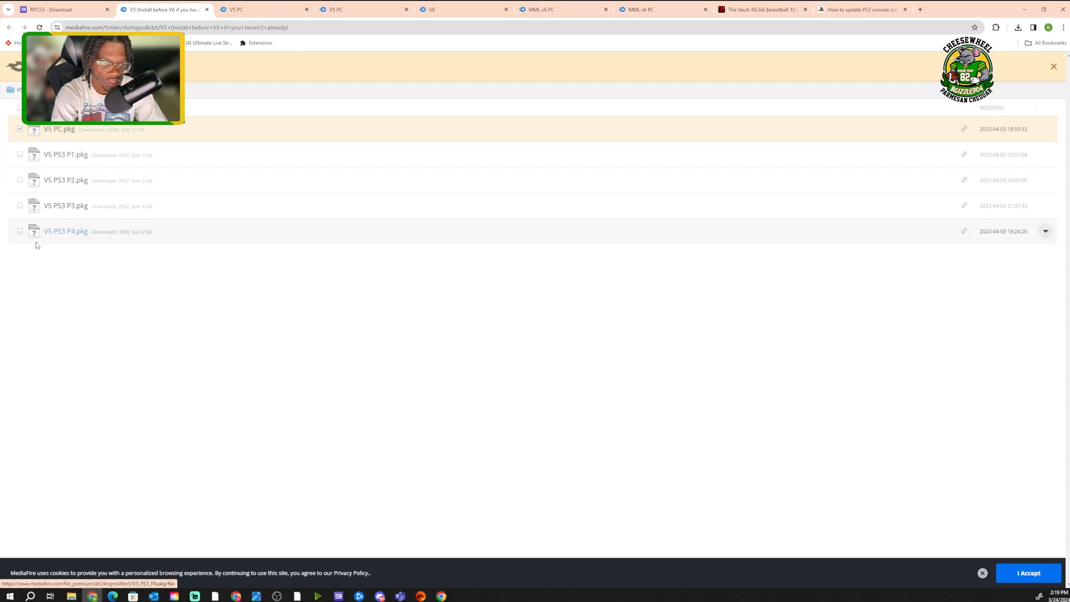
click(59, 129)
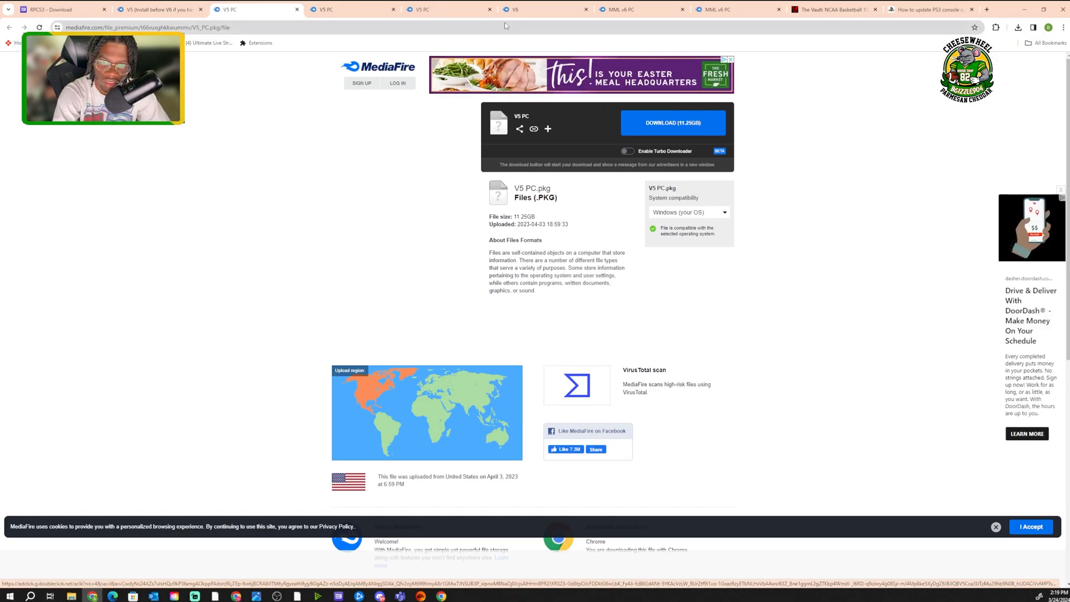
click(545, 9)
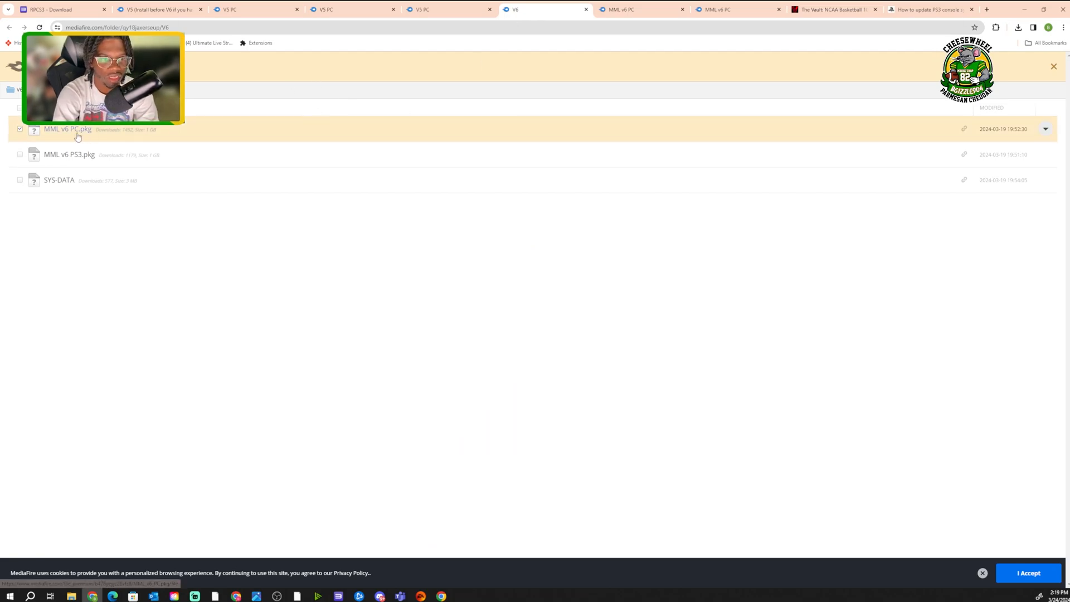
mouse_move(68, 129)
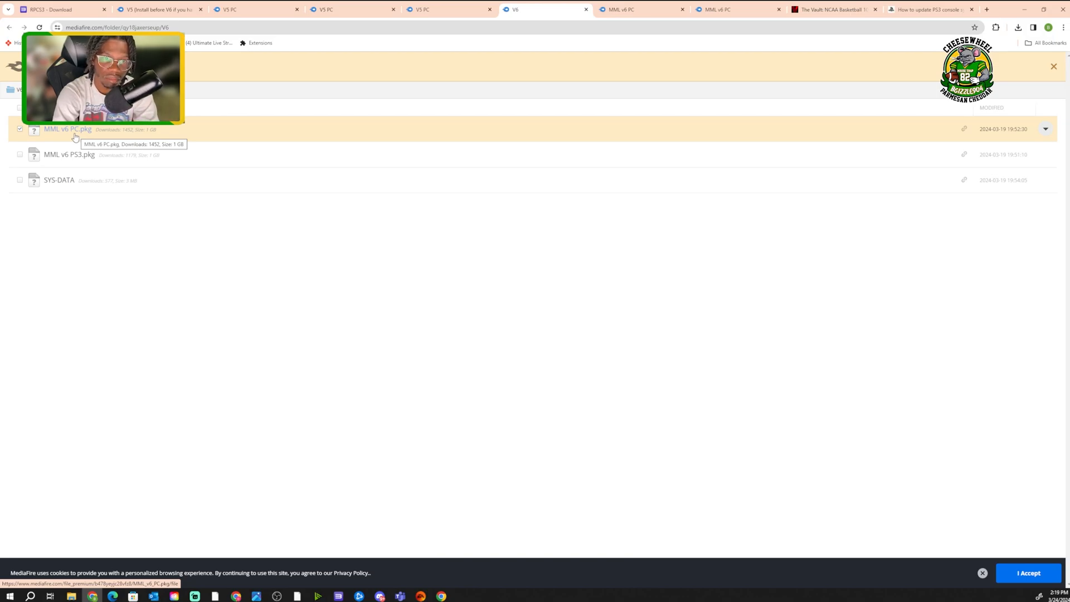
click(68, 130)
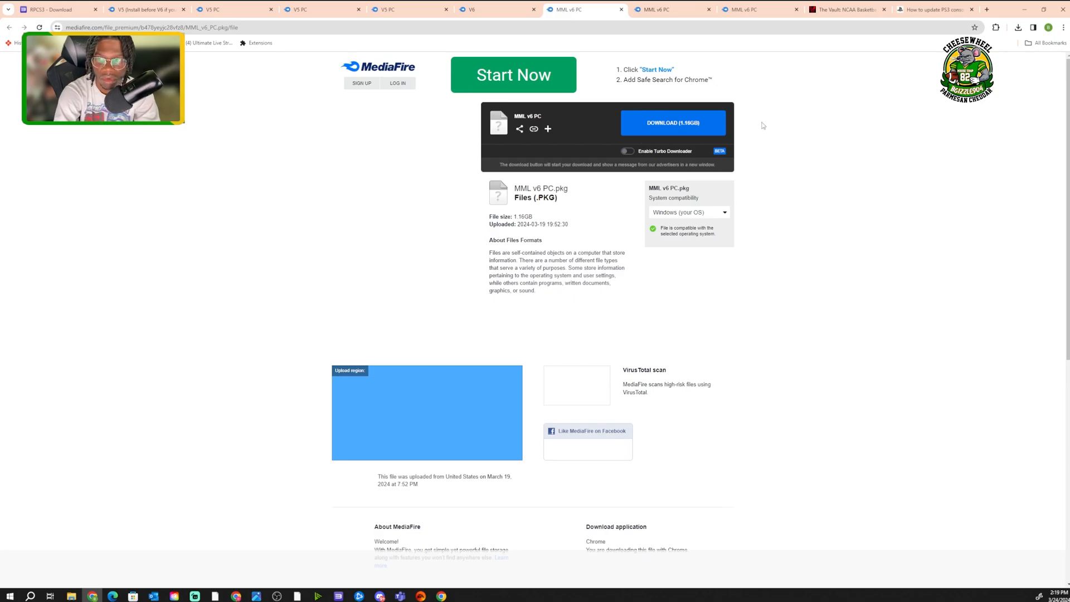
click(935, 9)
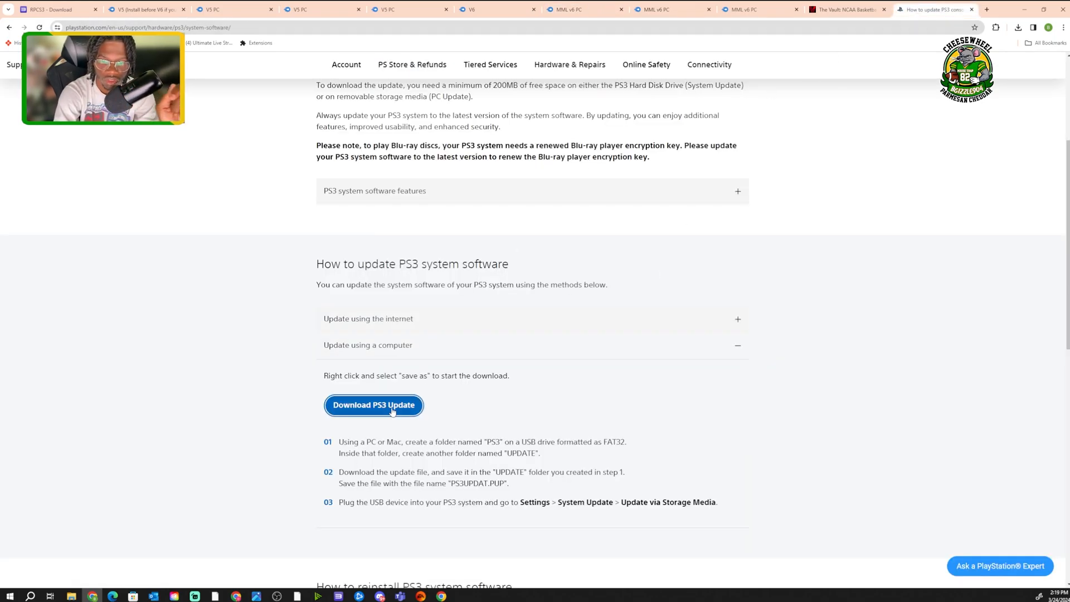
mouse_move(373, 404)
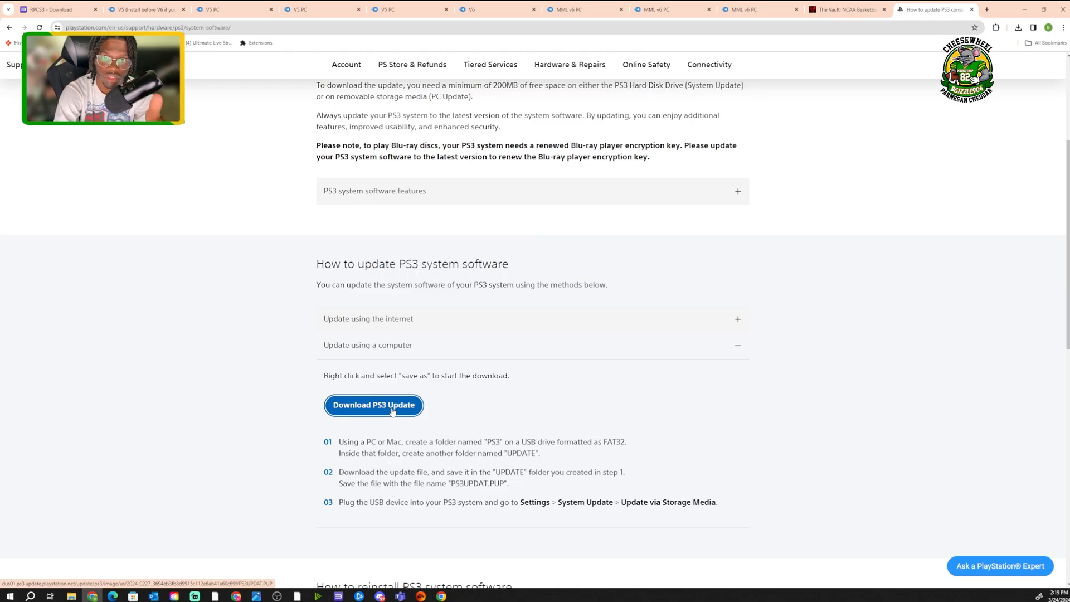
Save the Download PS3 Update link target into the Downloads folder.
right_click(373, 405)
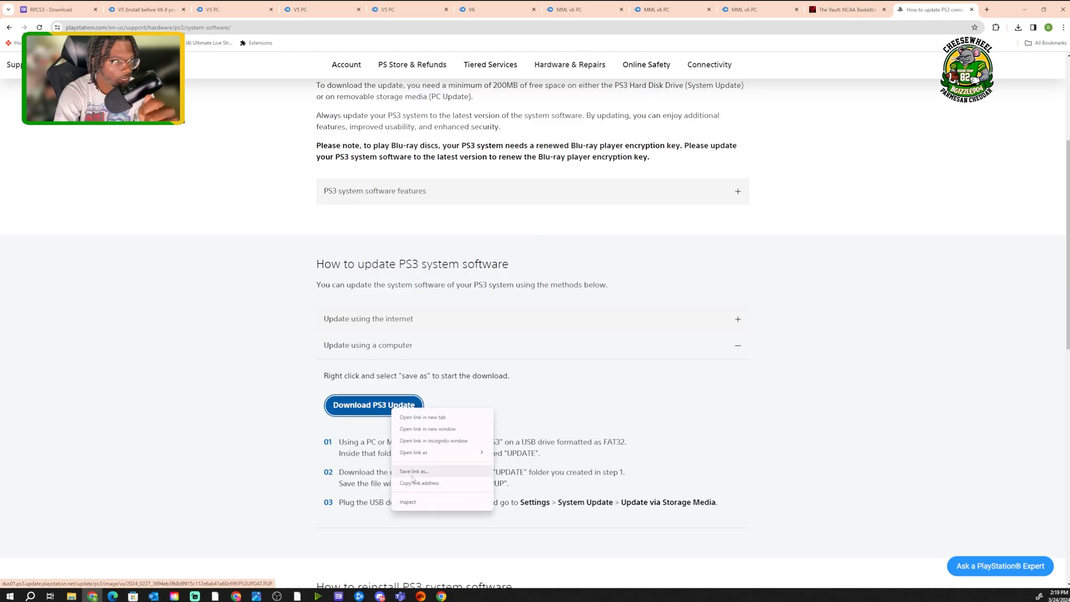
click(412, 473)
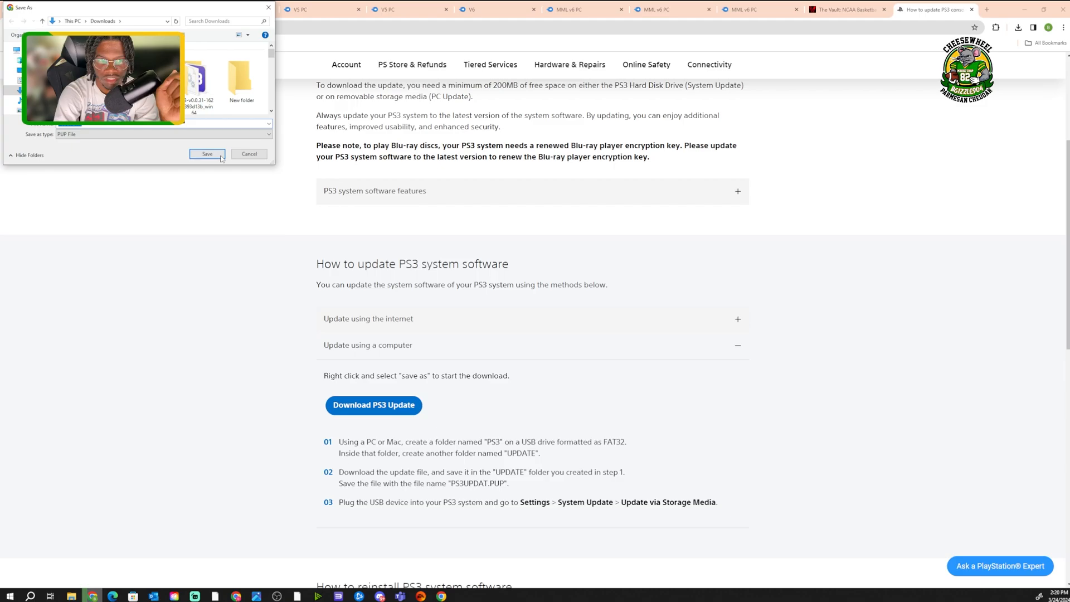
click(208, 154)
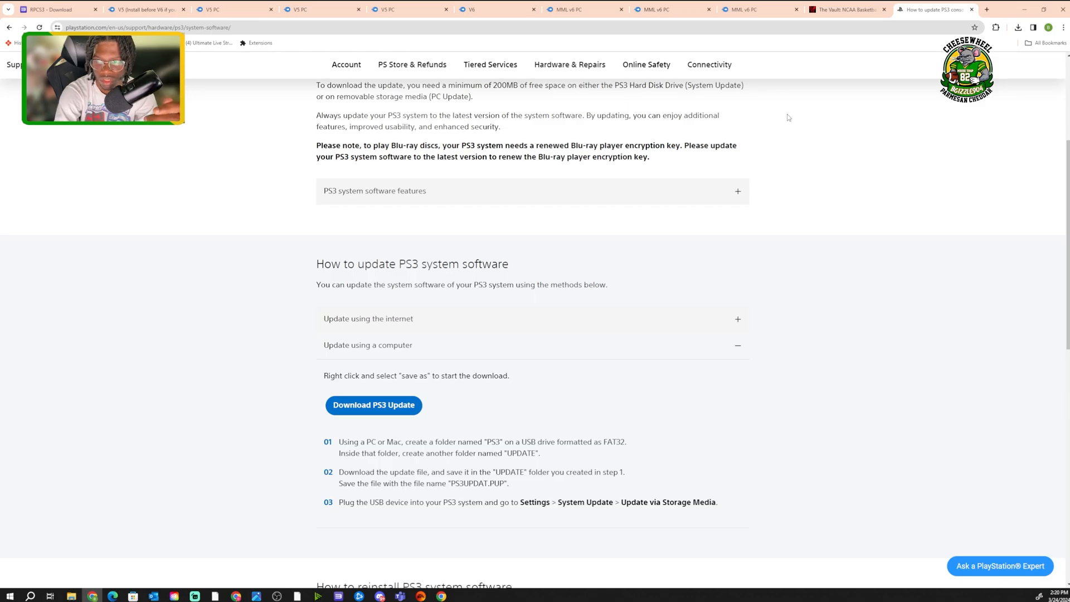
mouse_move(231, 379)
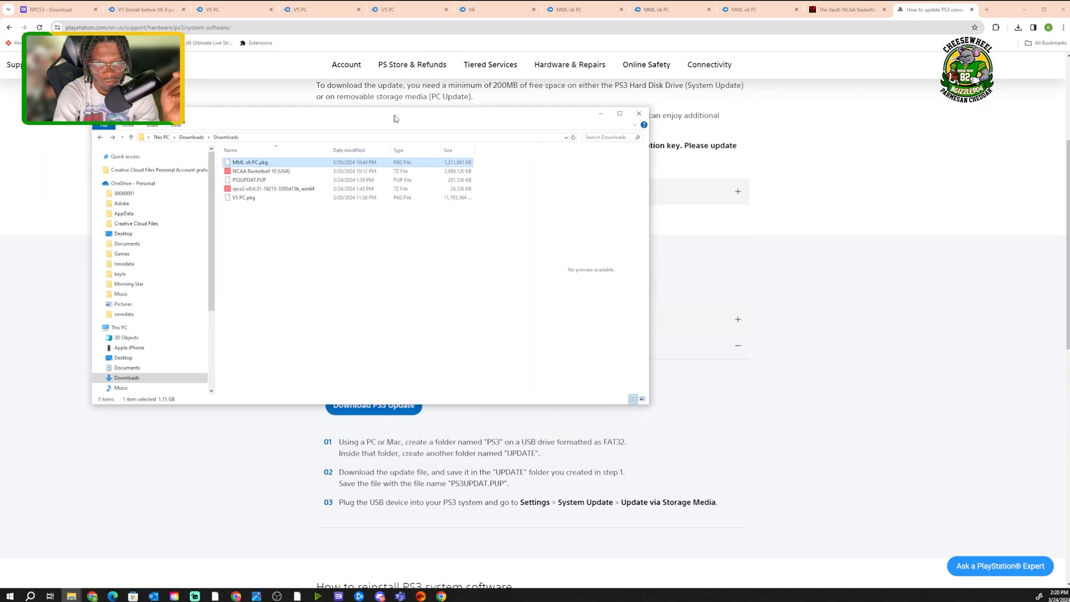
Extract the RPCS3 .7z with 7-Zip and rename the resulting folder to Emulator.
drag(396, 116, 389, 132)
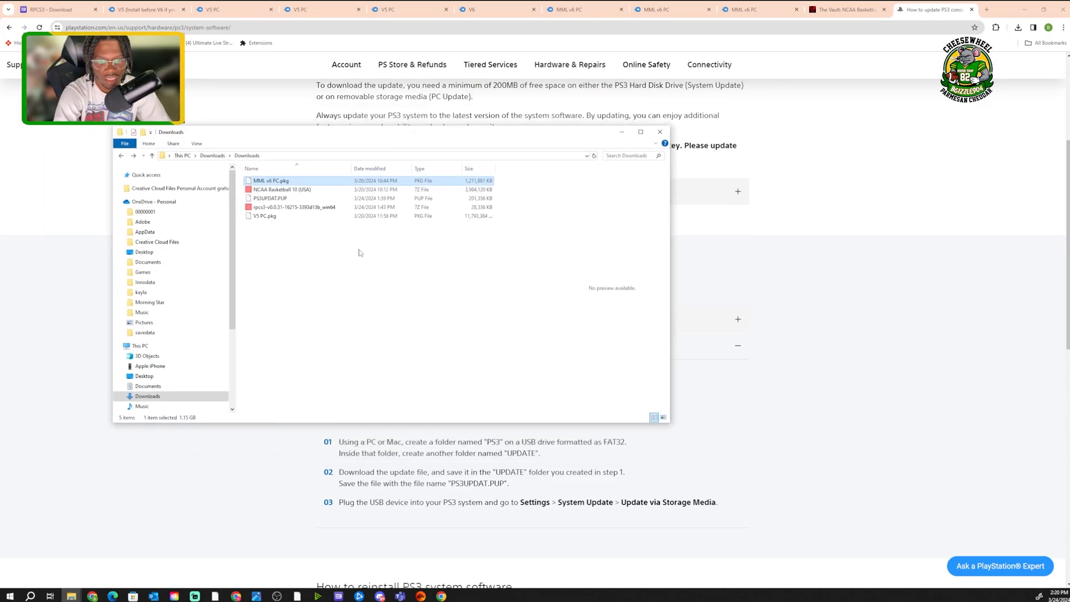
click(293, 207)
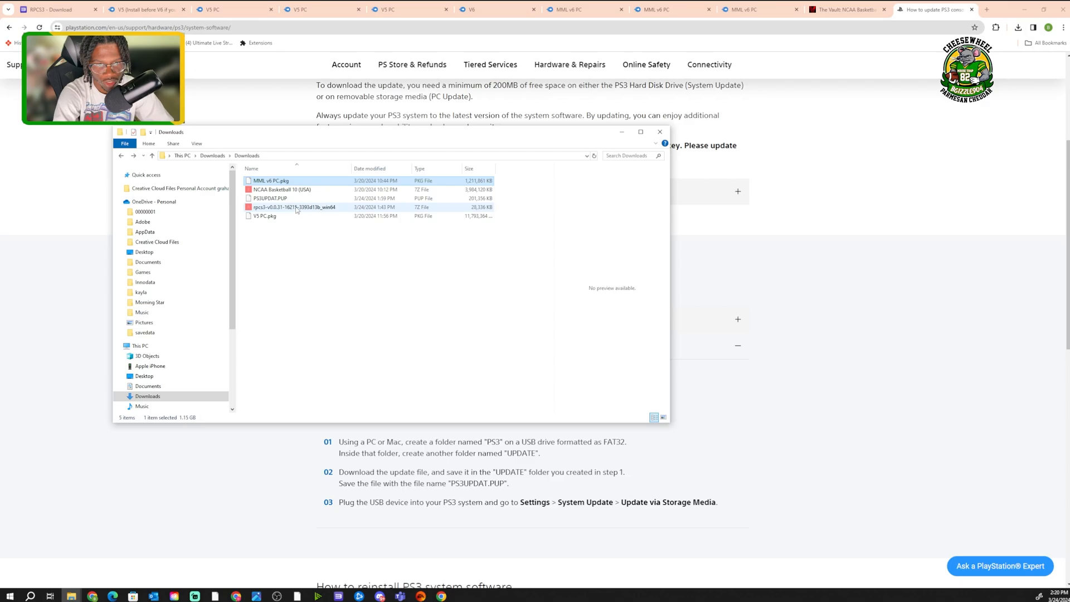
mouse_move(294, 207)
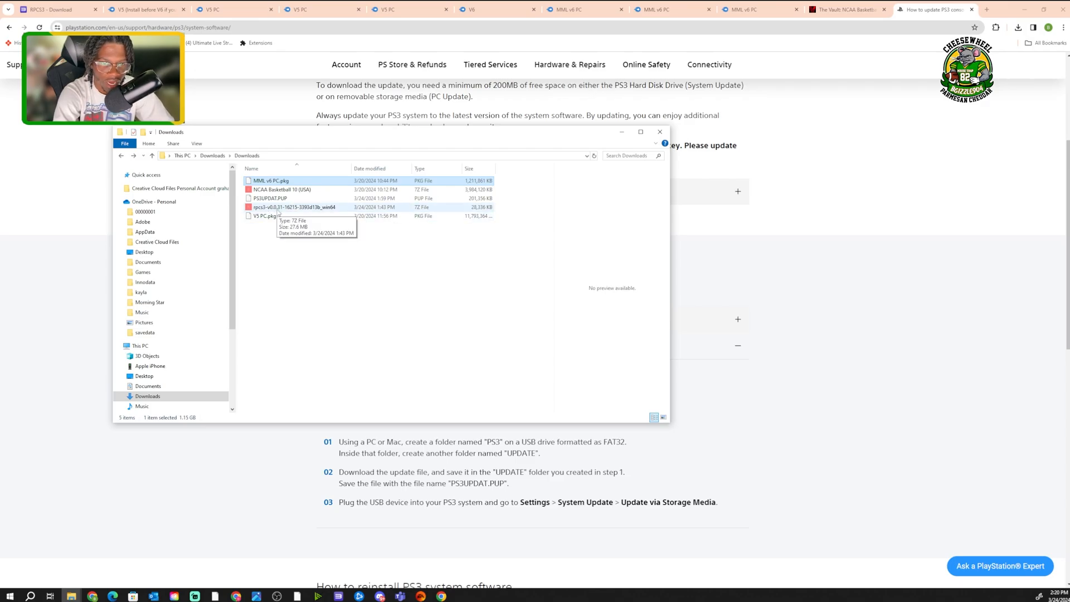
right_click(293, 207)
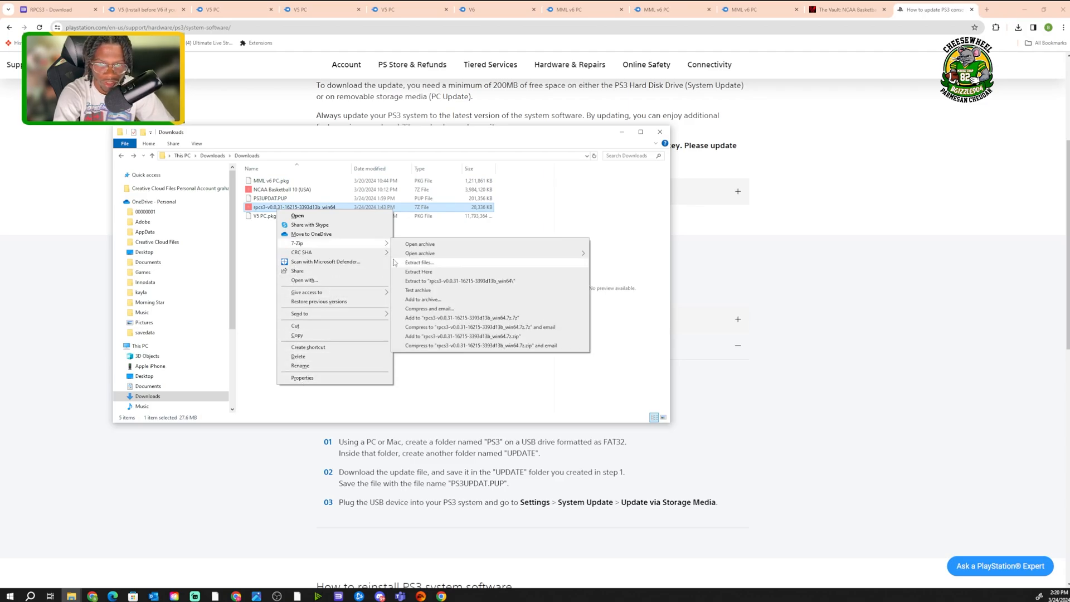
mouse_move(418, 271)
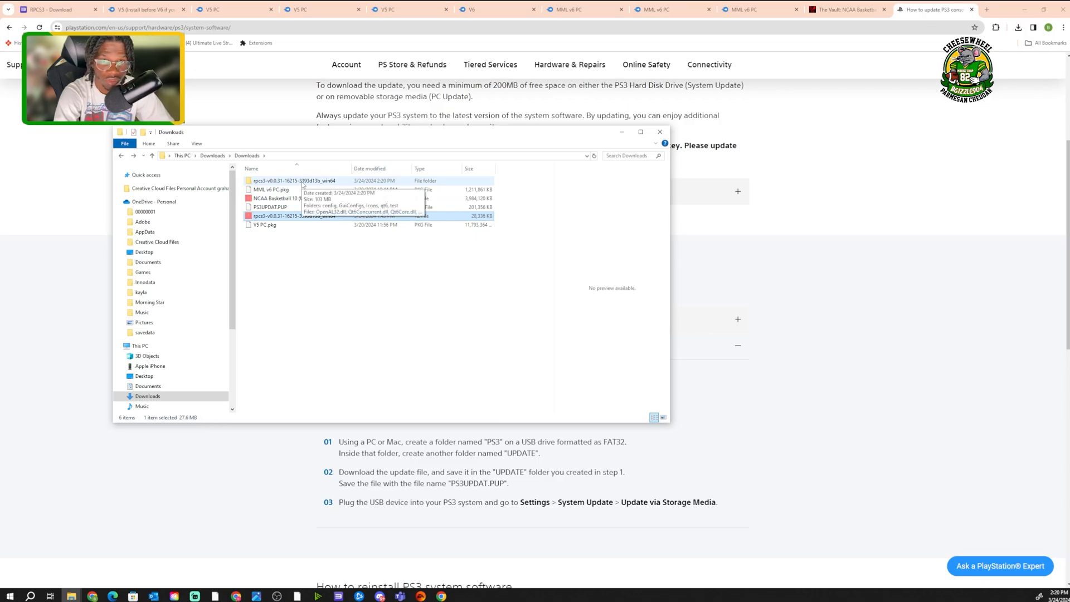
right_click(293, 180)
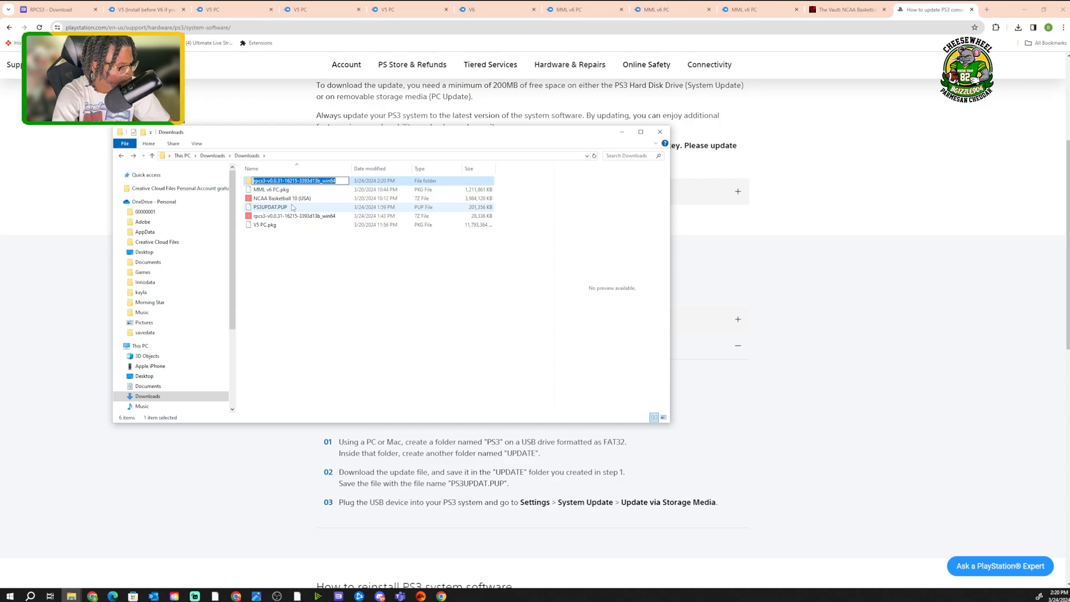
text(Emulator)
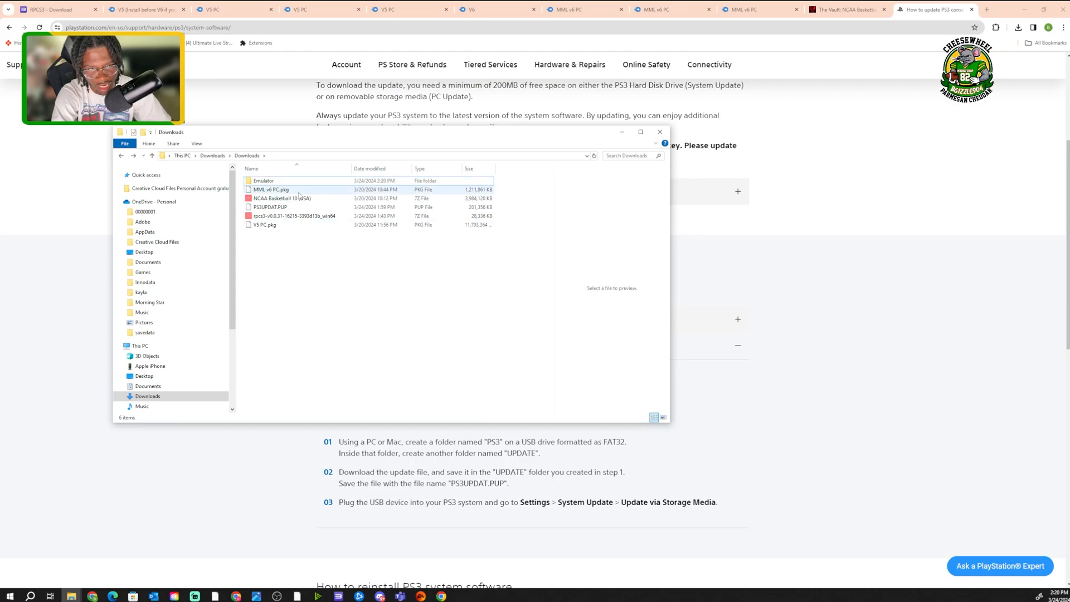
mouse_move(263, 181)
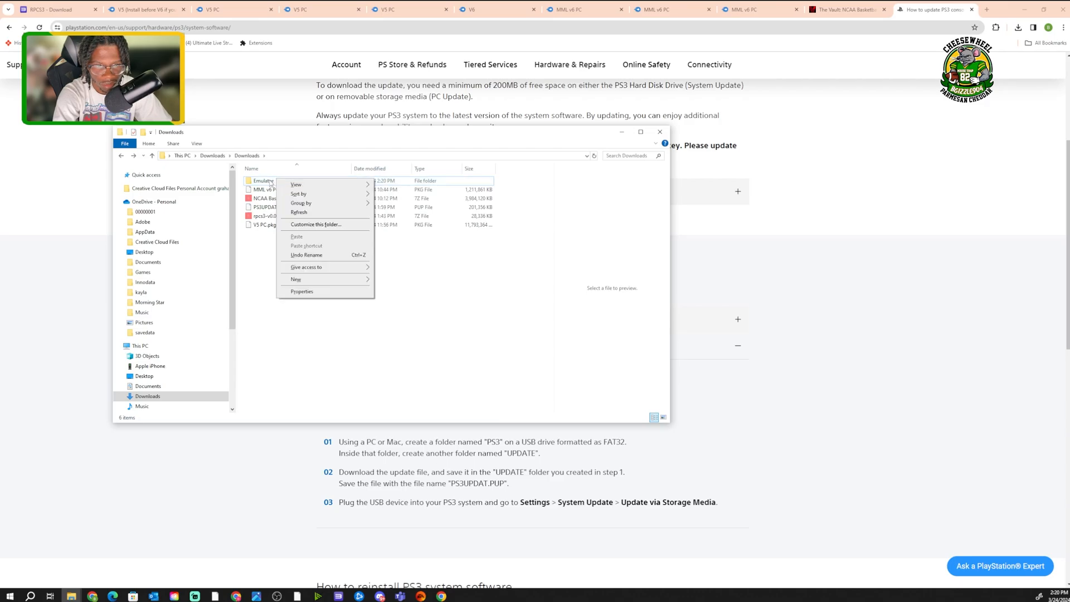
Open the Emulator folder in a new Explorer window.
right_click(263, 181)
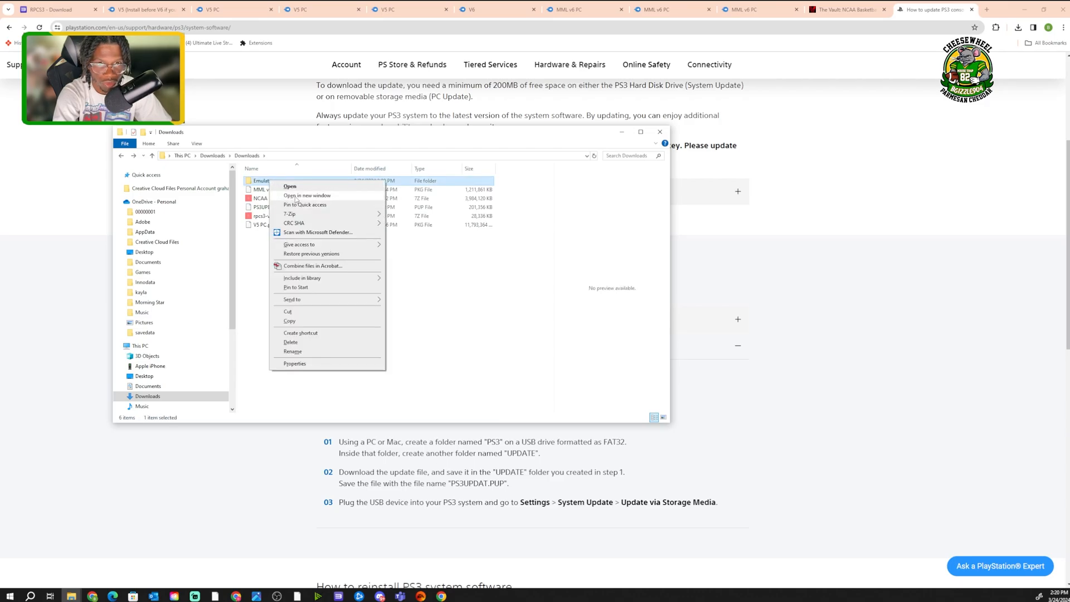
click(307, 195)
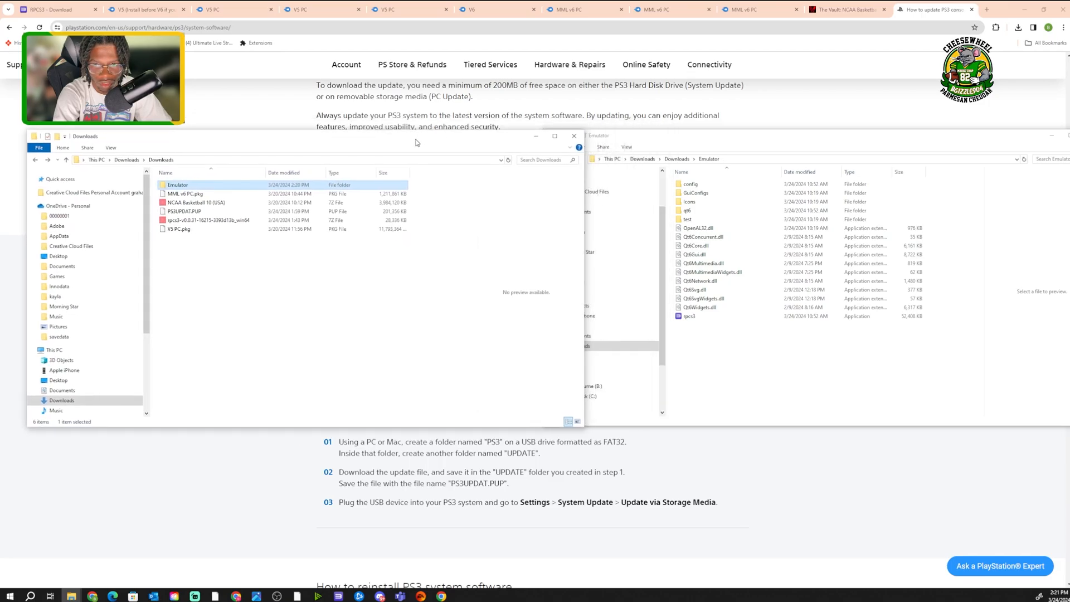
Launch rpcs3.exe and dismiss the welcome dialog with Do not show again ticked.
click(691, 315)
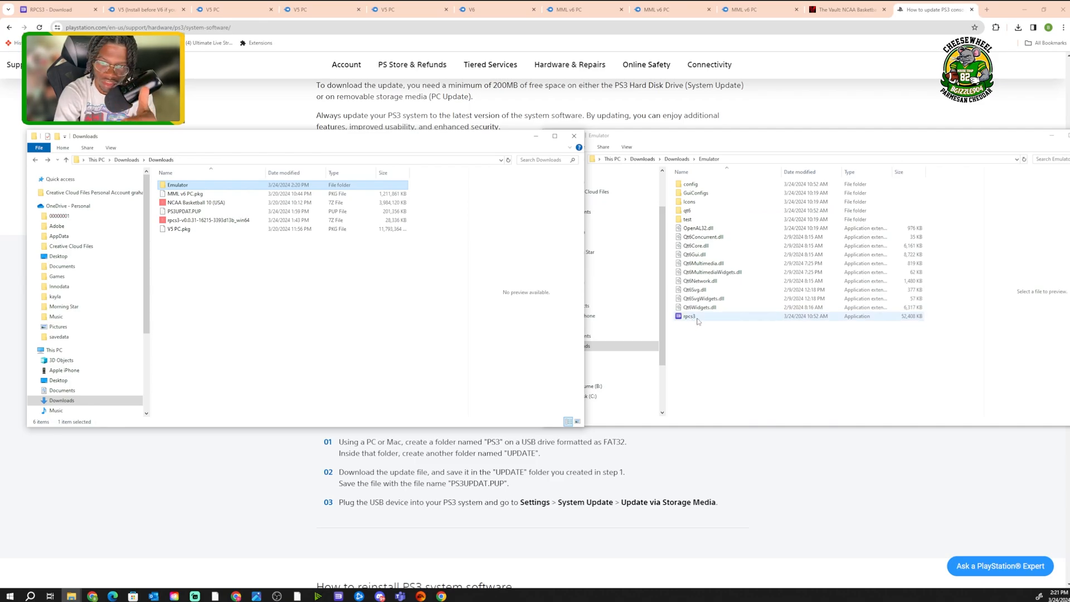
double_click(688, 315)
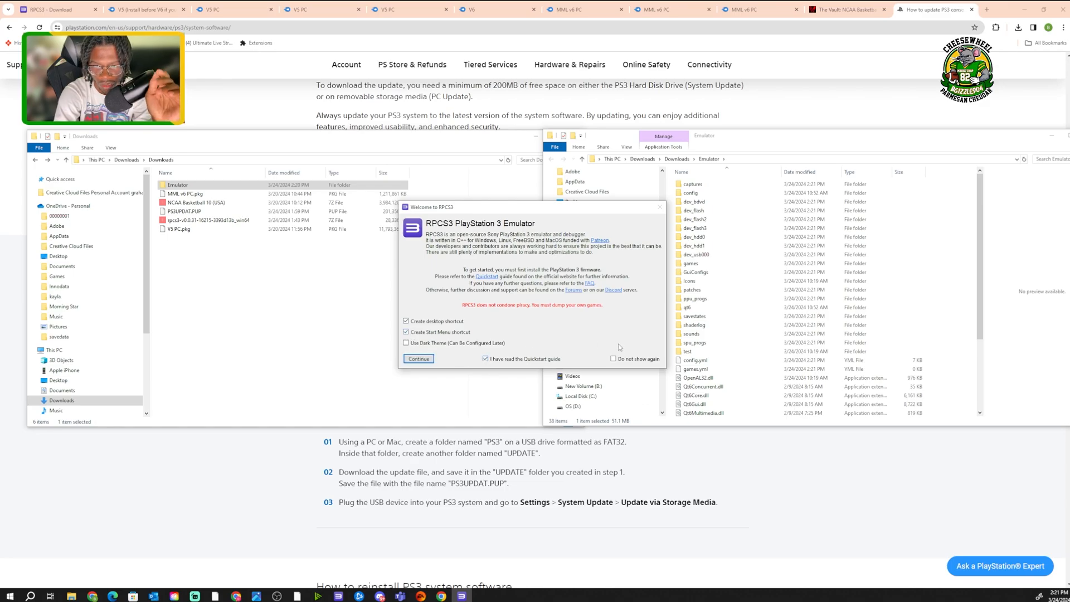
click(626, 358)
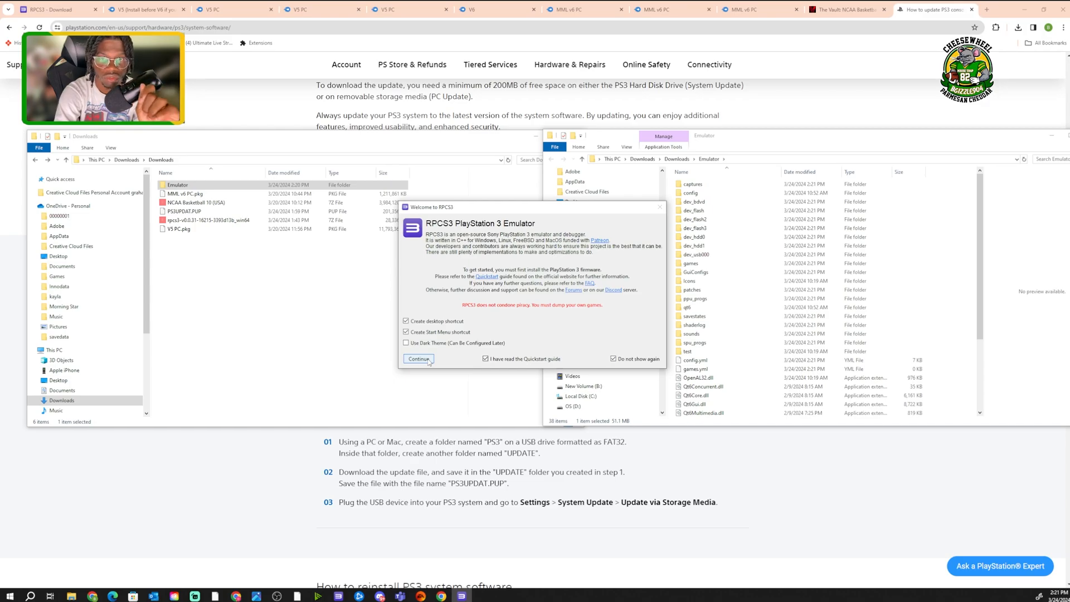
click(418, 358)
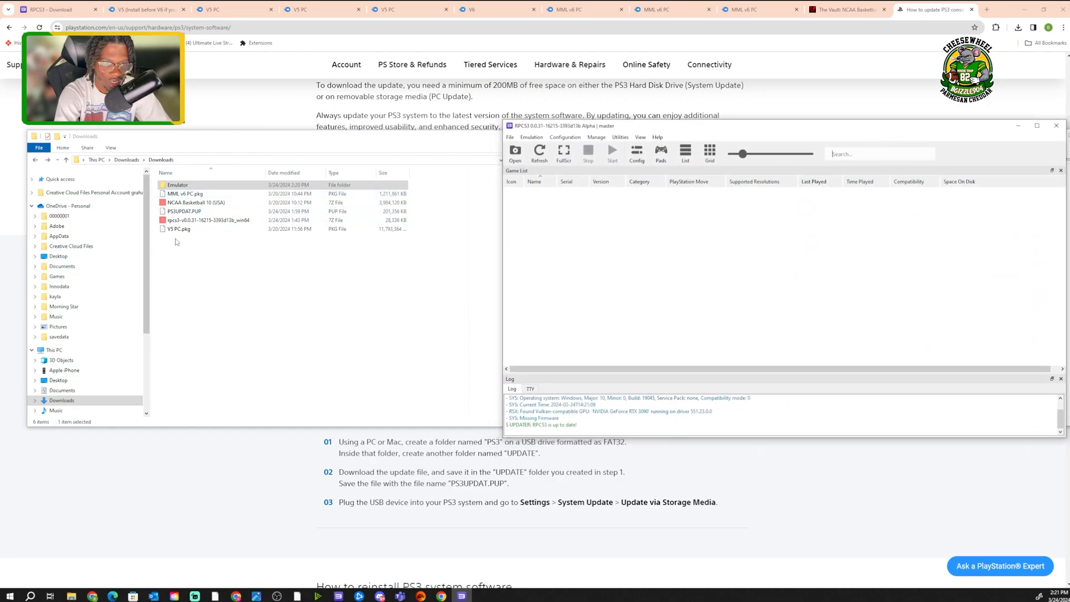
Install the PS3 firmware from PS3UPDAT.PUP and acknowledge its success.
click(183, 211)
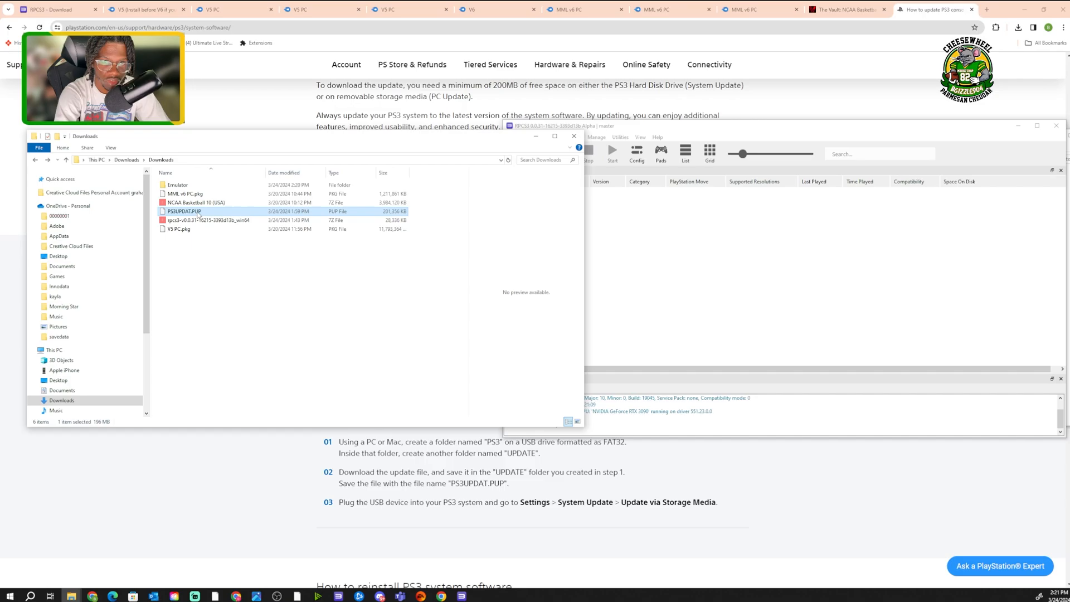
mouse_move(184, 212)
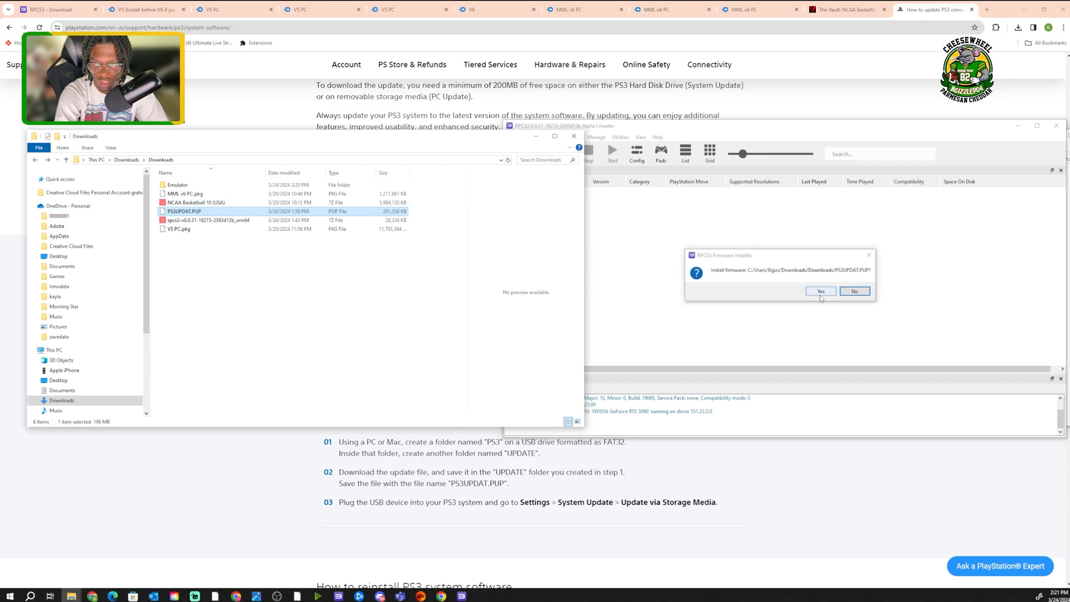
click(820, 290)
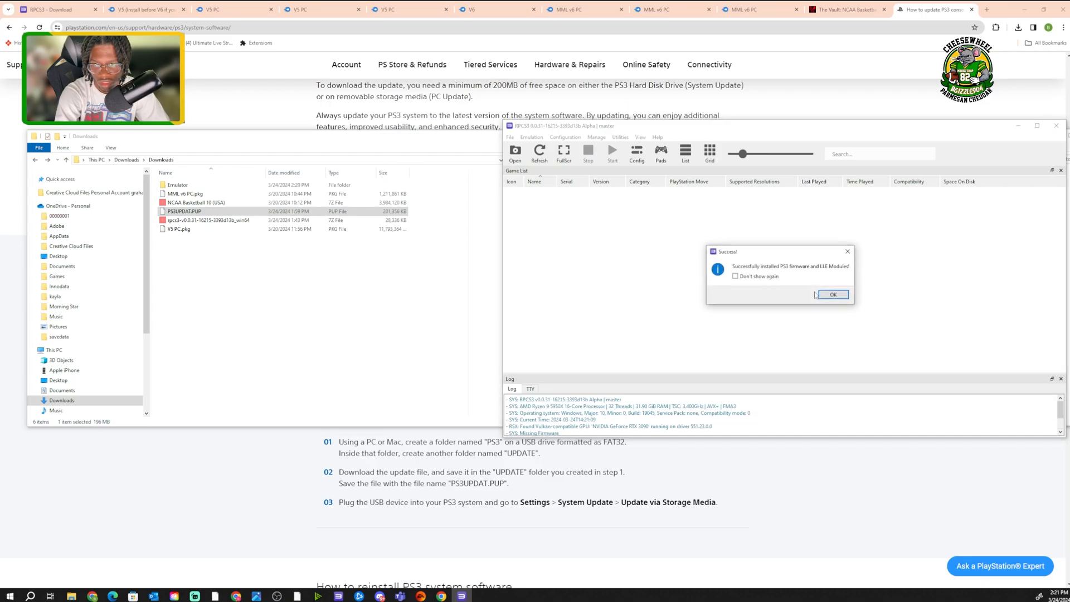
click(832, 294)
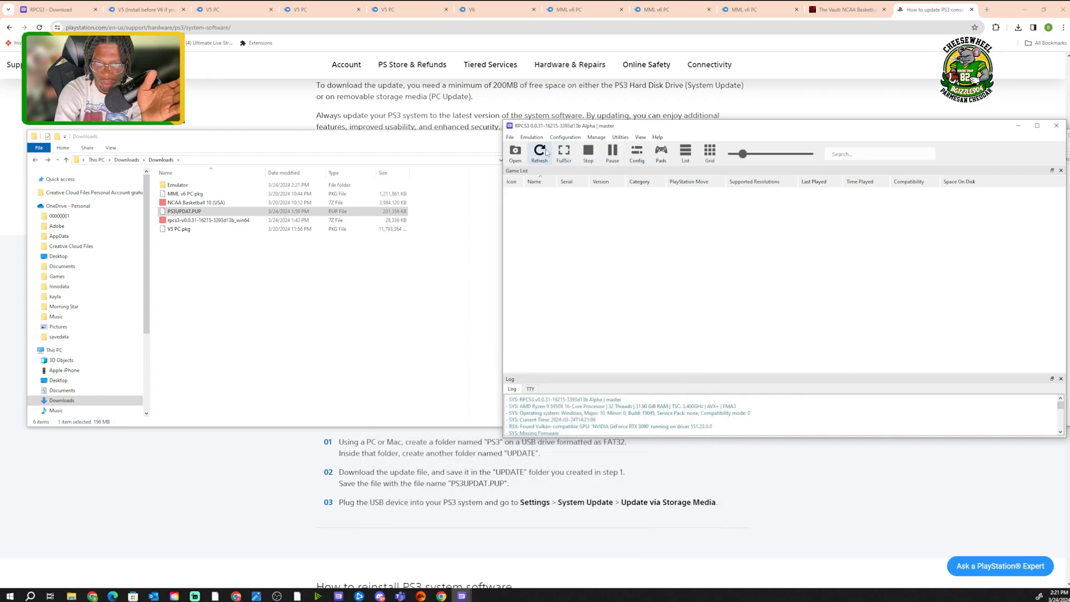
Start Install Packages/Raps/Edats from the File menu to get the package picker.
click(509, 137)
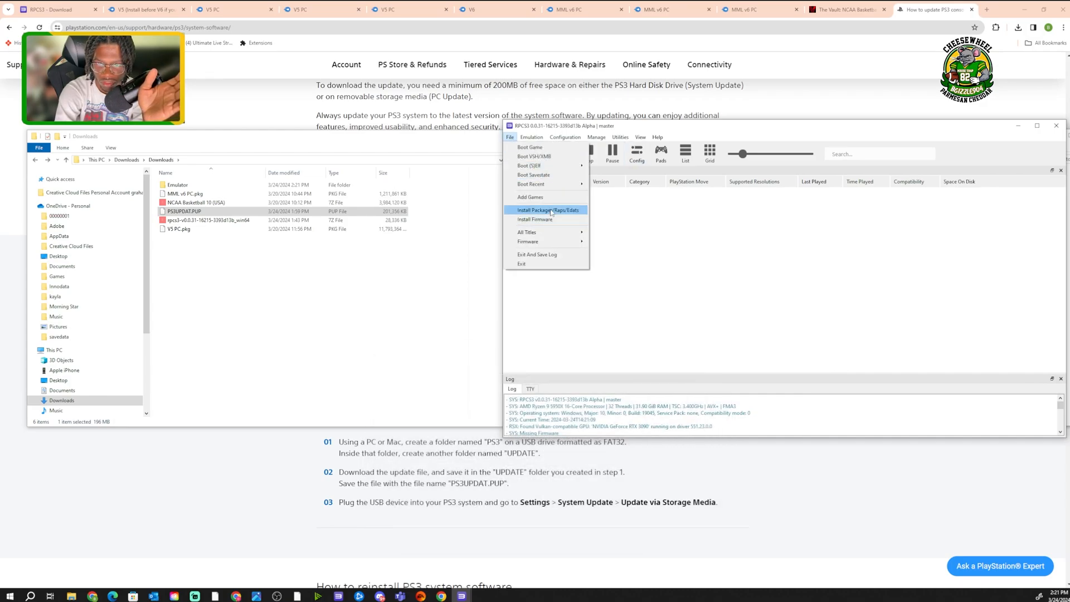
click(546, 211)
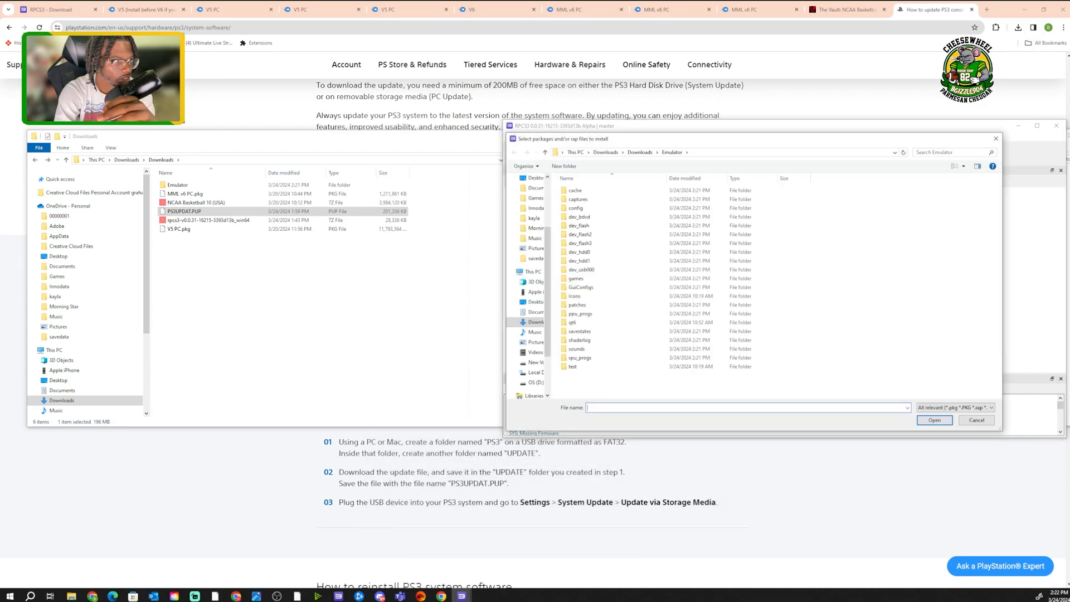
click(542, 228)
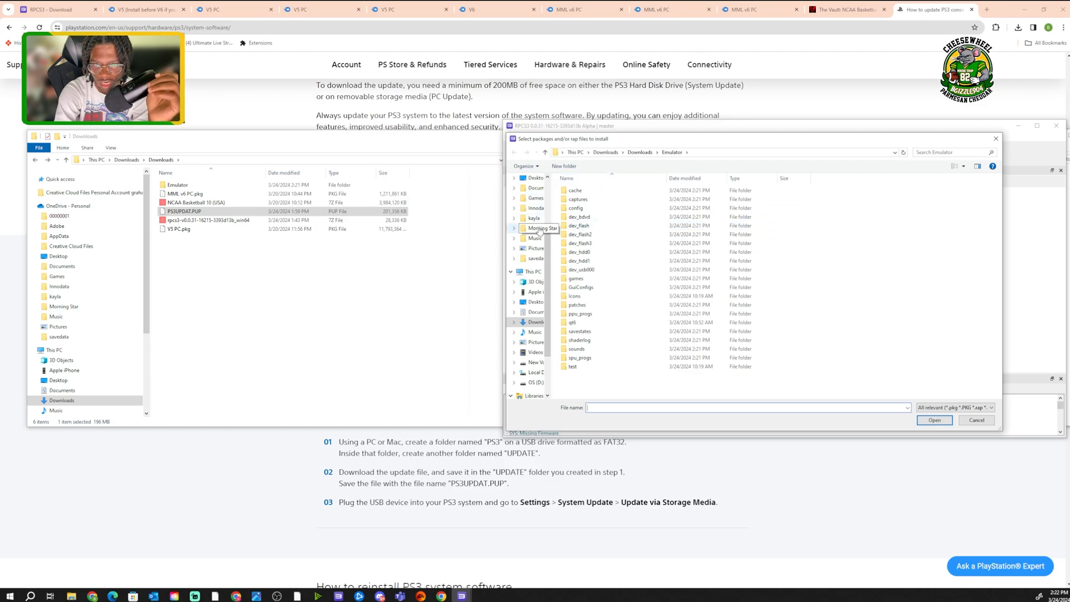
Cancel the package picker without installing anything.
click(976, 420)
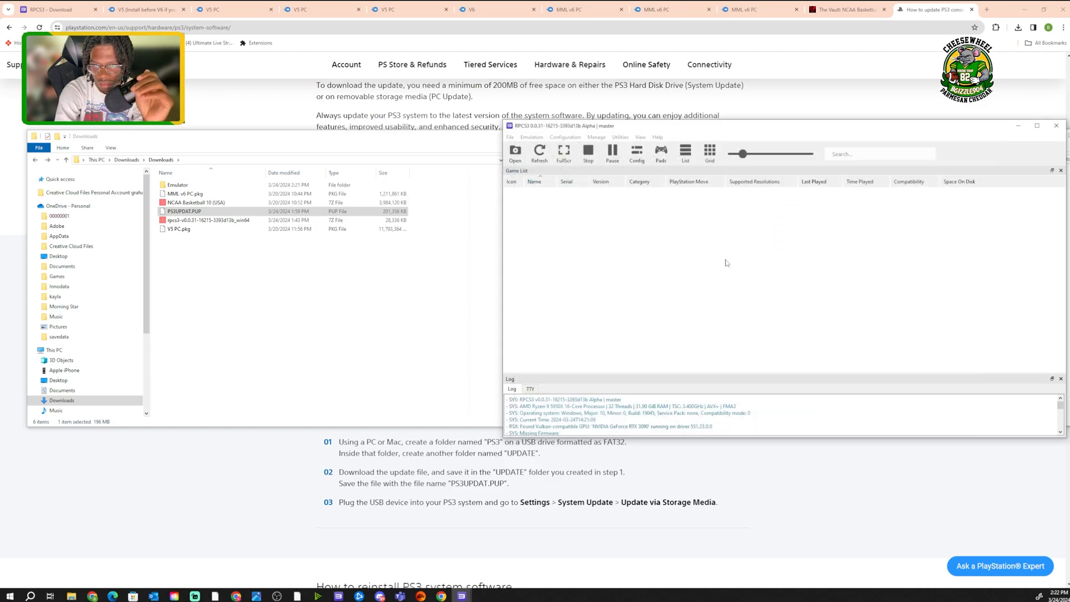
mouse_move(450, 596)
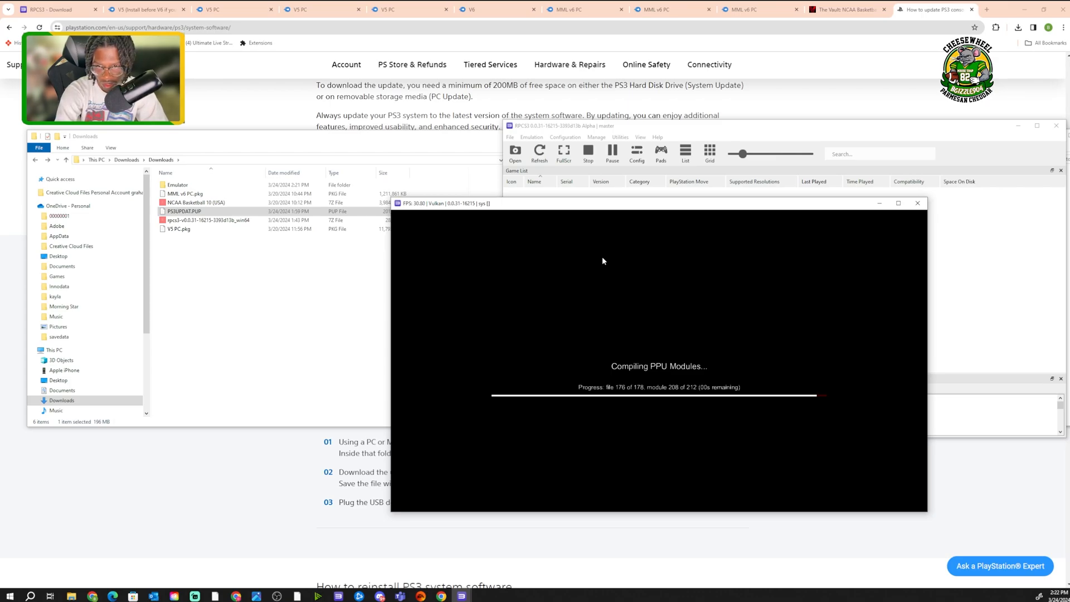
mouse_move(991, 138)
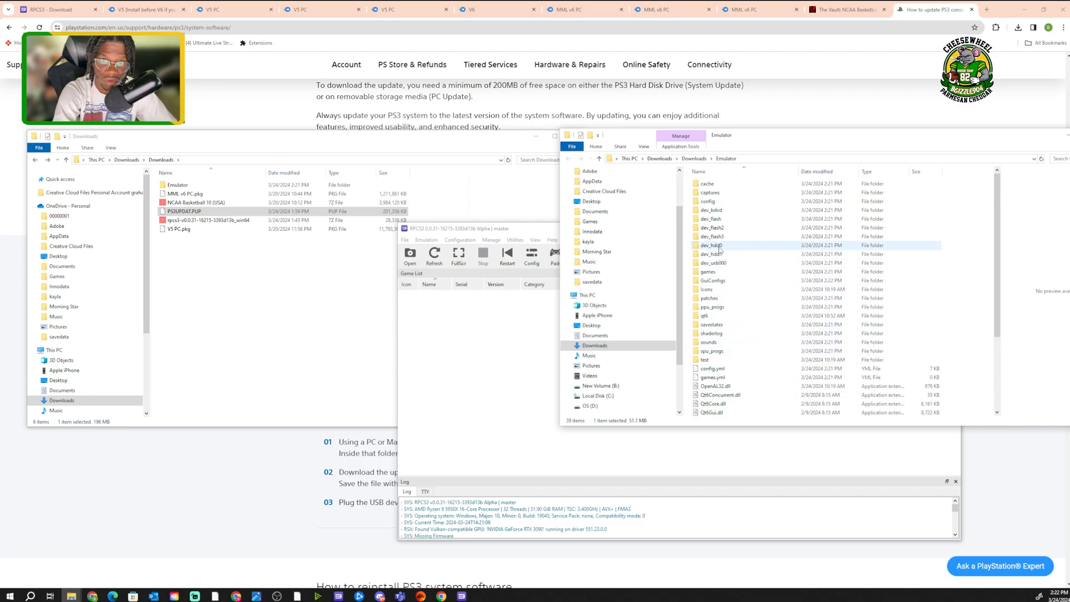
Create a new folder named disc inside dev_hdd0, open it, and return to Downloads.
double_click(711, 245)
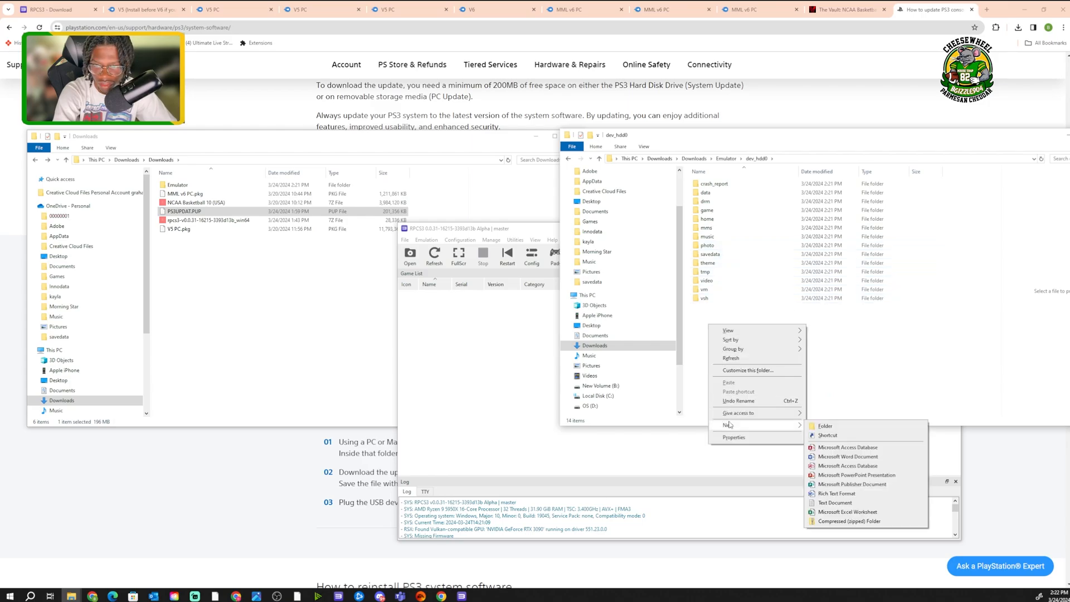
click(825, 426)
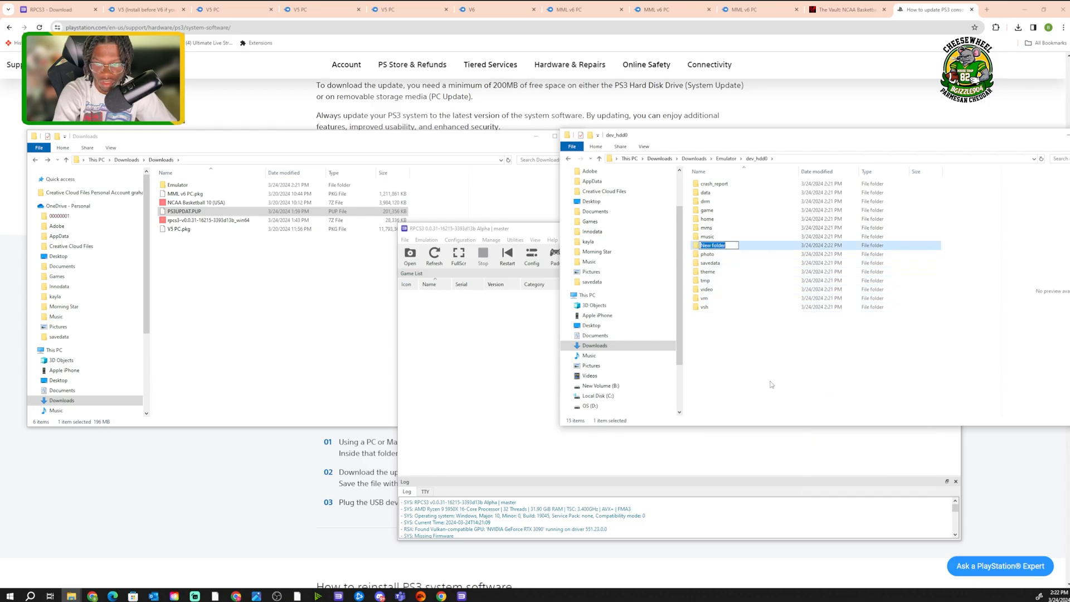
mouse_move(784, 342)
text(dsc)
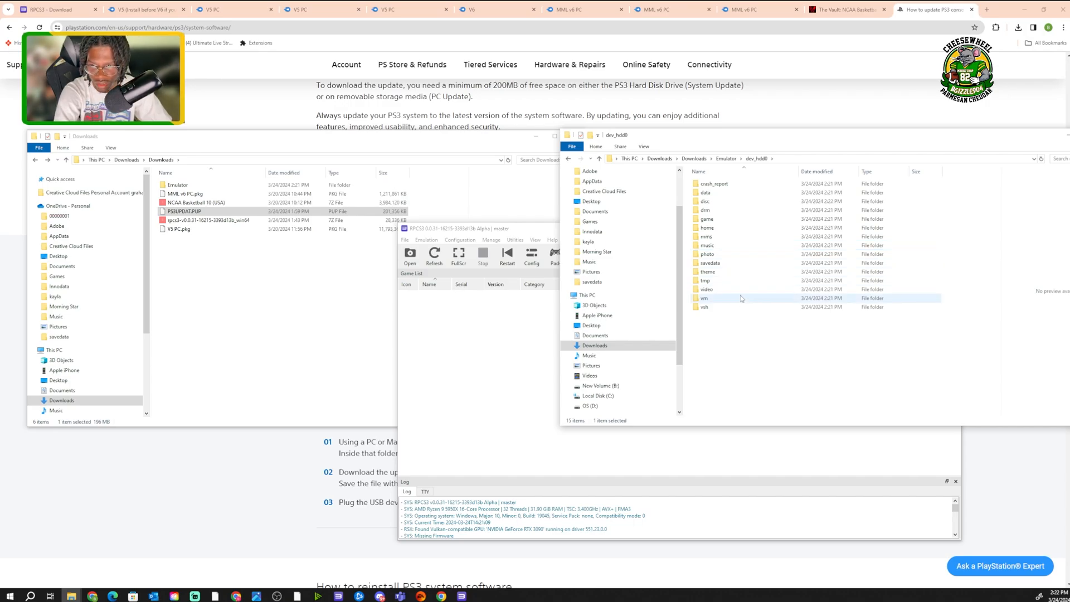
click(587, 294)
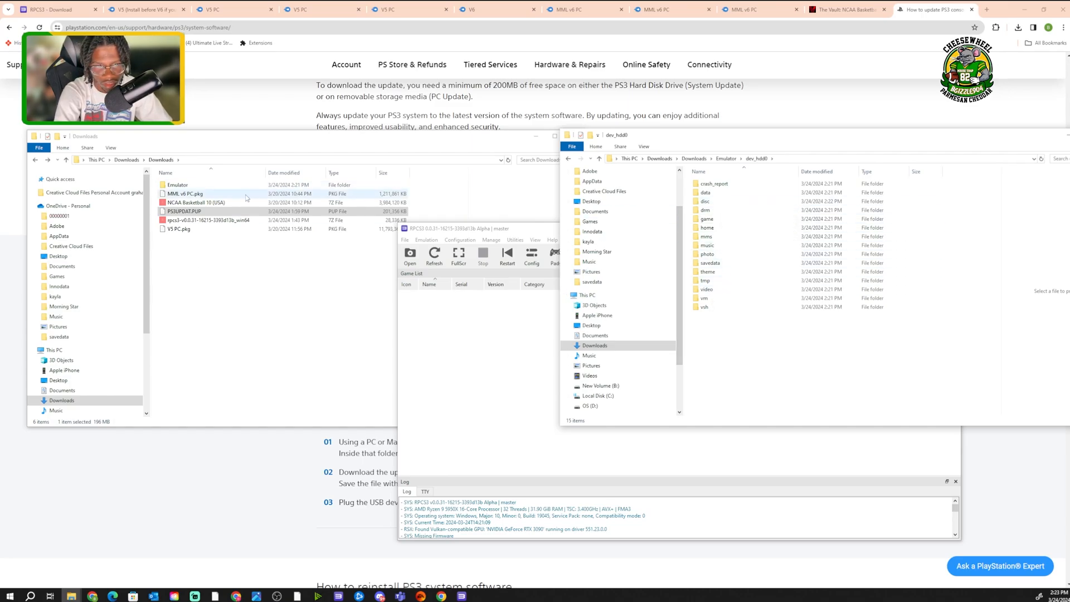
click(707, 202)
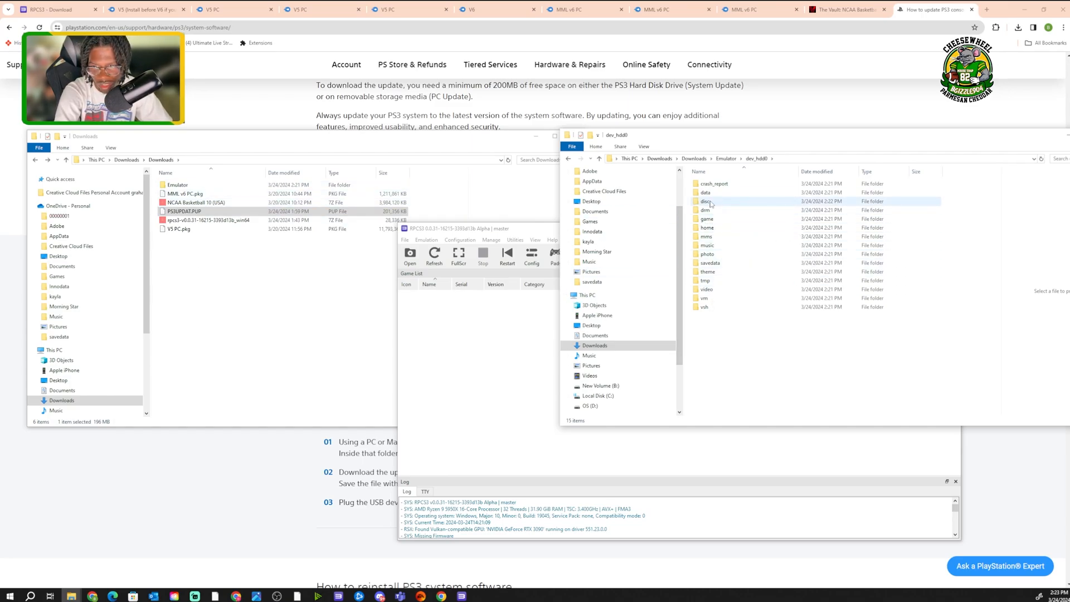
double_click(706, 200)
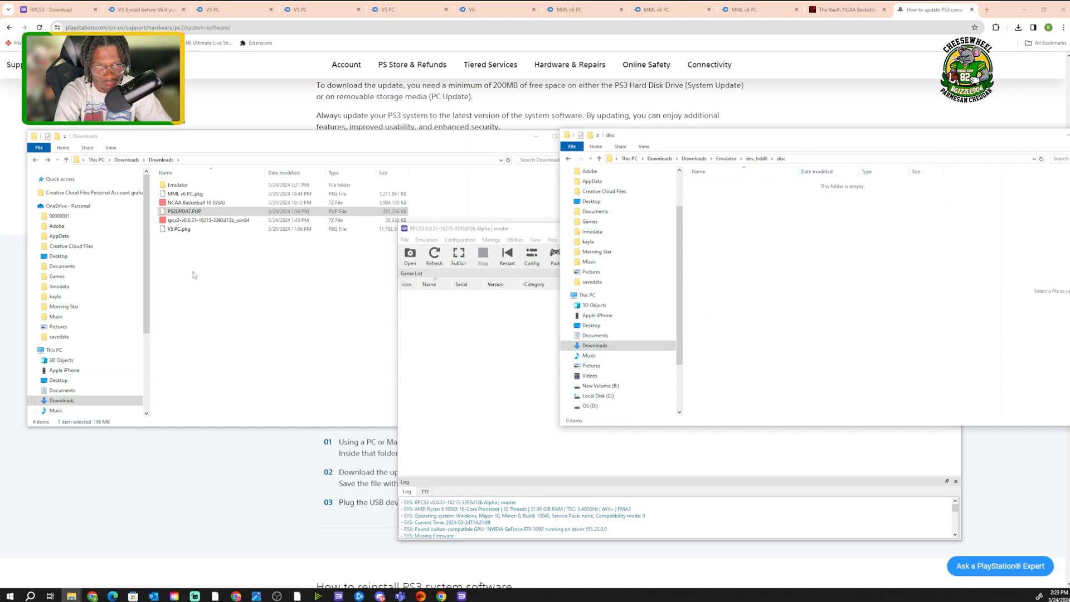
click(196, 201)
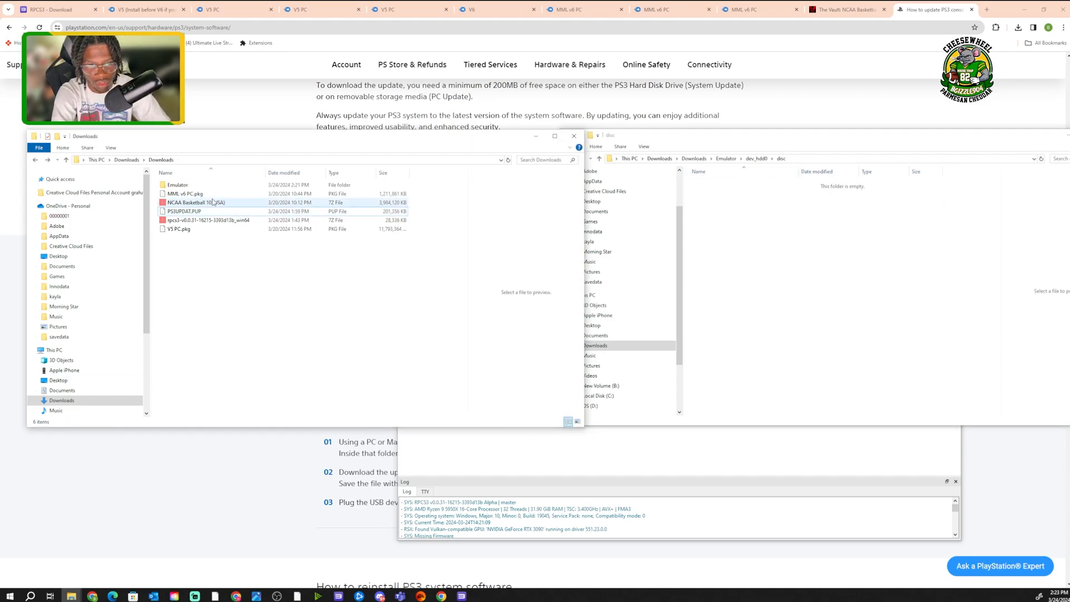
Extract the NCAA Basketball 10 (USA) 7z into its own folder with 7-Zip.
right_click(198, 202)
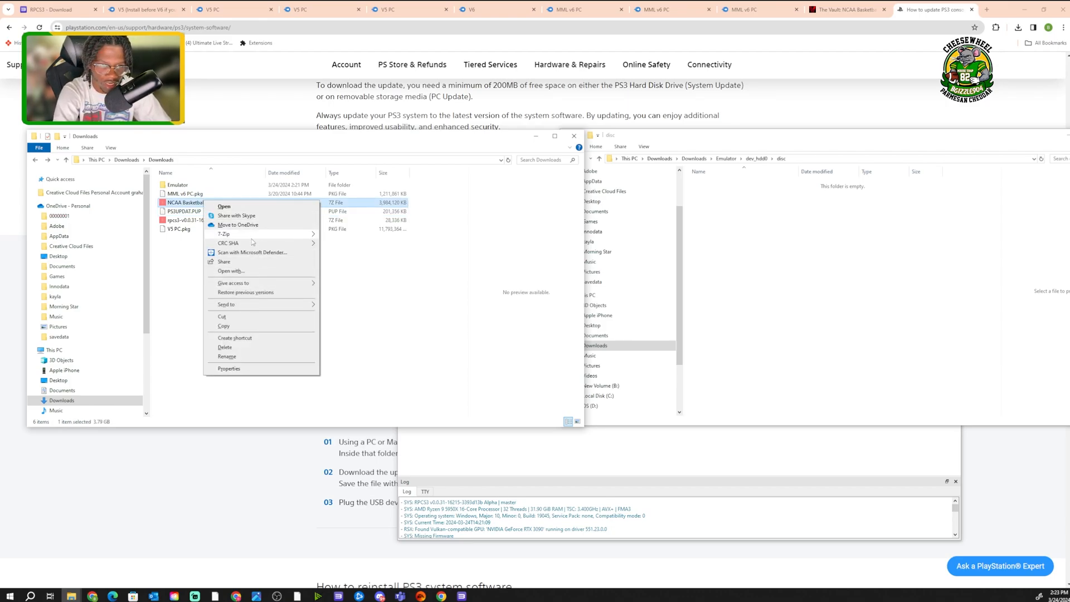
mouse_move(222, 233)
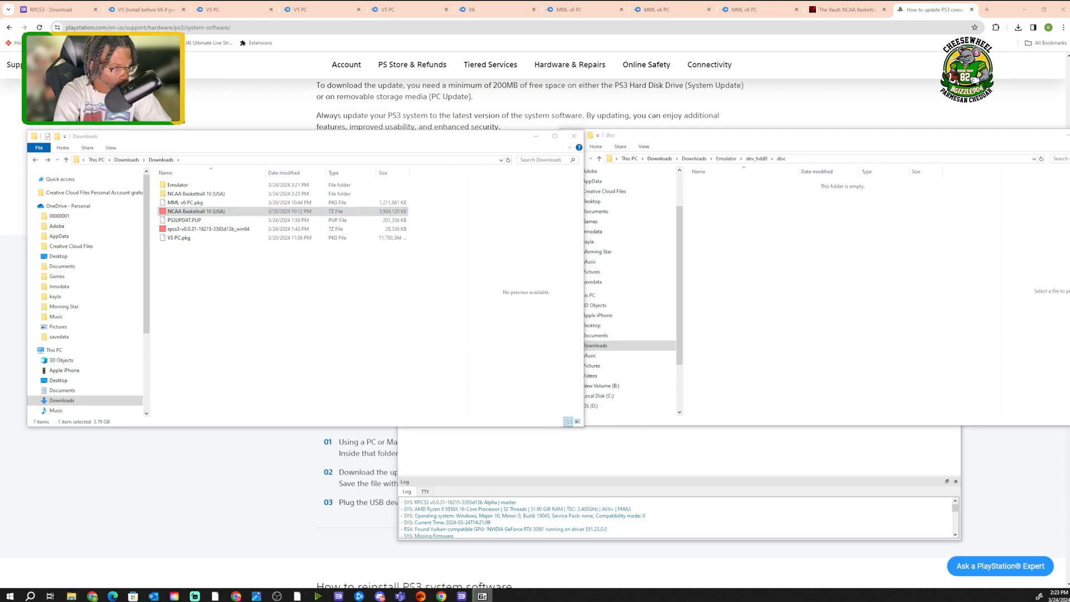
click(196, 193)
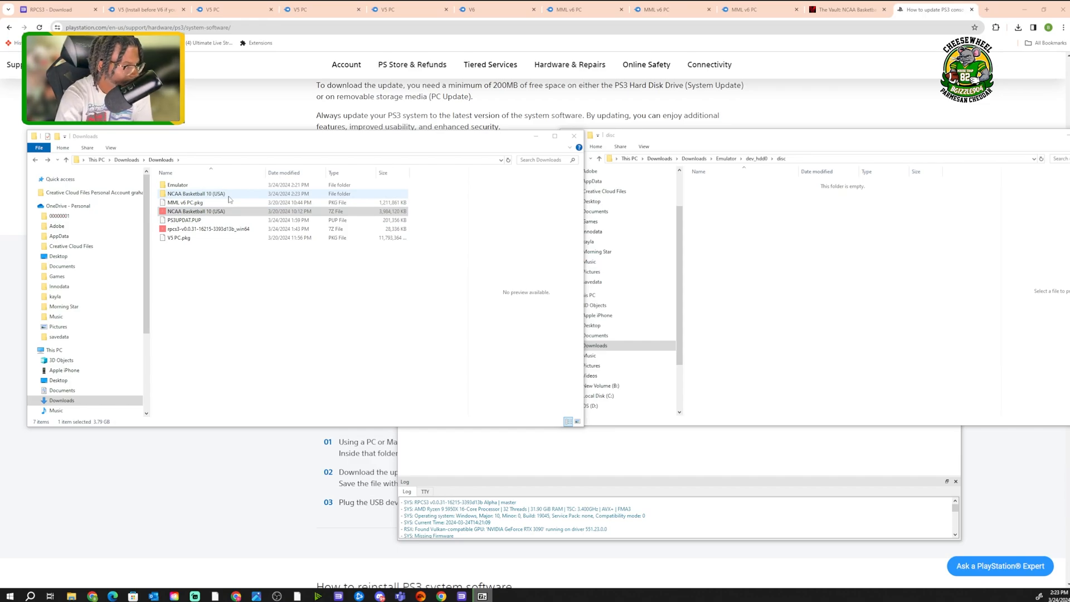
click(196, 210)
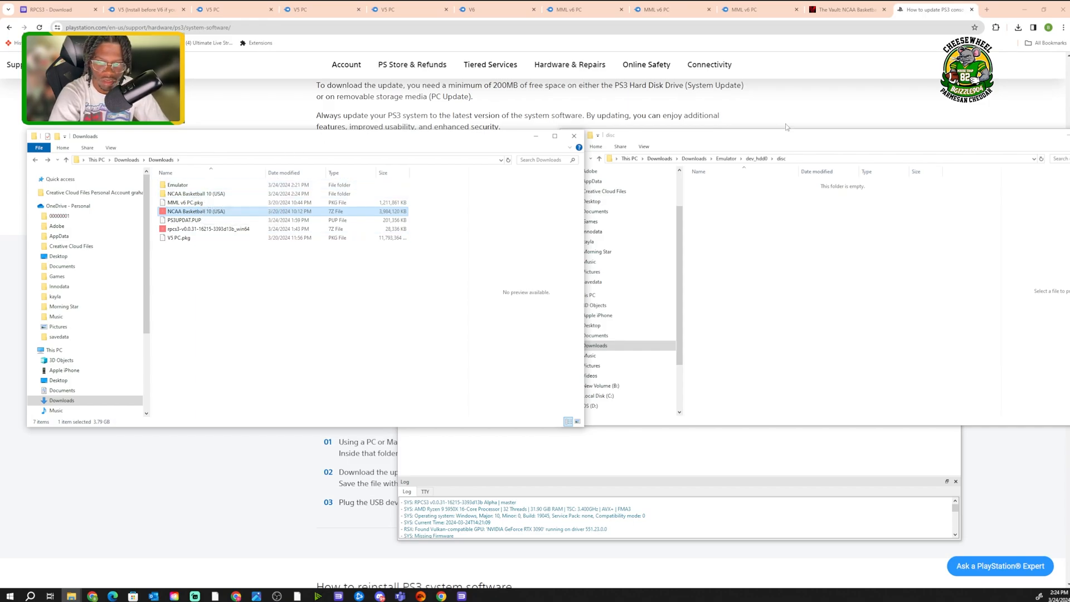
mouse_move(222, 214)
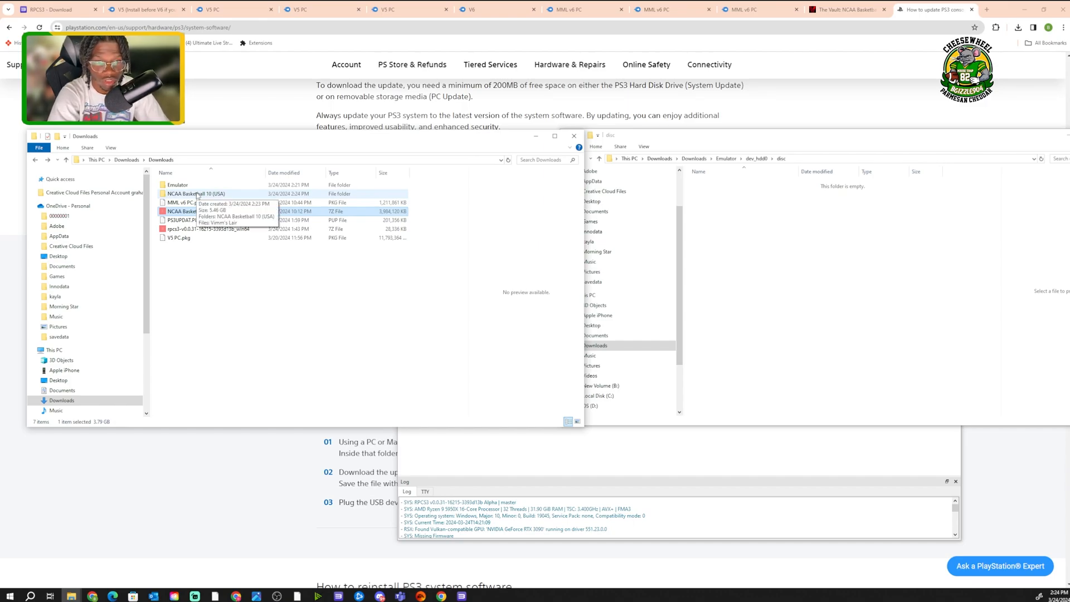
Delete the Vimm's Lair text file from the extracted game folder.
double_click(196, 194)
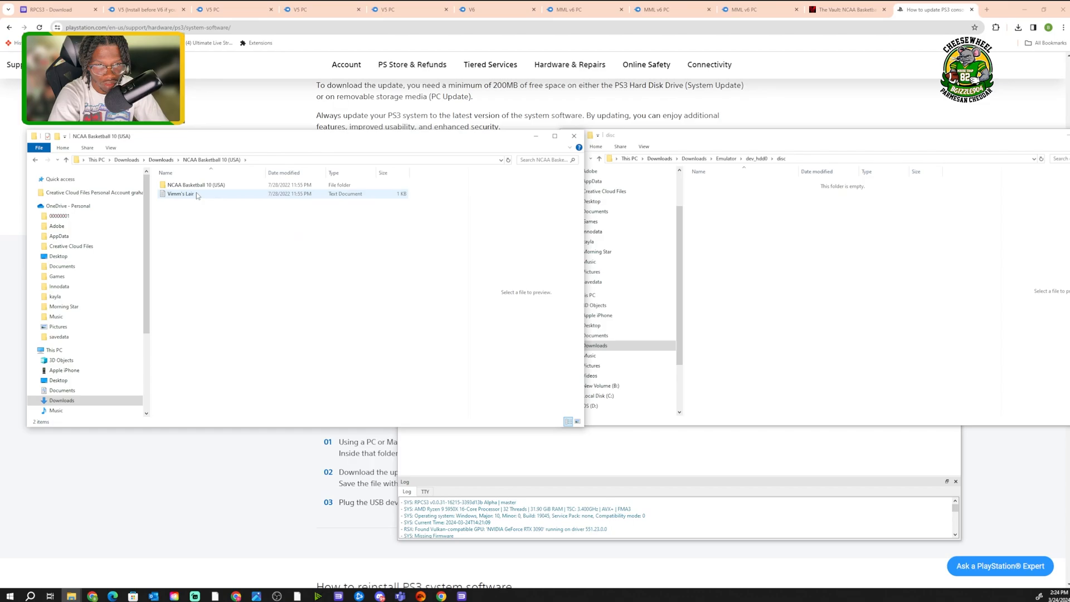
right_click(178, 194)
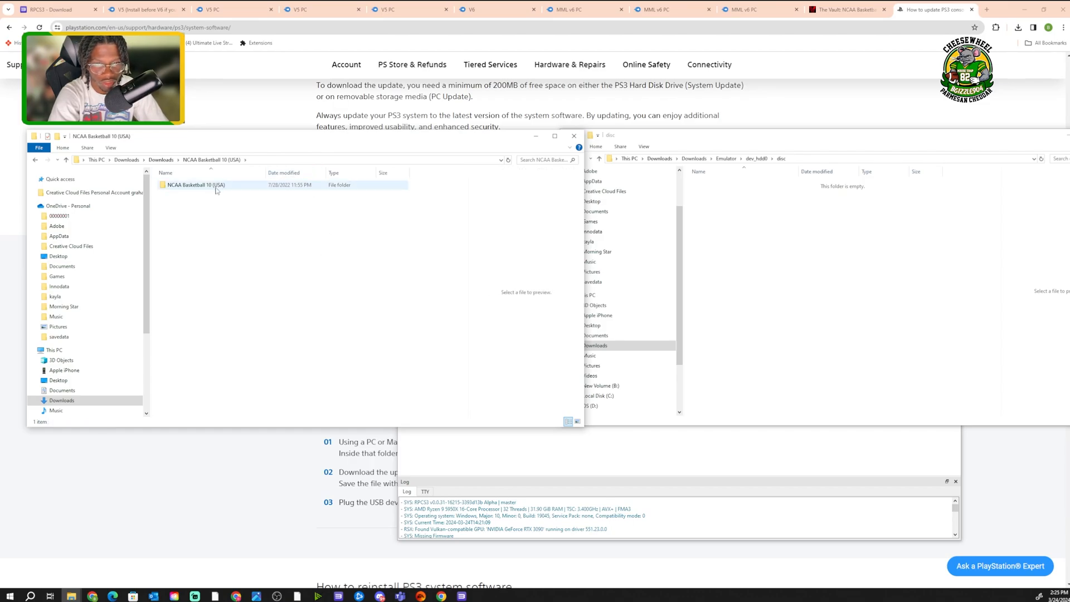
mouse_move(197, 185)
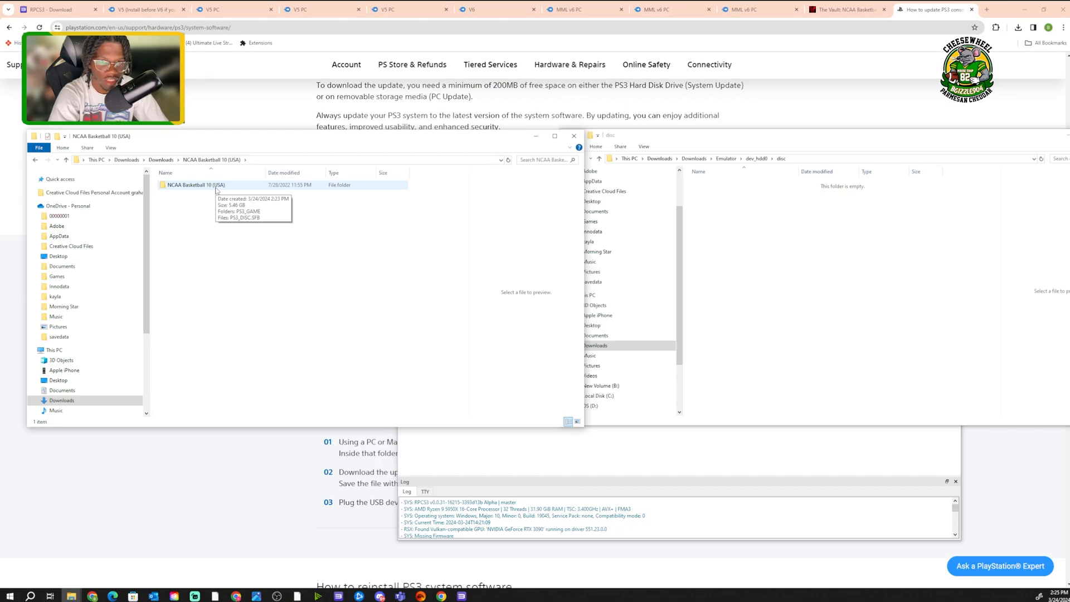
Rename the inner game folder to BLUS30444-[NCAA Basketball 10].
right_click(196, 183)
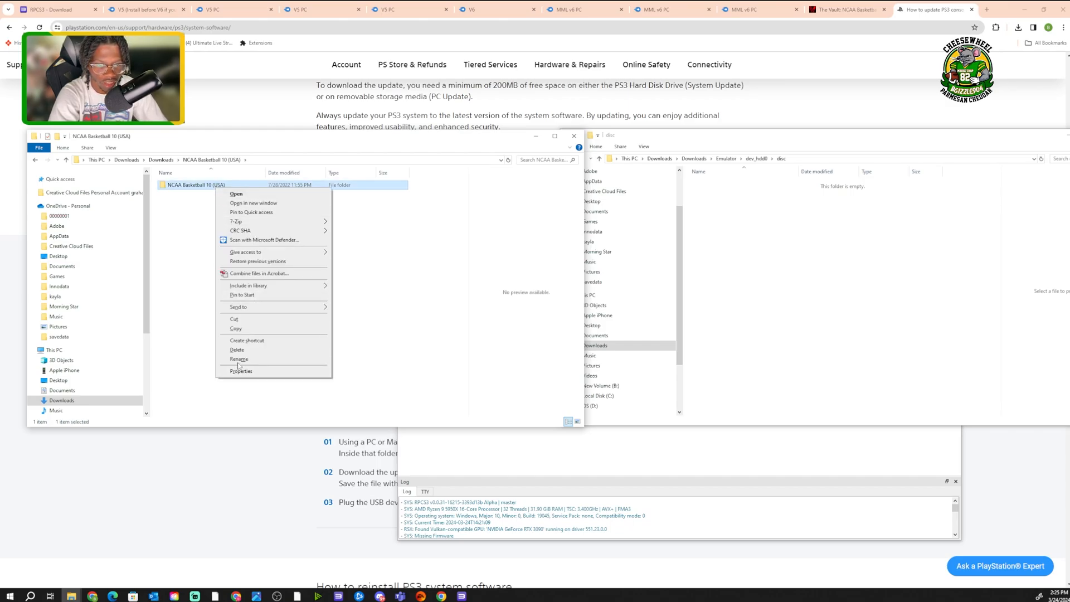
click(240, 358)
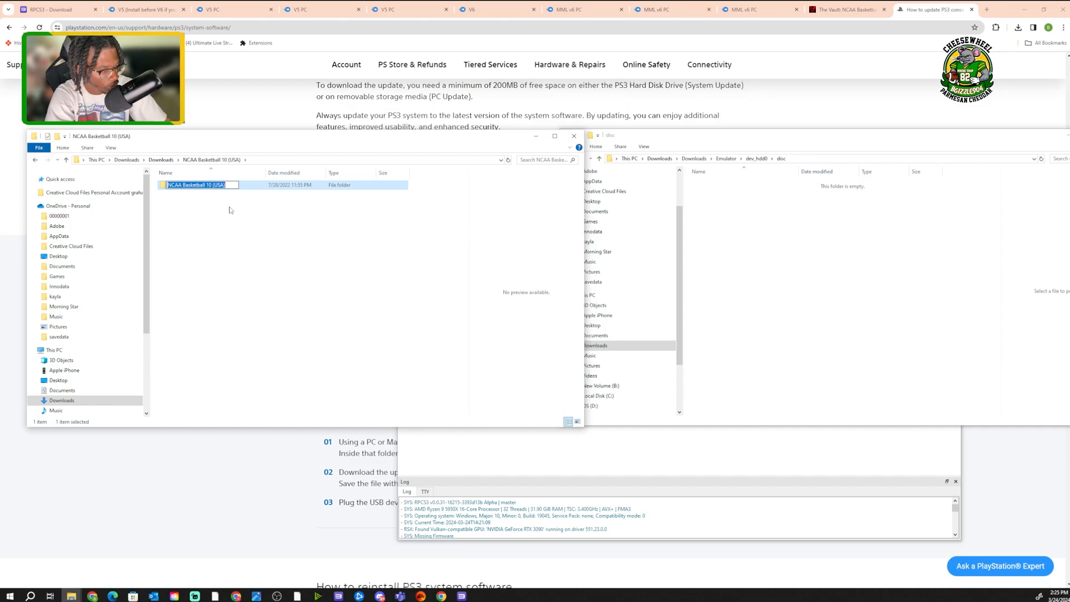
text(BLUS30444-[NCAA Basketball 10])
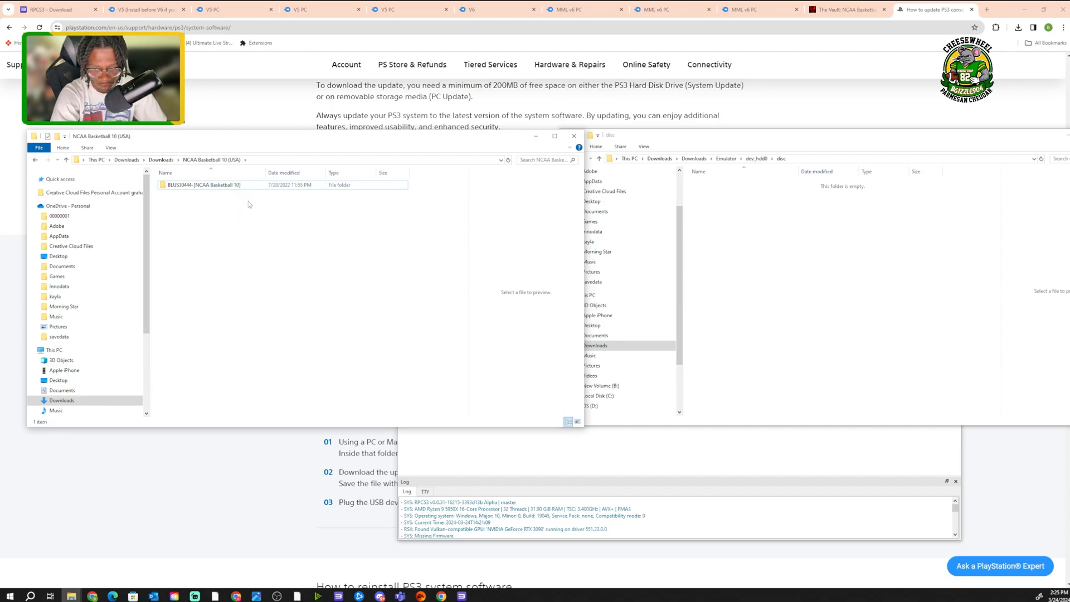
mouse_move(247, 204)
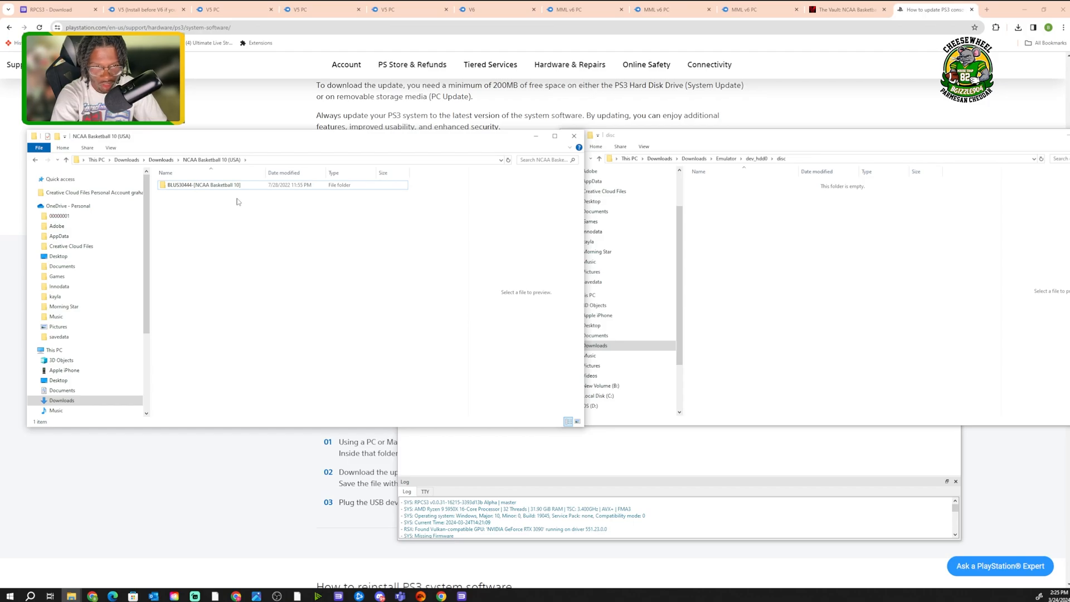
click(203, 185)
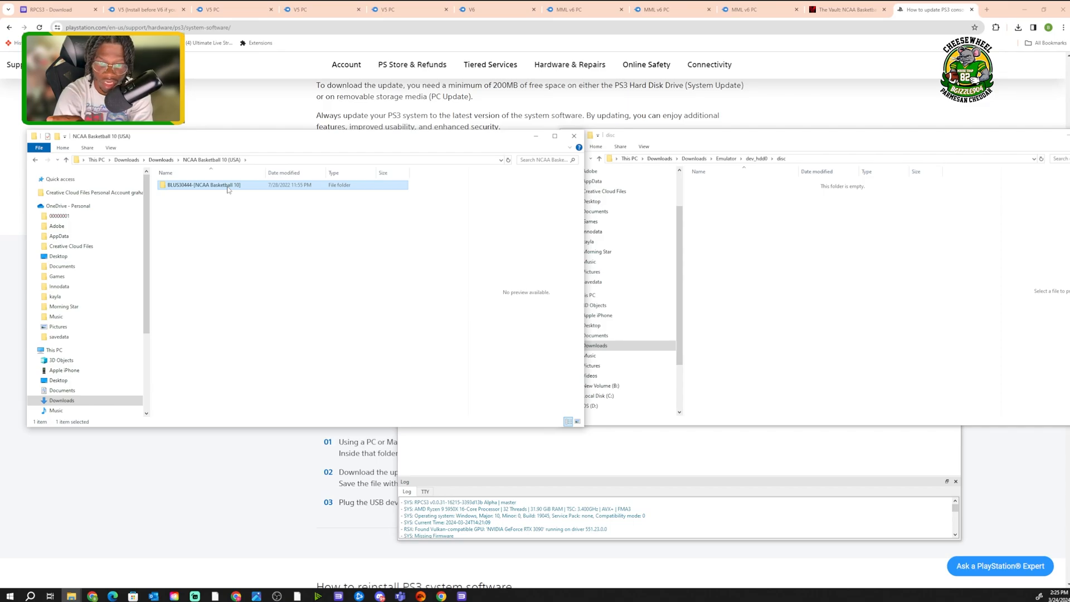
Move the BLUS30444 game folder into dev_hdd0's disc folder and reopen disc.
drag(201, 185, 750, 232)
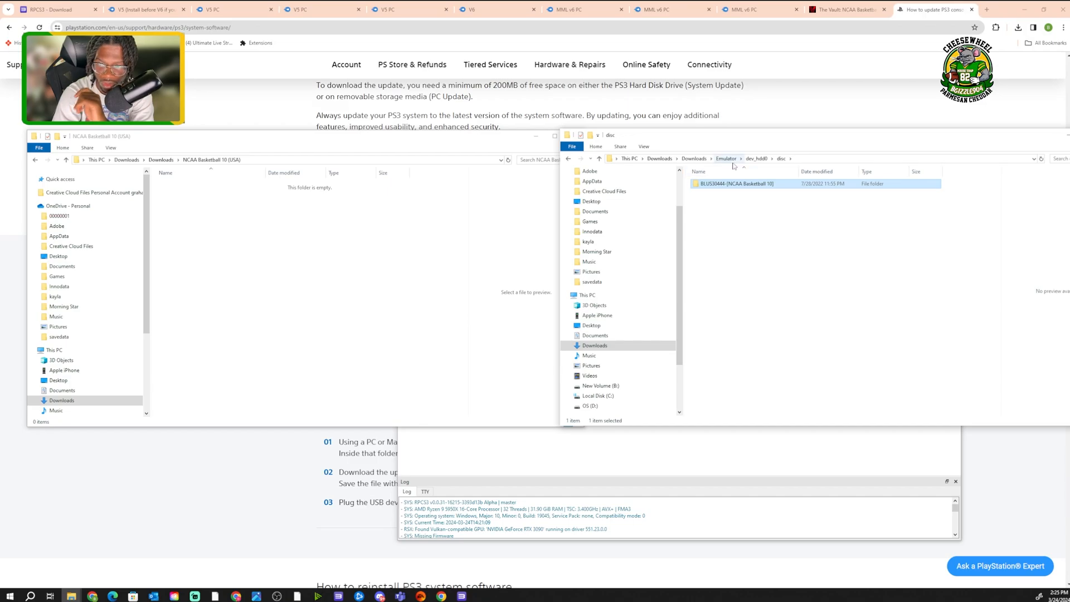
click(725, 157)
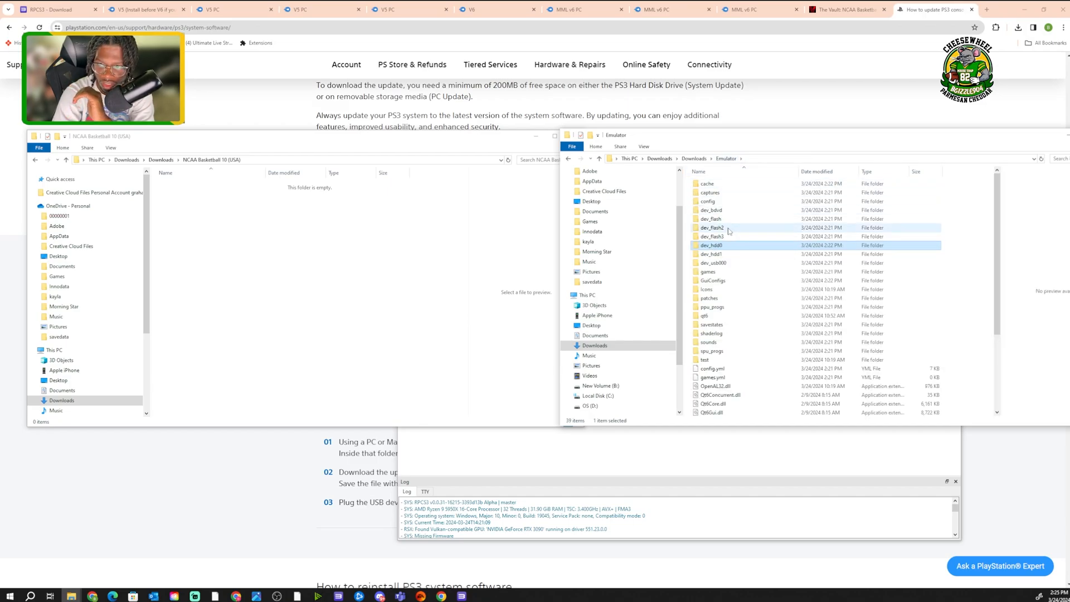
click(713, 246)
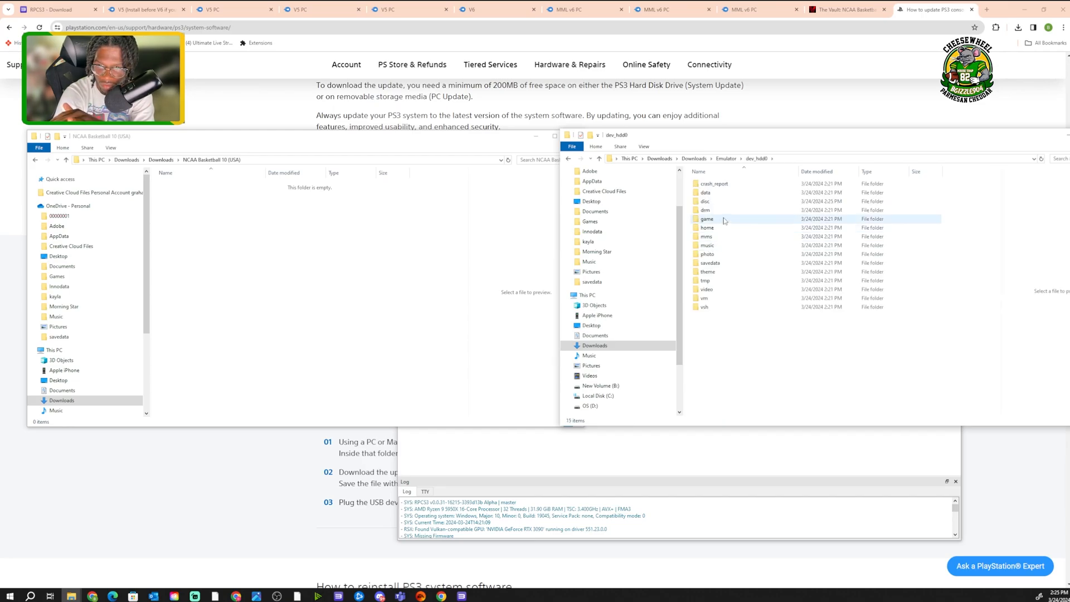
click(705, 201)
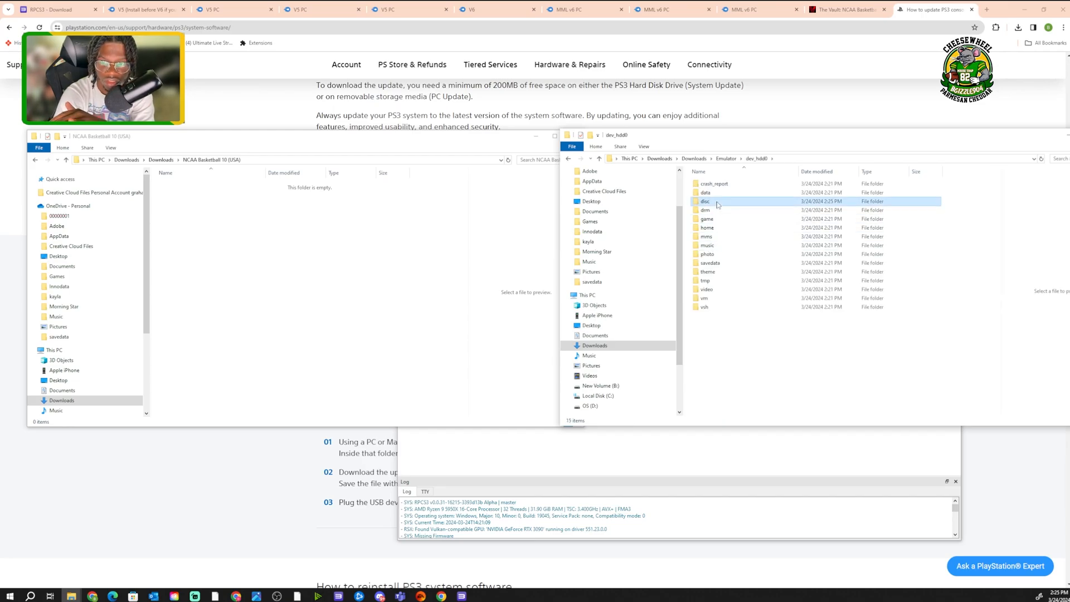
double_click(705, 201)
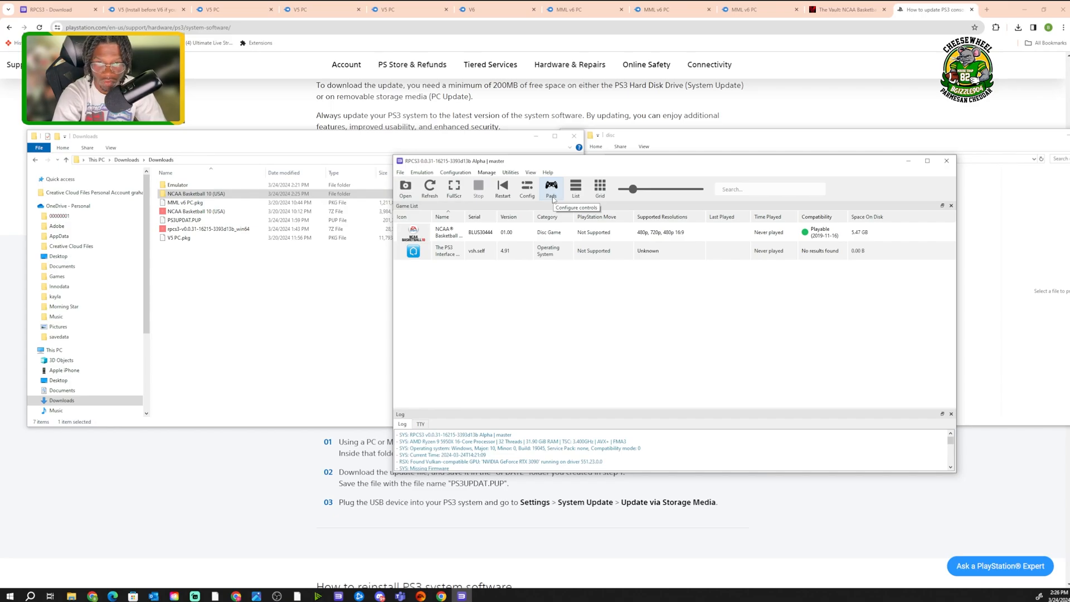
Set Player 1's handler to DualSense in the Pads settings and save the gamepad setup.
click(551, 189)
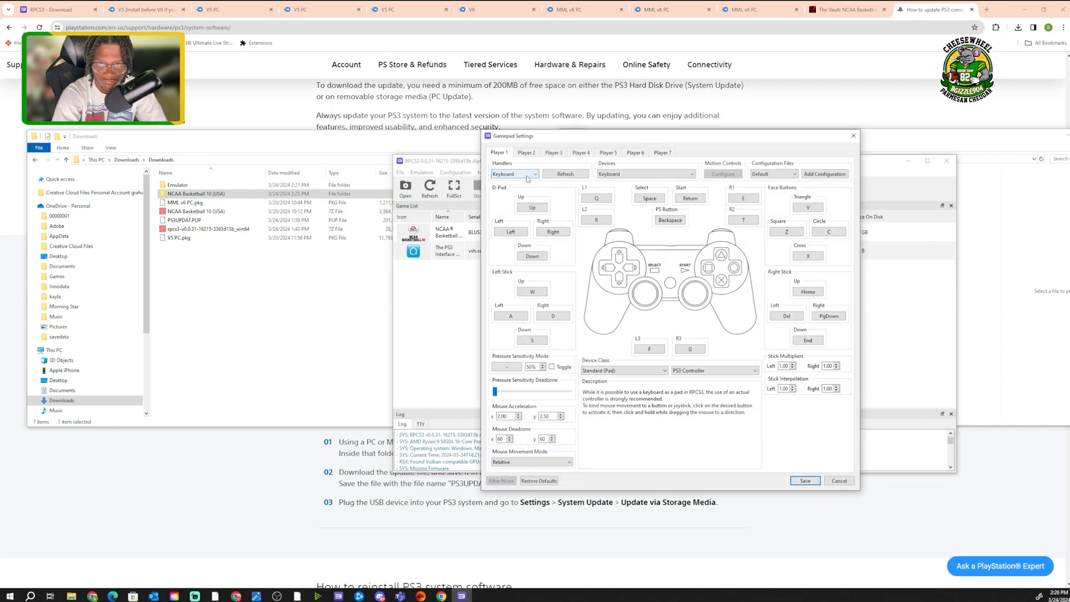
click(534, 174)
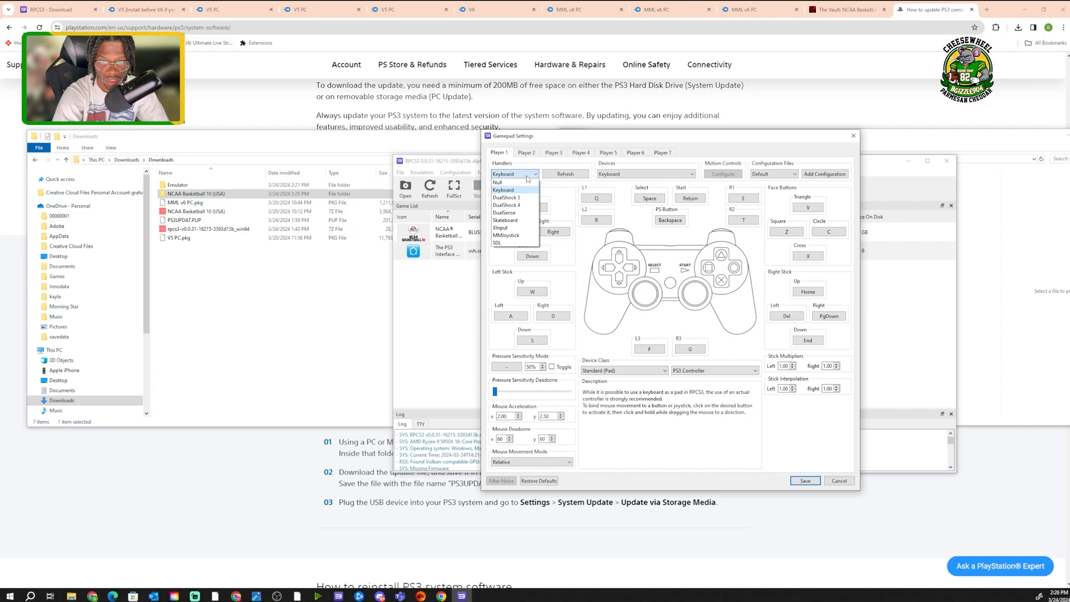
mouse_move(508, 181)
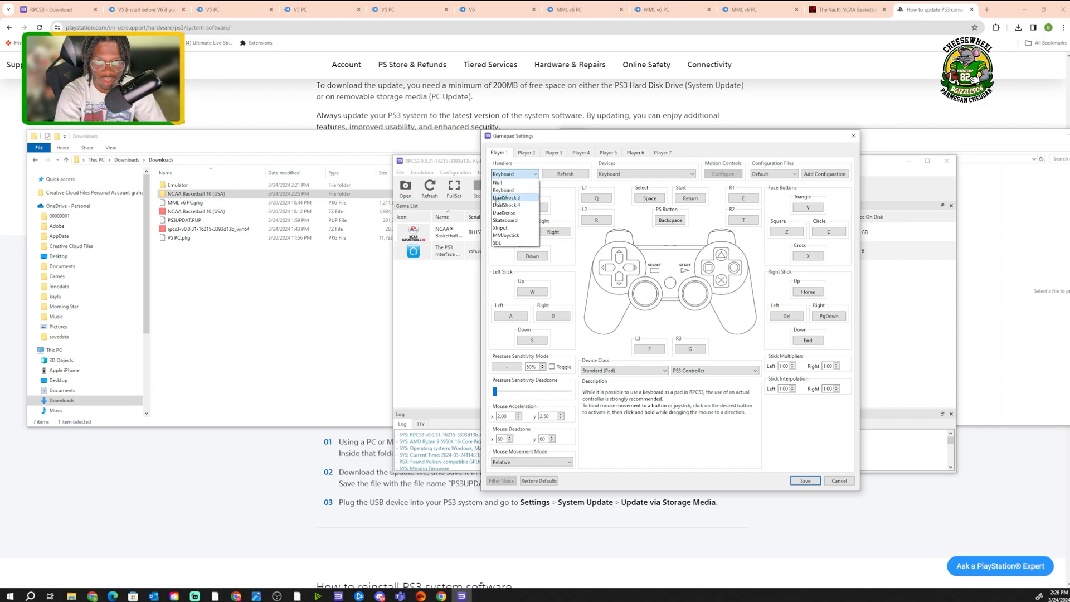
mouse_move(506, 205)
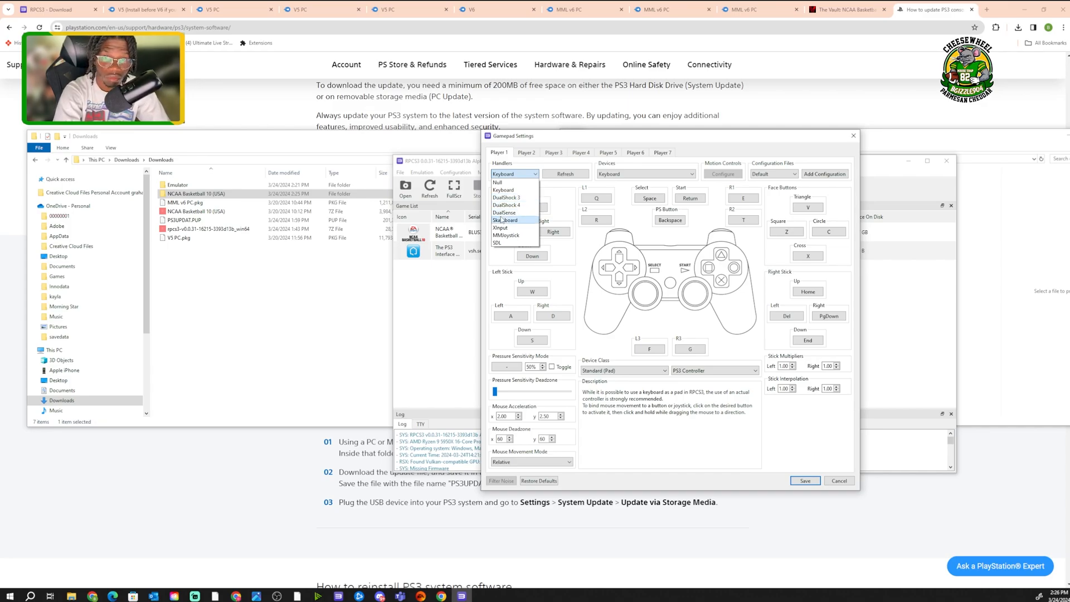
mouse_move(501, 228)
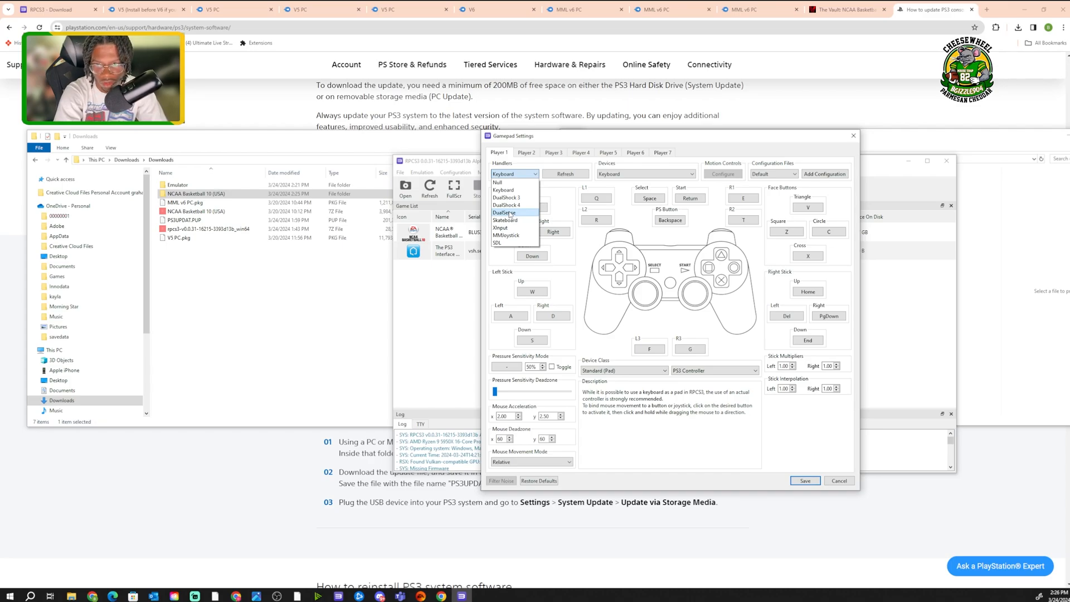
click(505, 211)
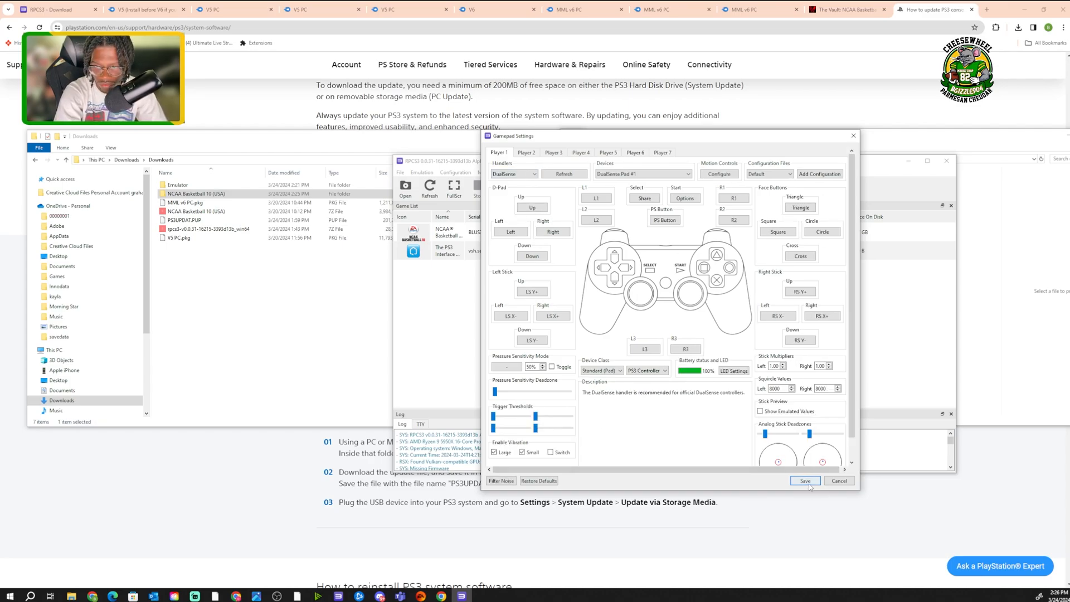
click(805, 480)
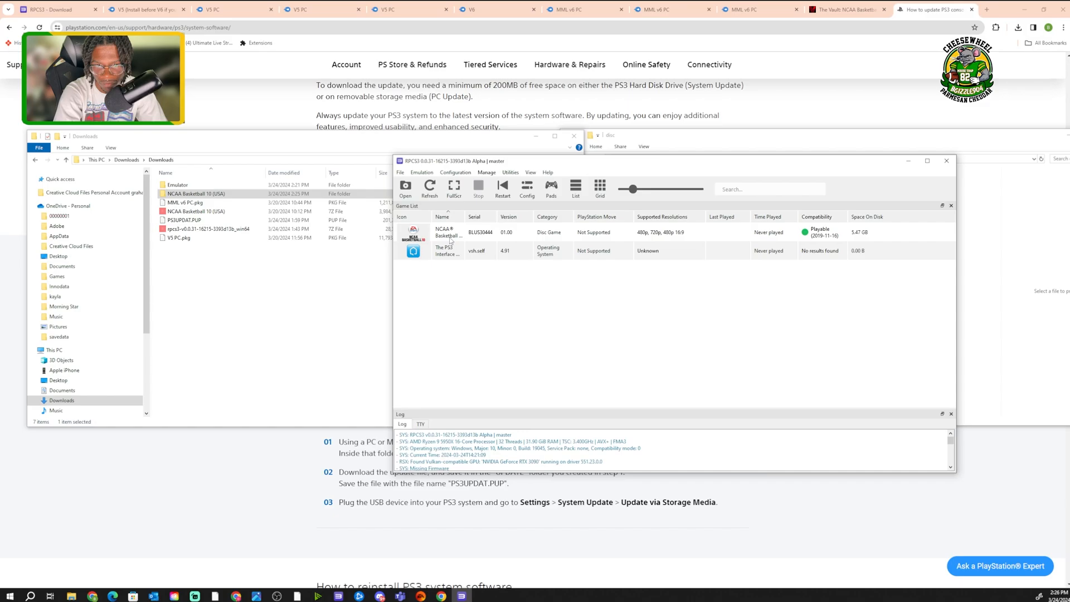
Boot NCAA Basketball 10 from the game list so it prompts to install game data.
click(447, 232)
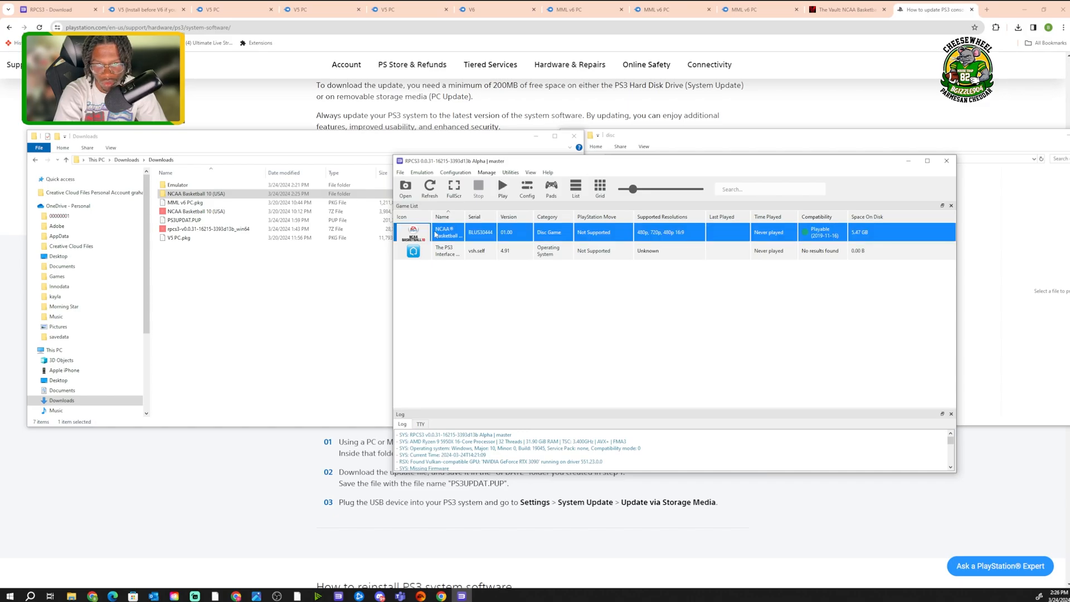
double_click(444, 232)
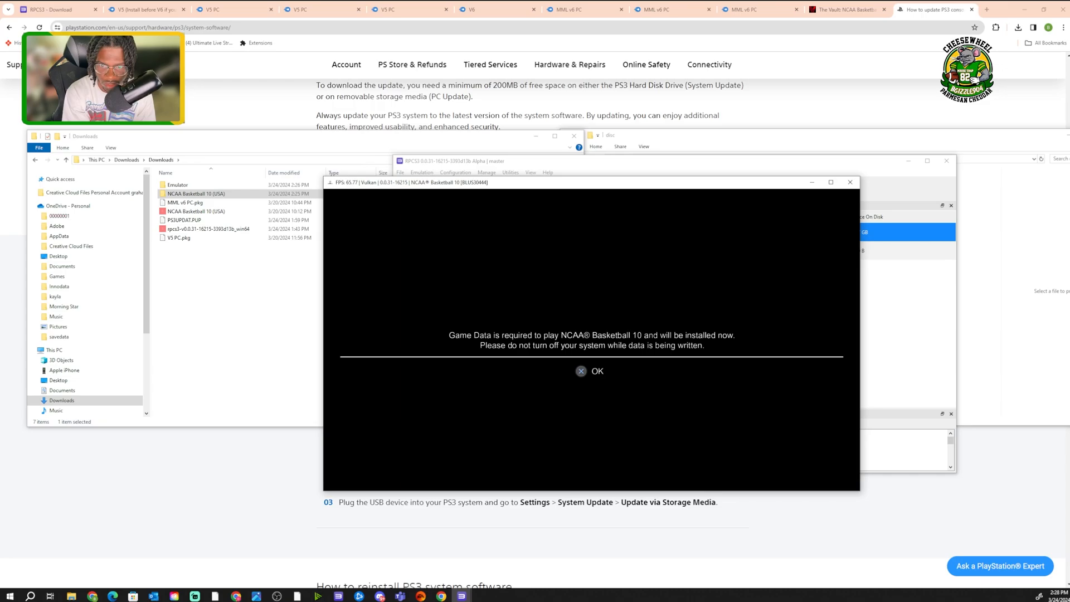
Accept the game data install, reach the title screen, then close the running game window.
click(581, 370)
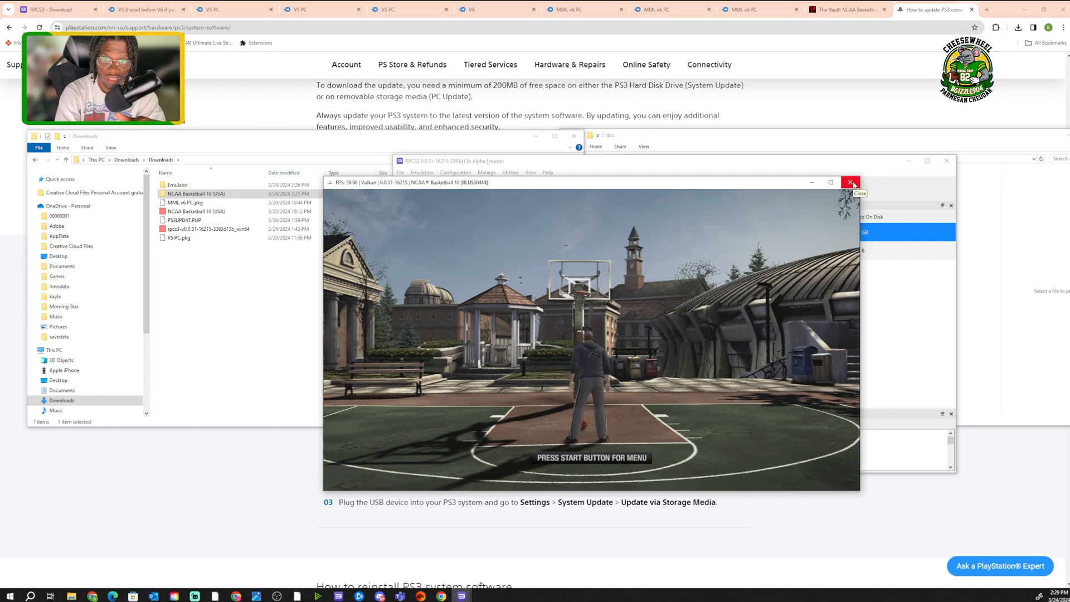
click(851, 181)
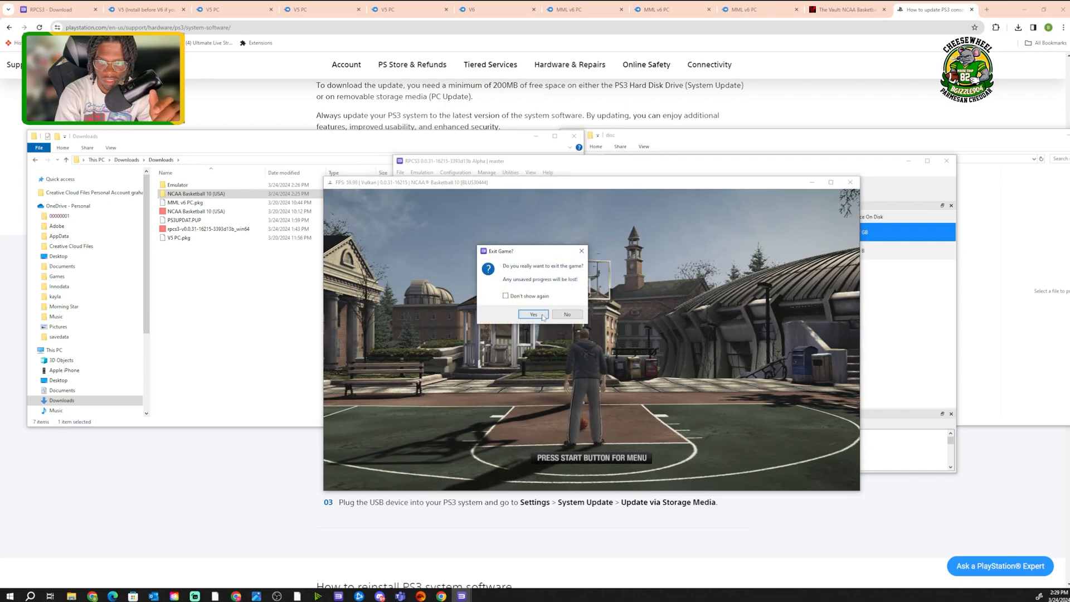
Exit the game and install the V5 PC.pkg package by dragging it onto RPCS3.
click(533, 314)
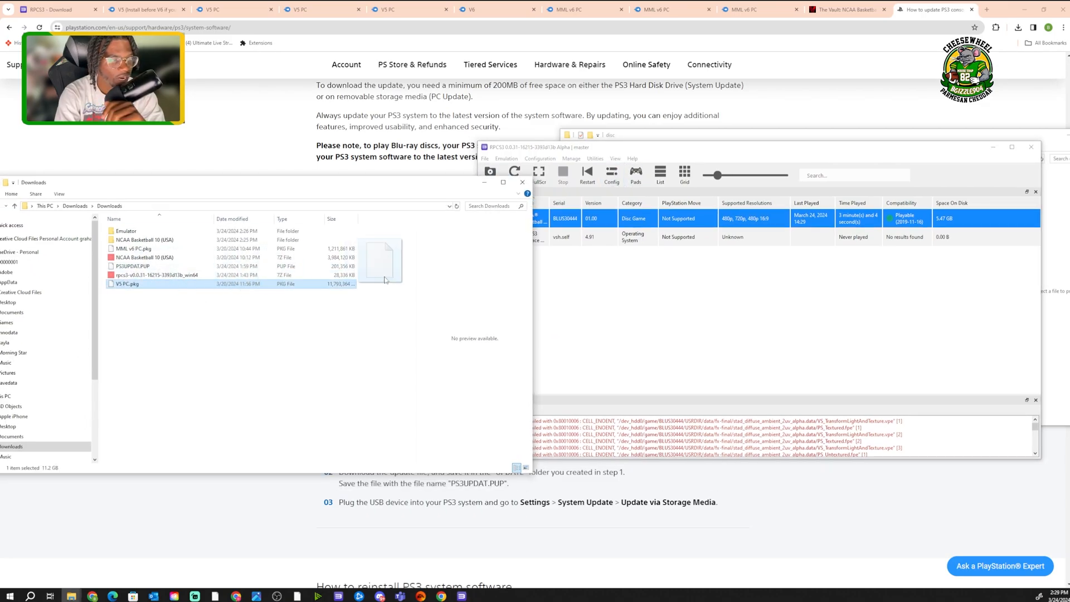
drag(382, 260, 611, 263)
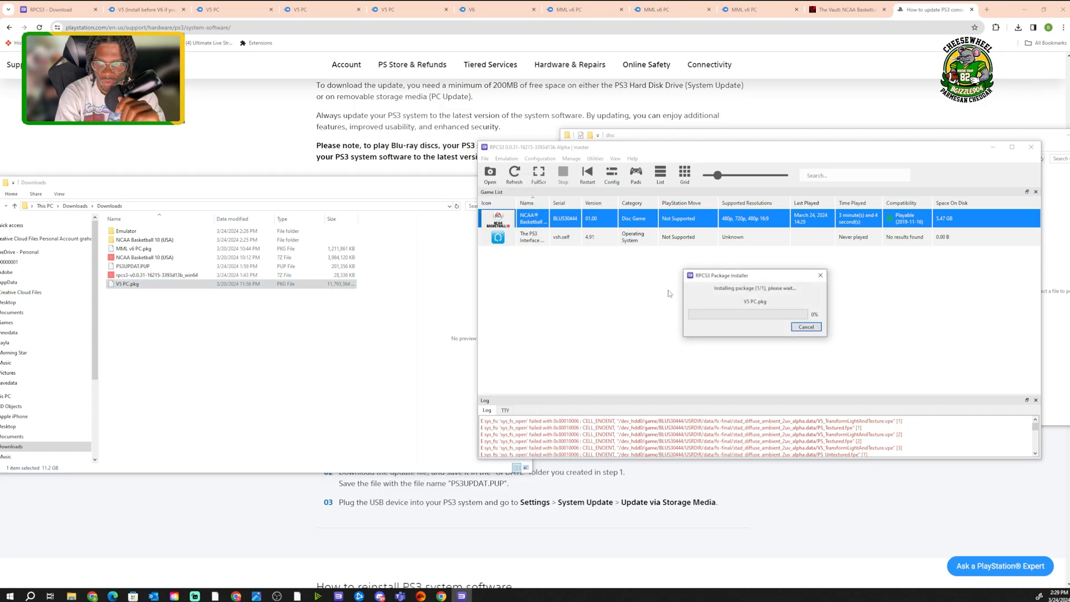
mouse_move(622, 267)
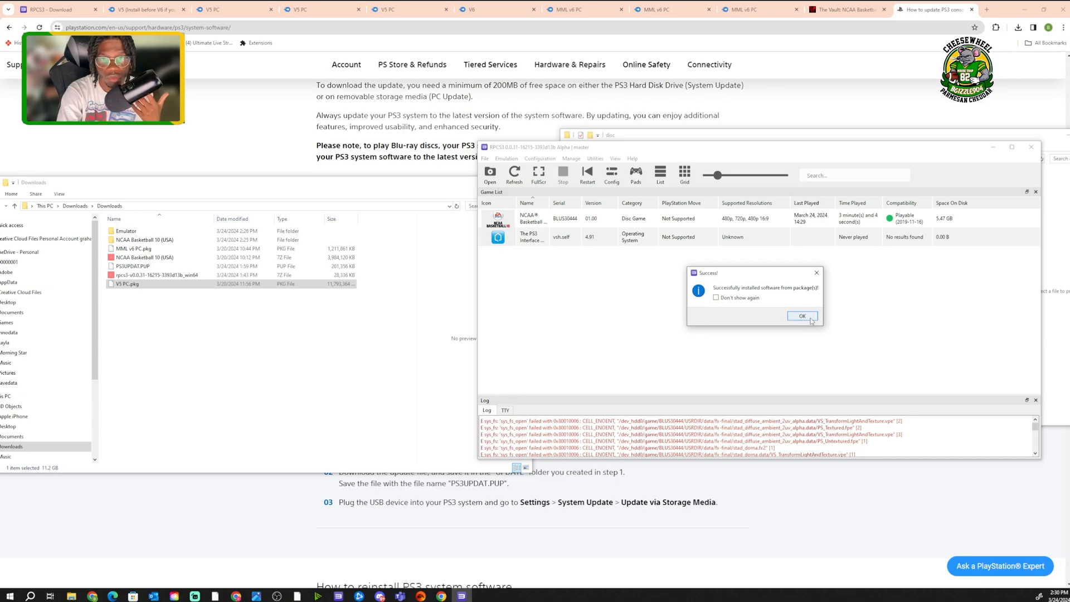
click(801, 316)
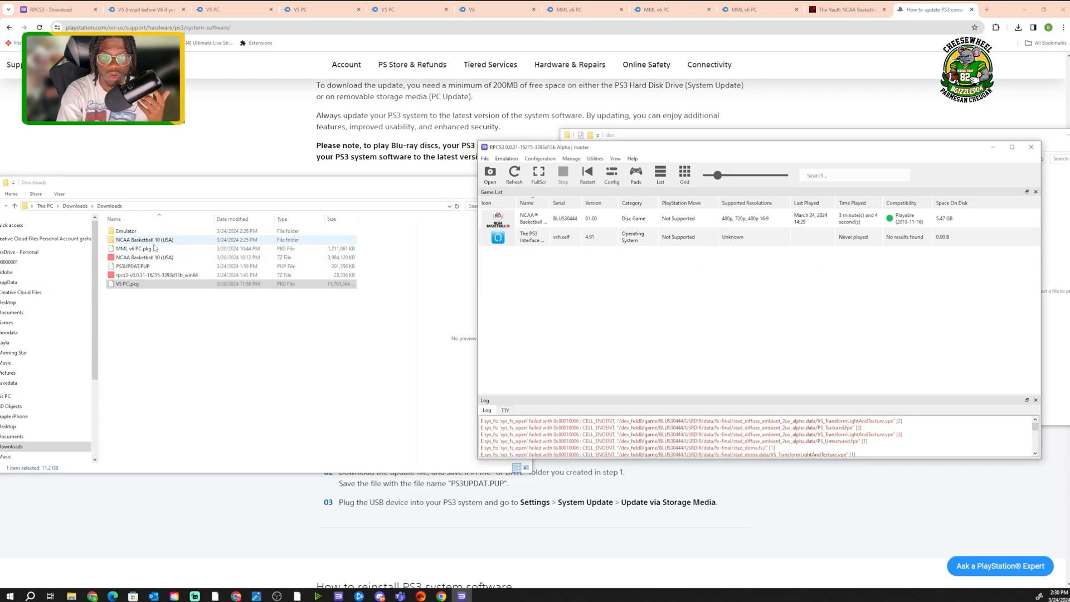
Install the MML v6 PC.pkg package and dismiss the success message.
click(133, 249)
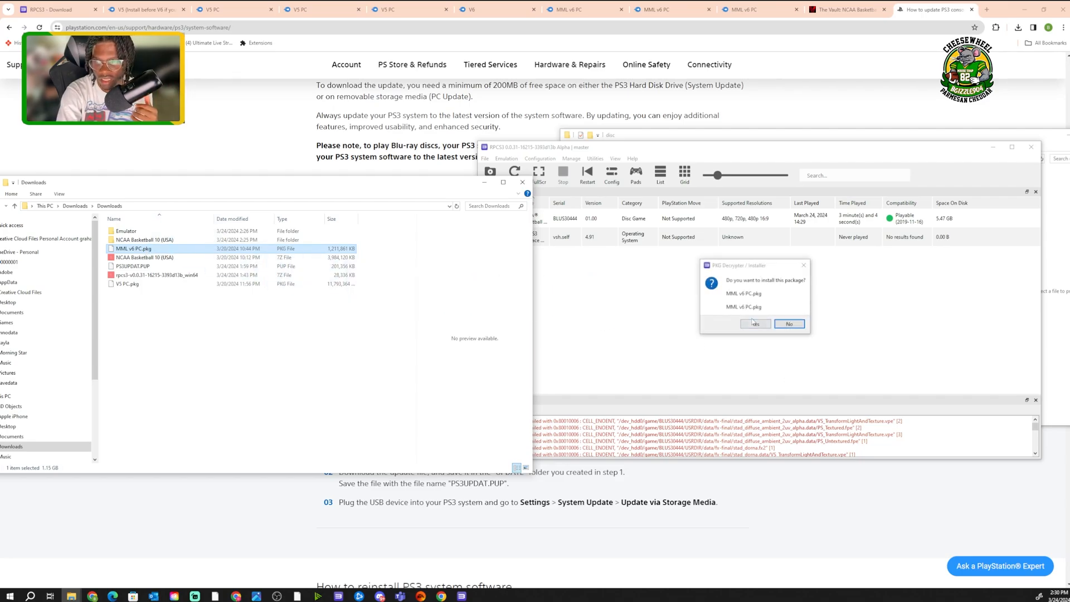
click(755, 323)
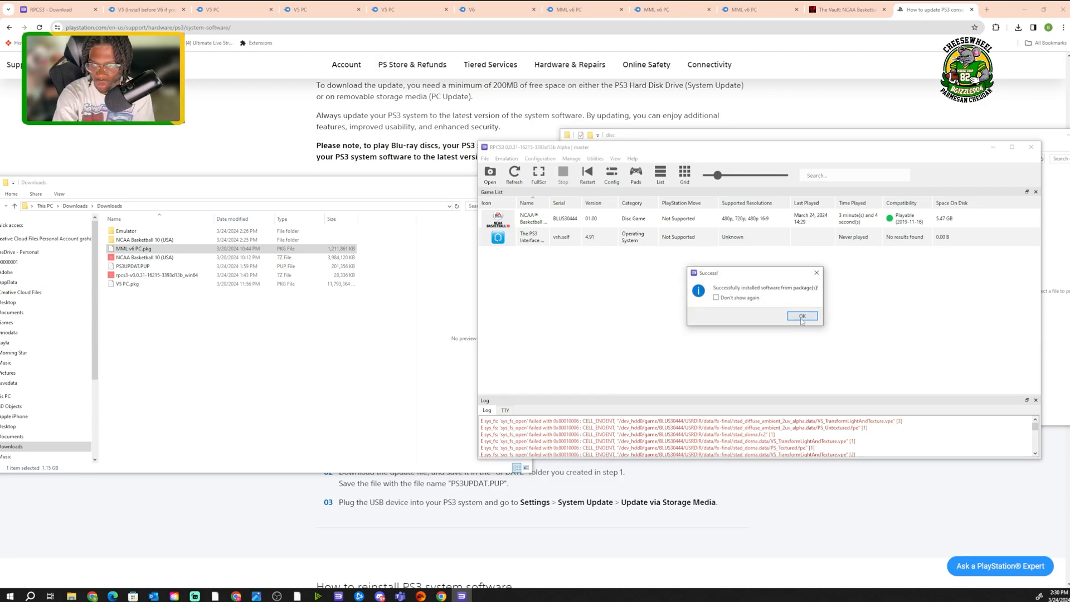
click(802, 315)
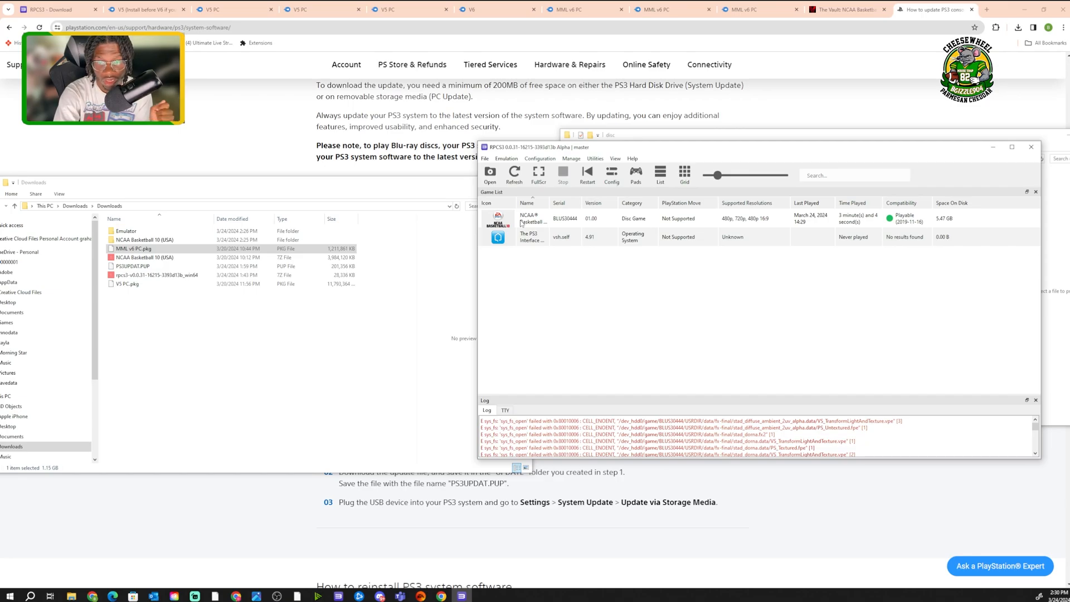
Bring up the right-click options for NCAA Basketball 10 in the game list.
right_click(530, 219)
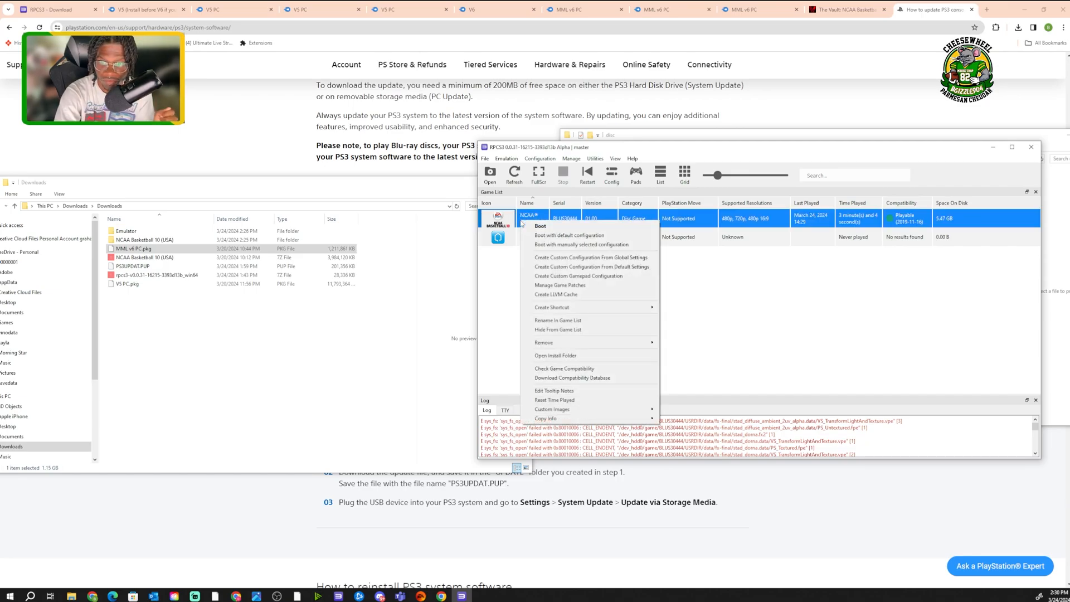
mouse_move(560, 267)
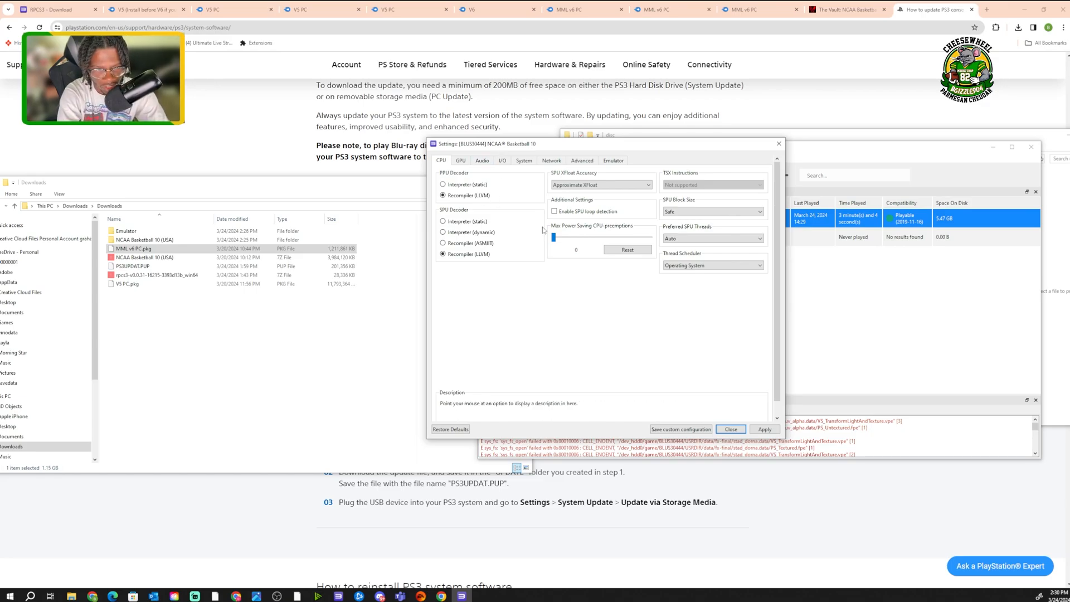
mouse_move(470, 232)
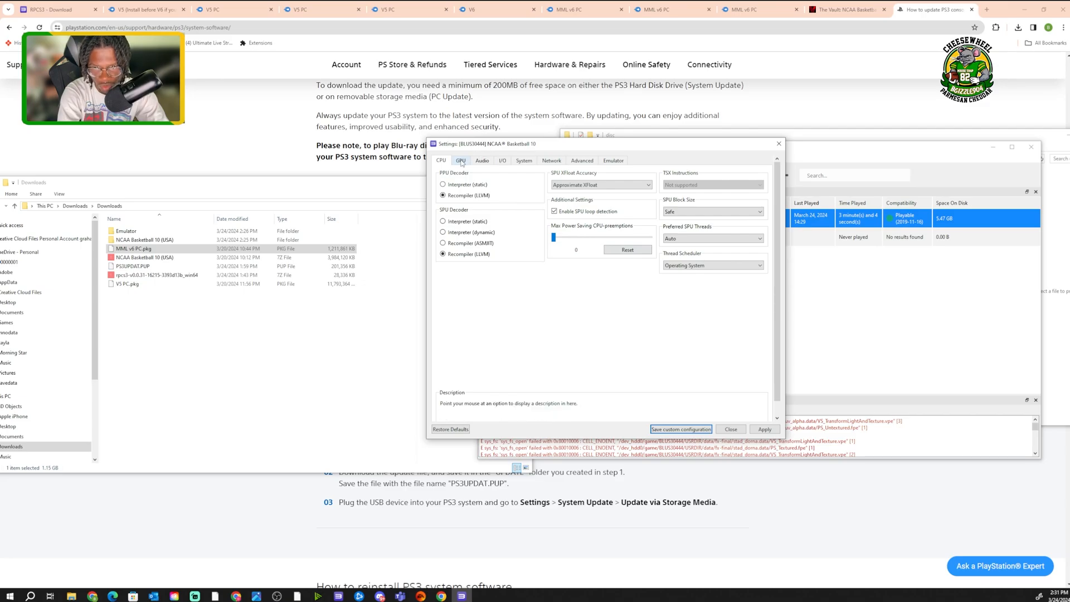
Set ZCULL accuracy to Relaxed, anti-aliasing to Auto and output scaling to Nearest on the GPU settings.
click(461, 159)
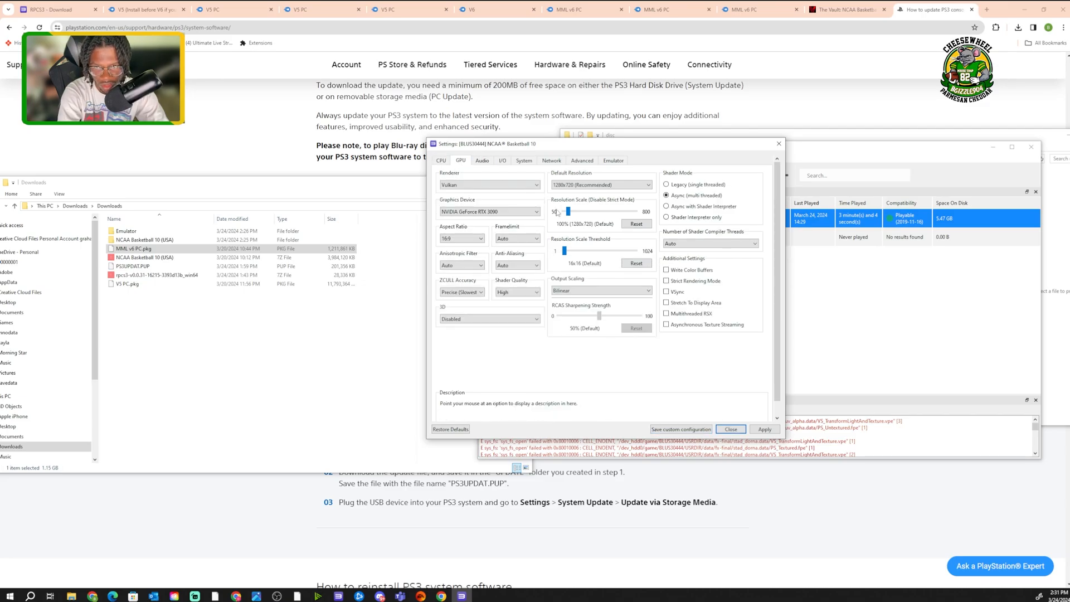
mouse_move(516, 266)
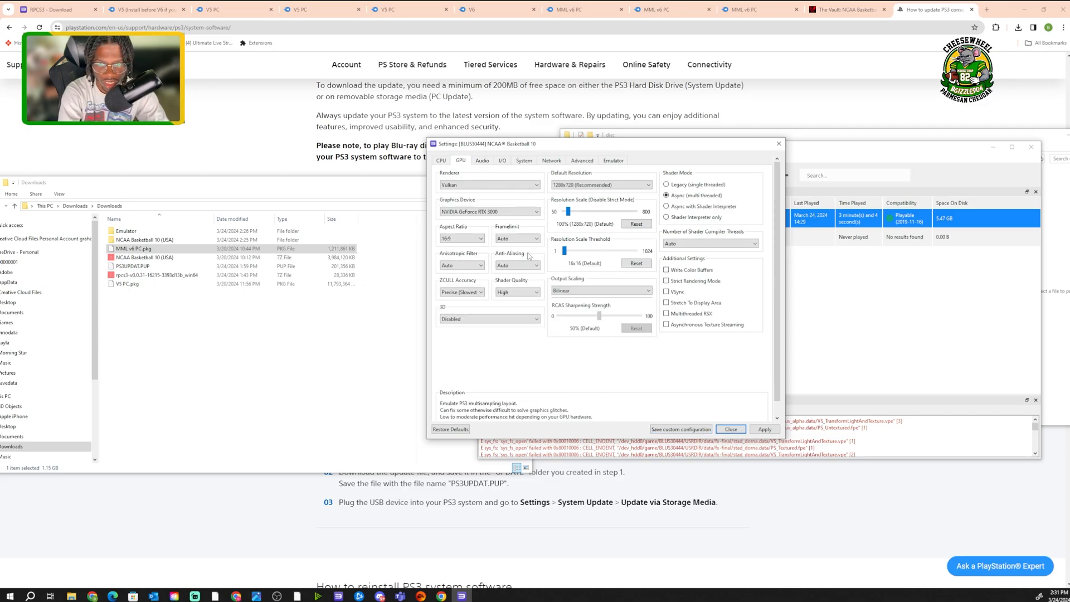
click(462, 291)
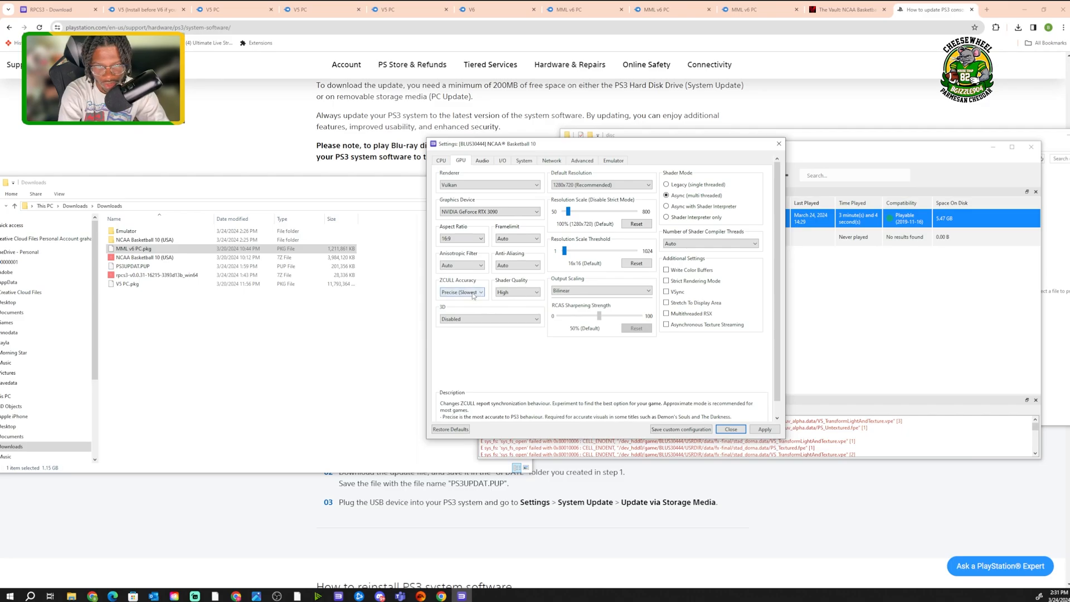
click(462, 292)
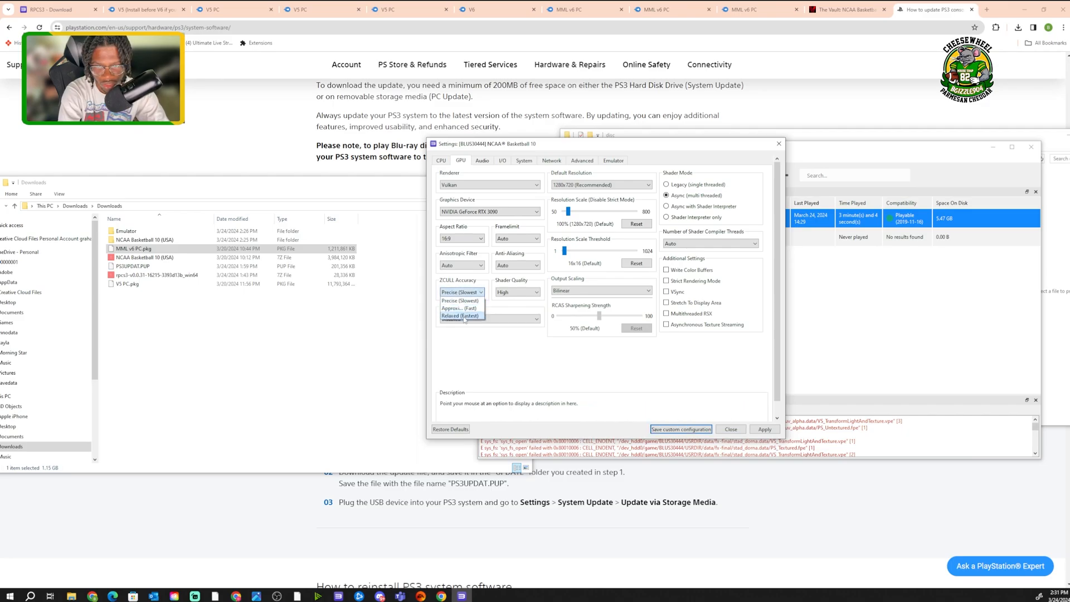
click(459, 315)
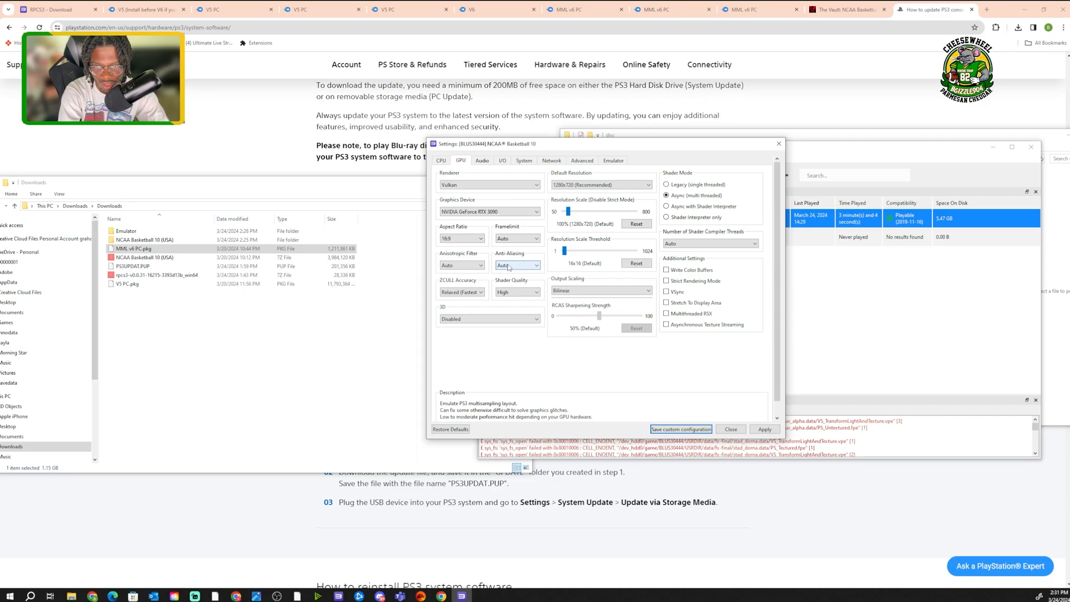
click(516, 265)
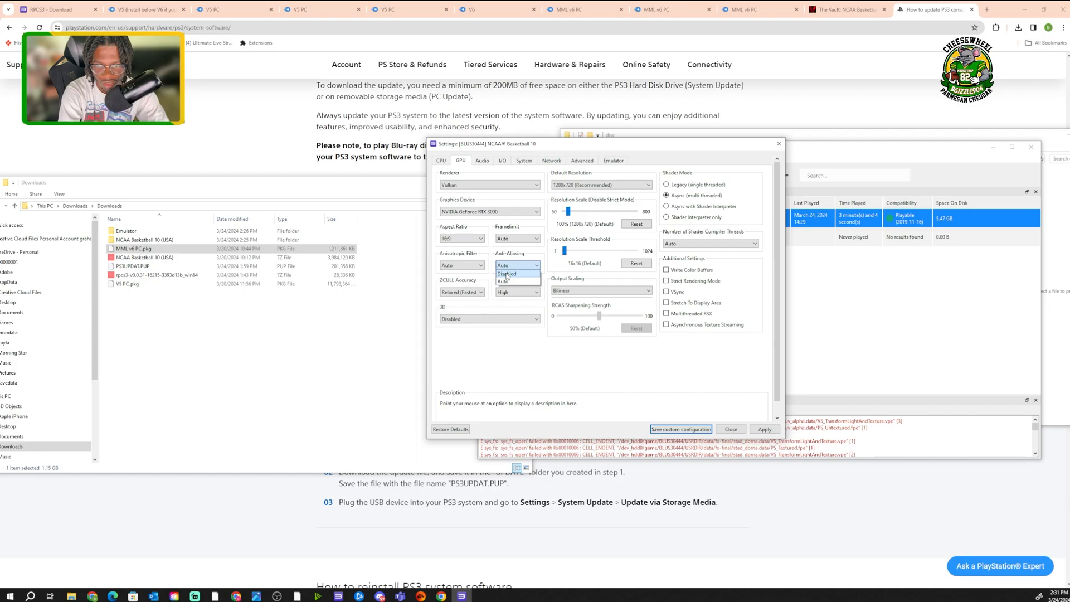
click(506, 273)
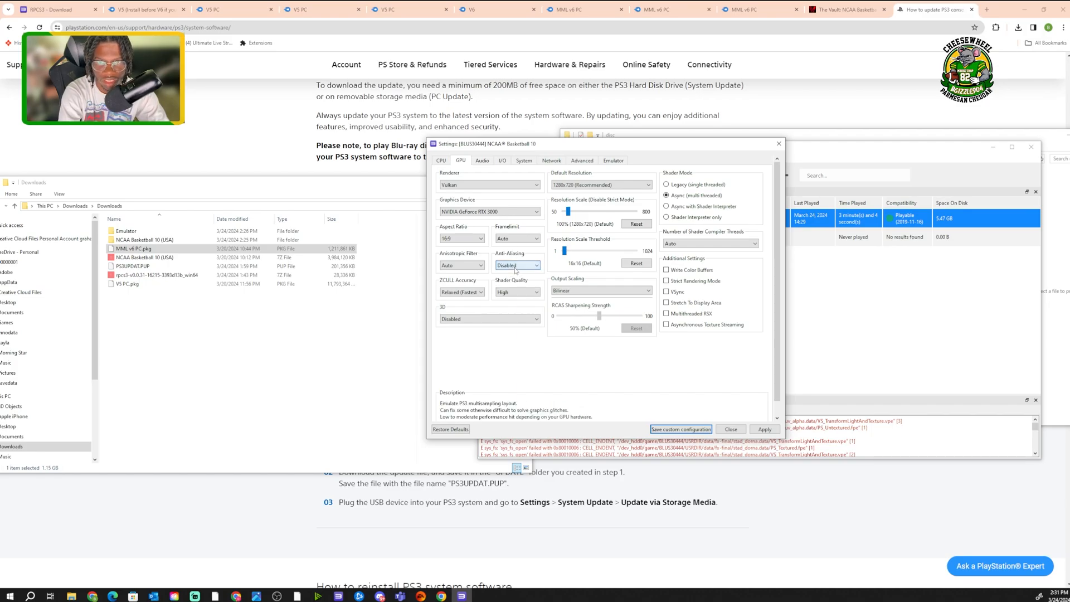
click(516, 266)
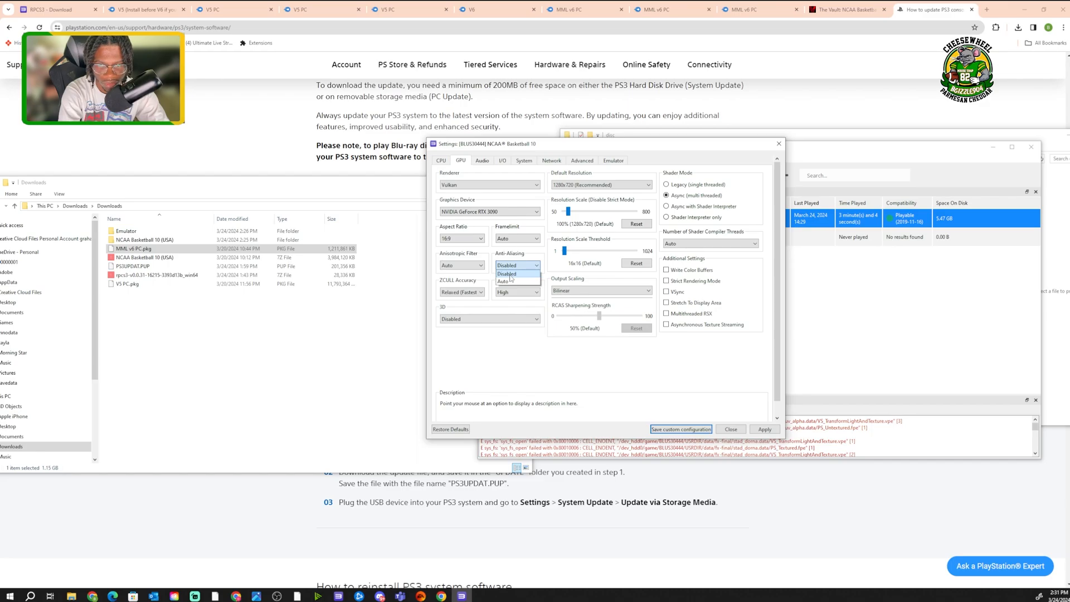
click(506, 273)
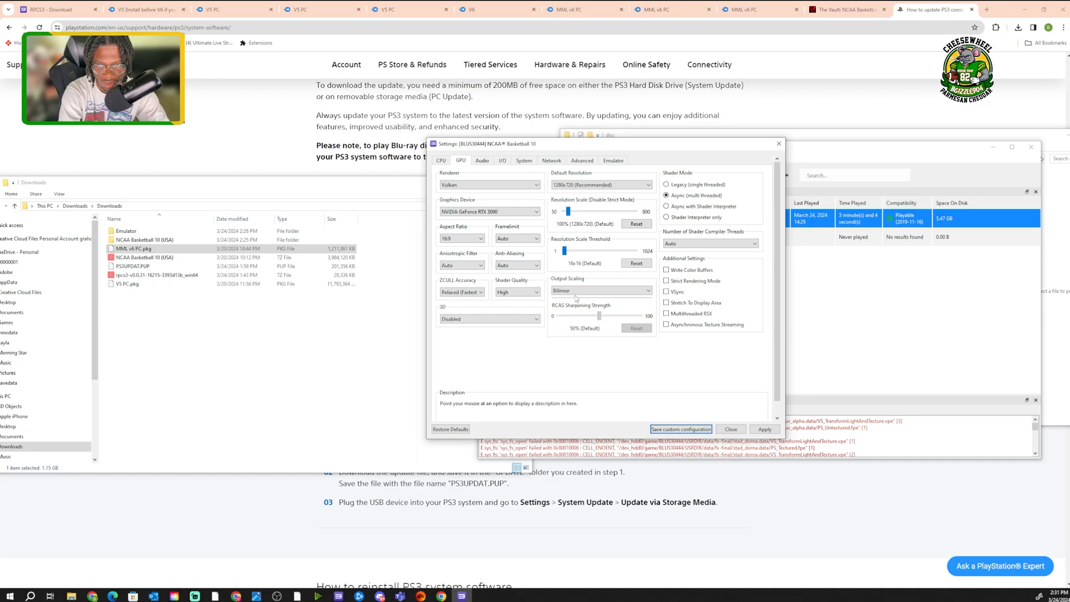
mouse_move(601, 290)
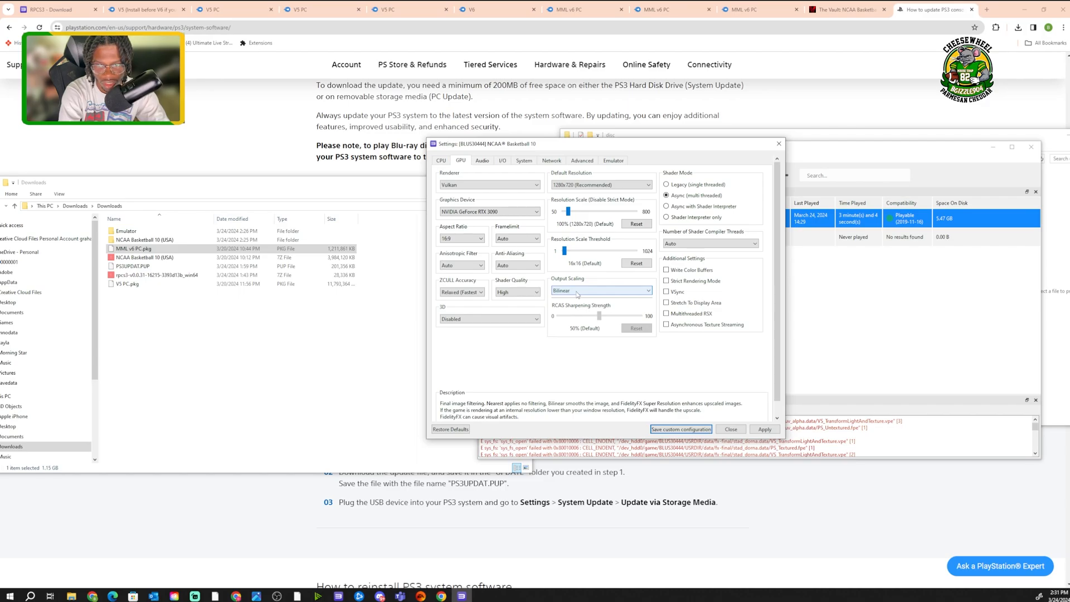
click(600, 291)
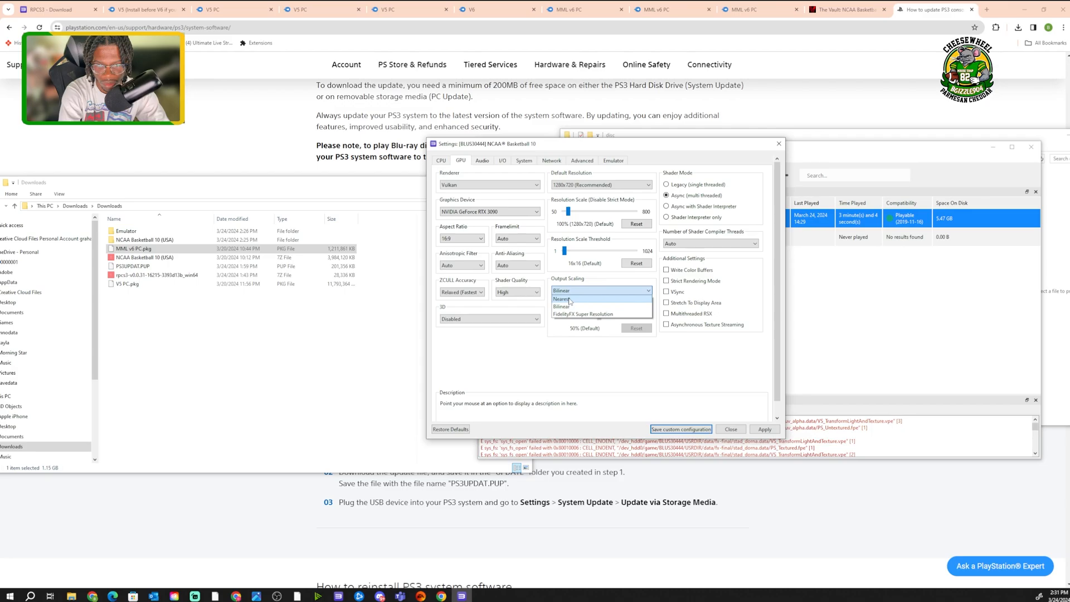
click(560, 299)
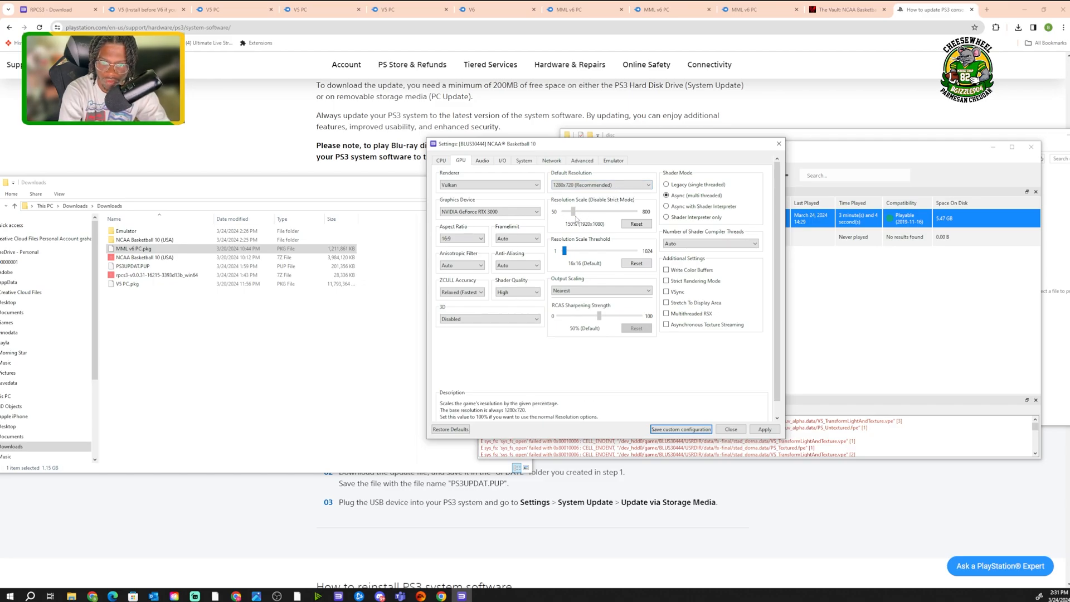
Set the resolution scale to 200% and enable asynchronous texture streaming.
drag(572, 223, 594, 223)
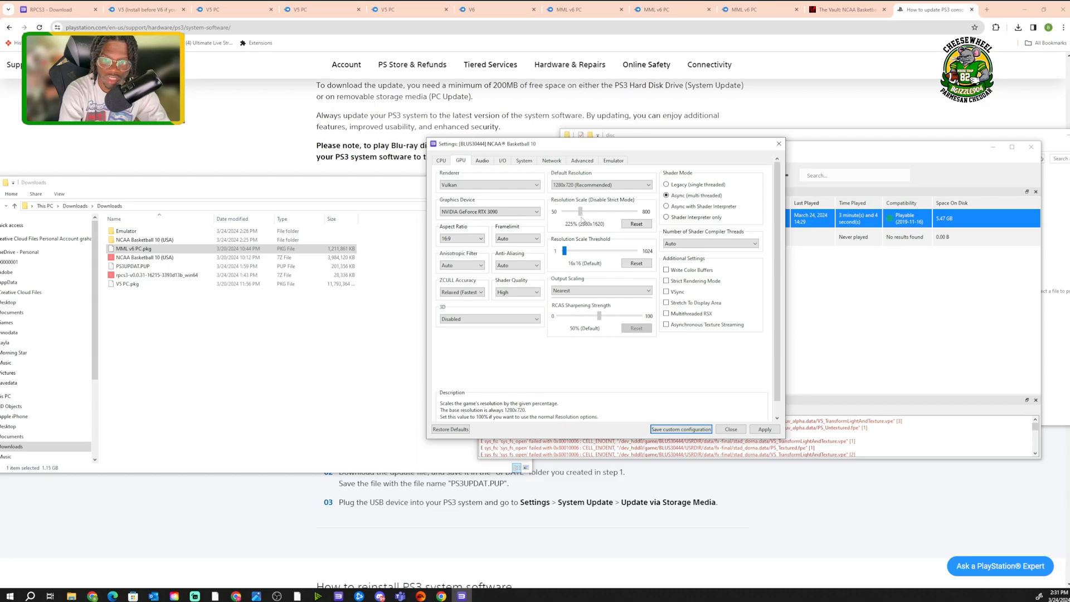
drag(579, 211, 573, 211)
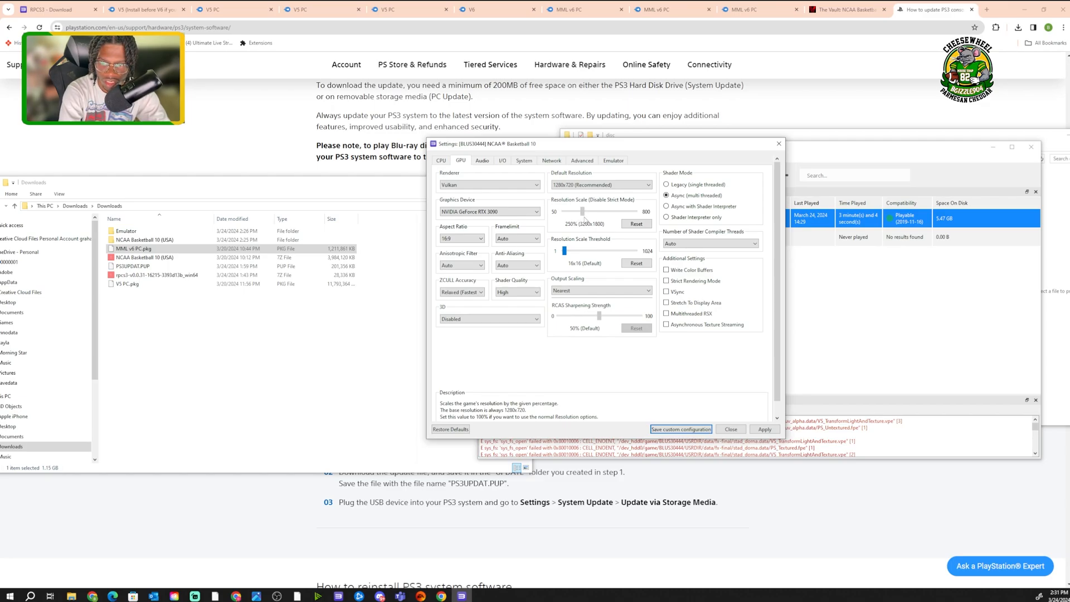
drag(581, 210, 589, 210)
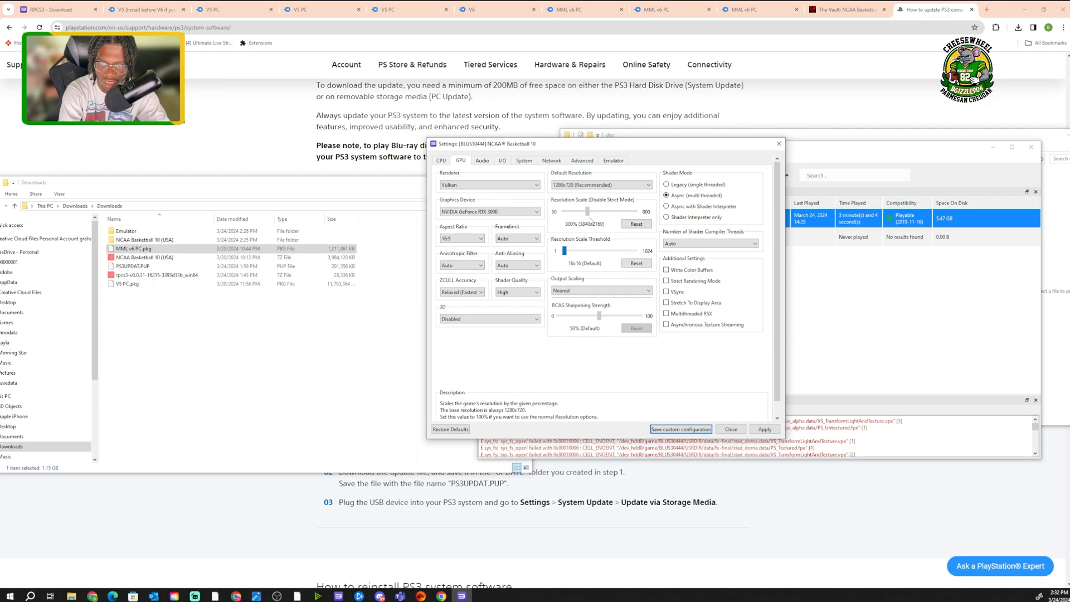
drag(589, 210, 583, 211)
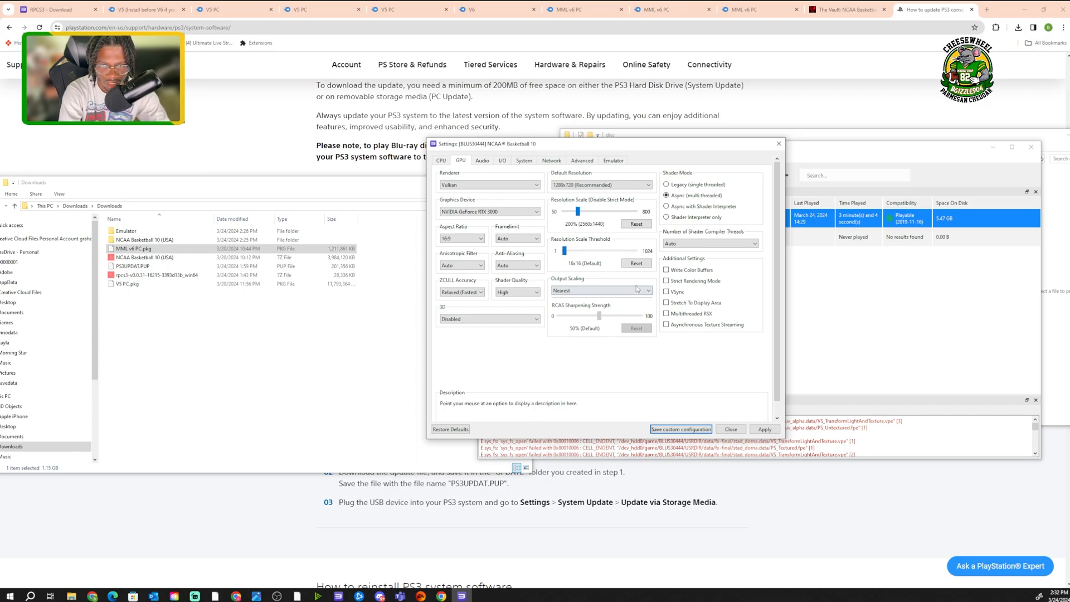
mouse_move(692, 313)
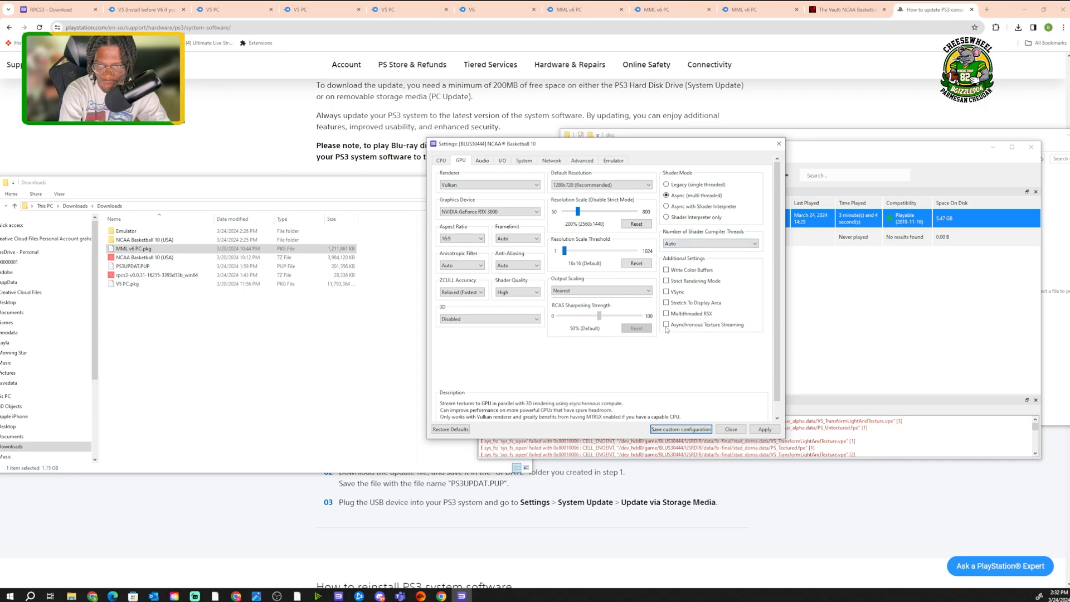
click(666, 324)
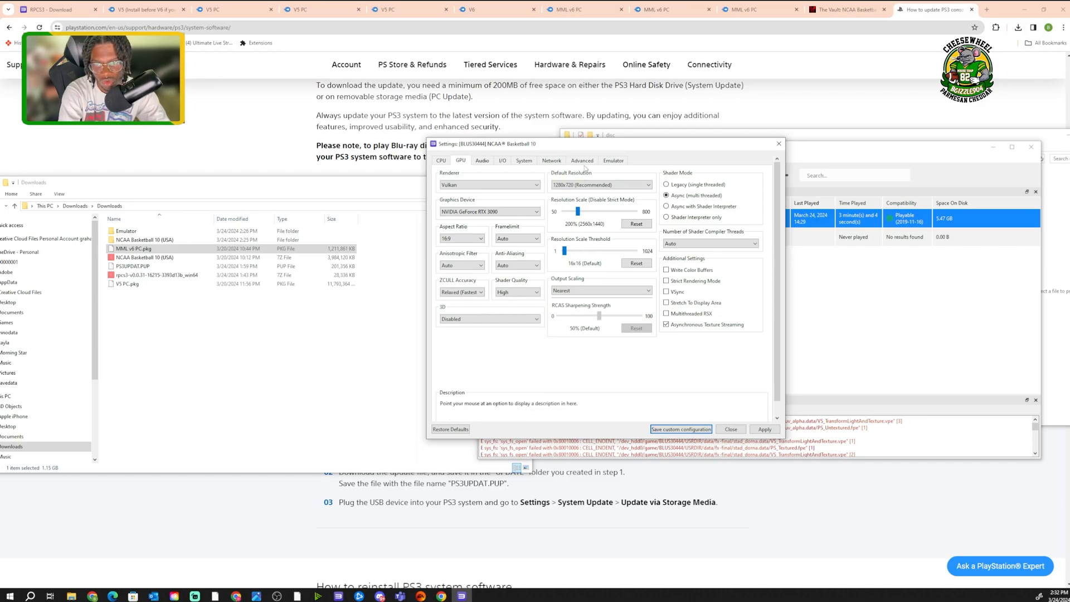
Set RSX FIFO accuracy to Atomic and driver wake-up delay to 200 µs in the Advanced settings.
click(582, 160)
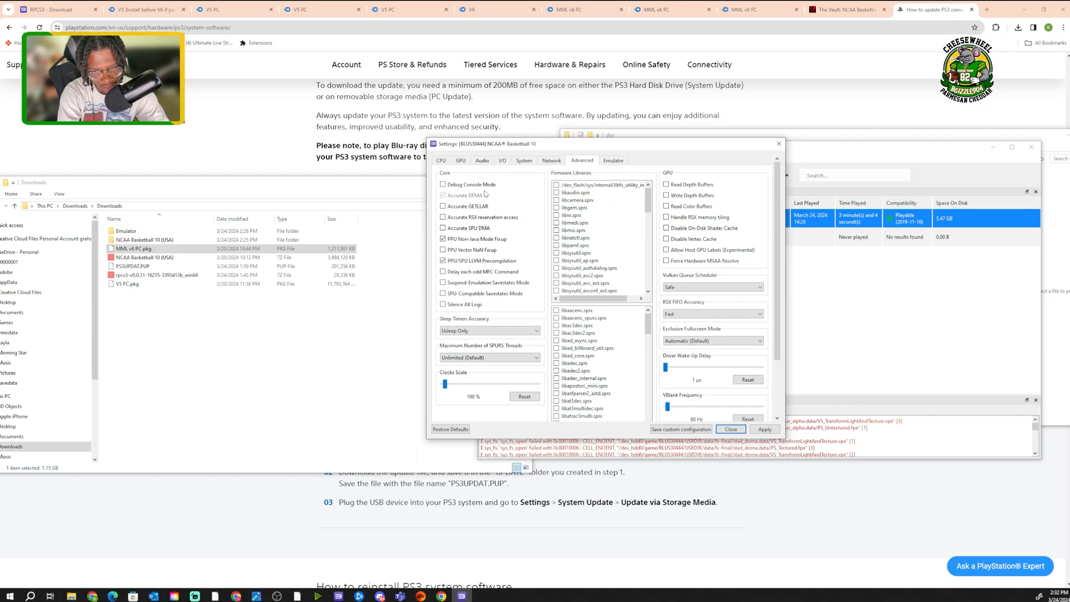
mouse_move(442, 291)
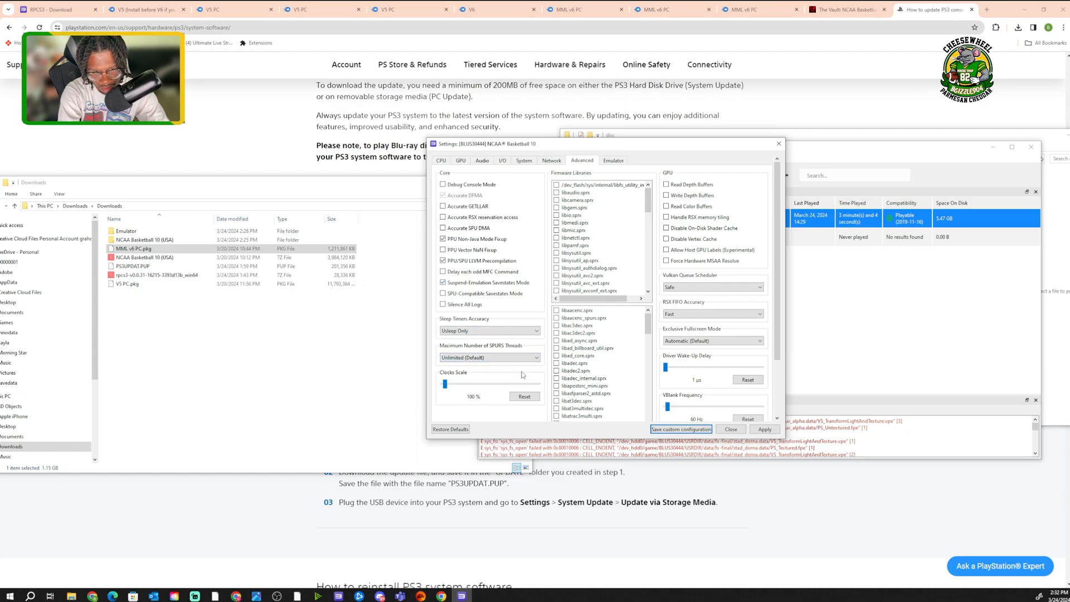
mouse_move(704, 329)
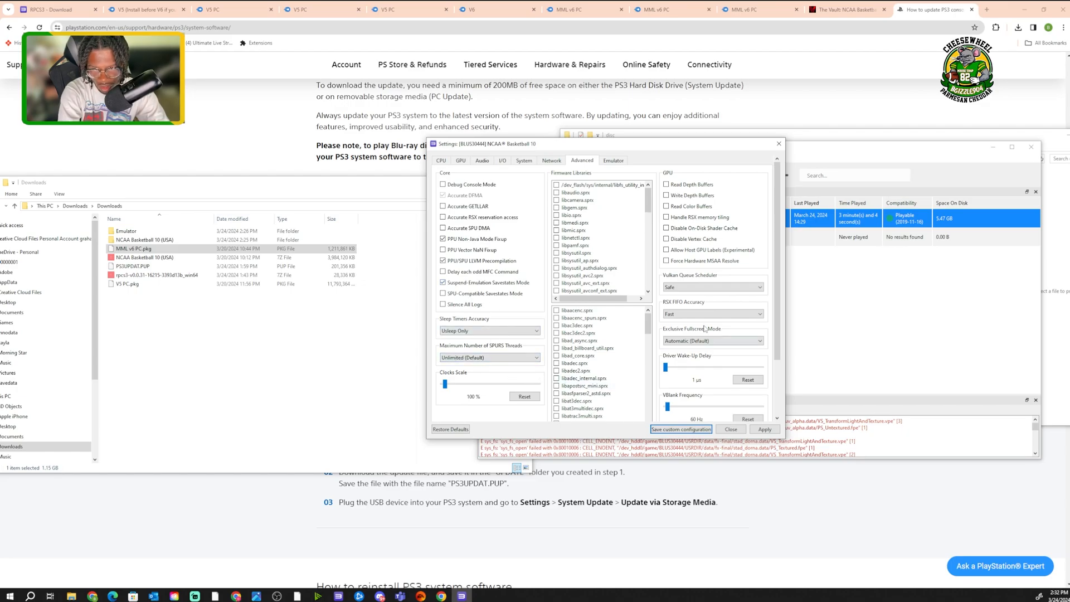
mouse_move(692, 311)
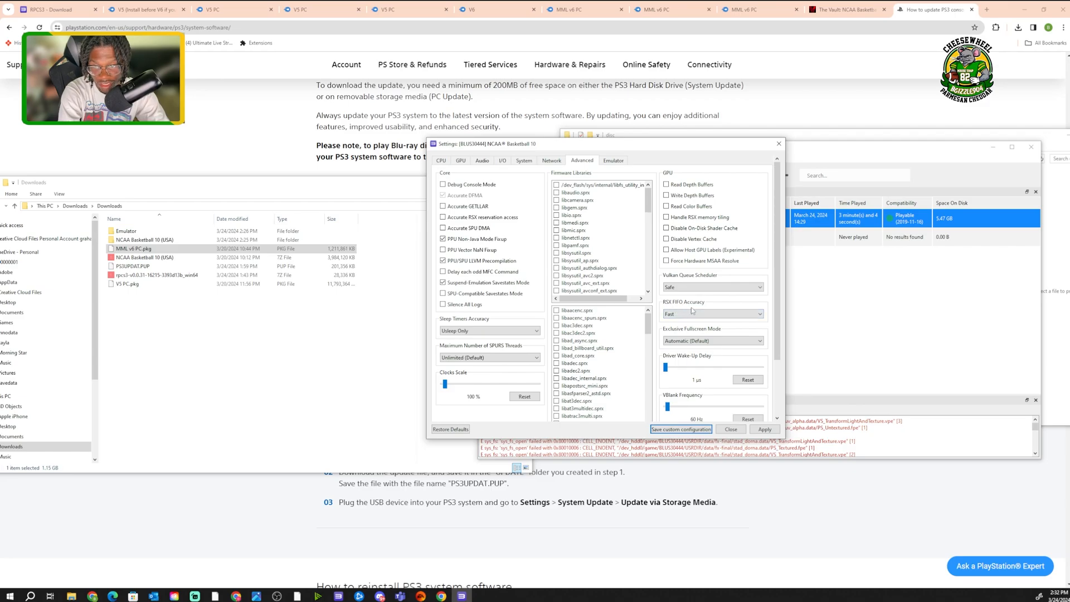
click(713, 313)
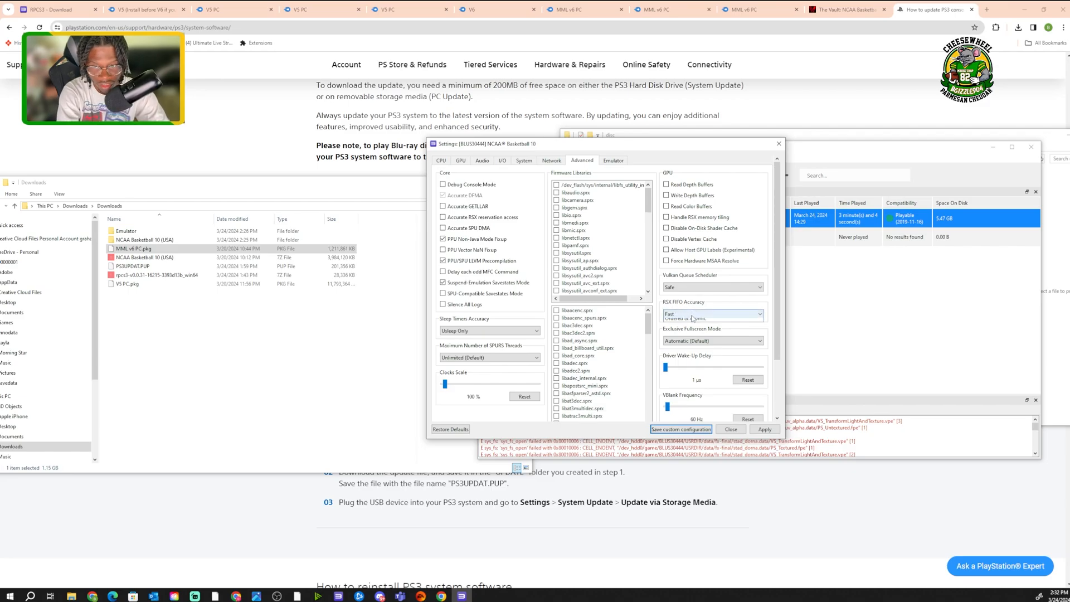
click(712, 313)
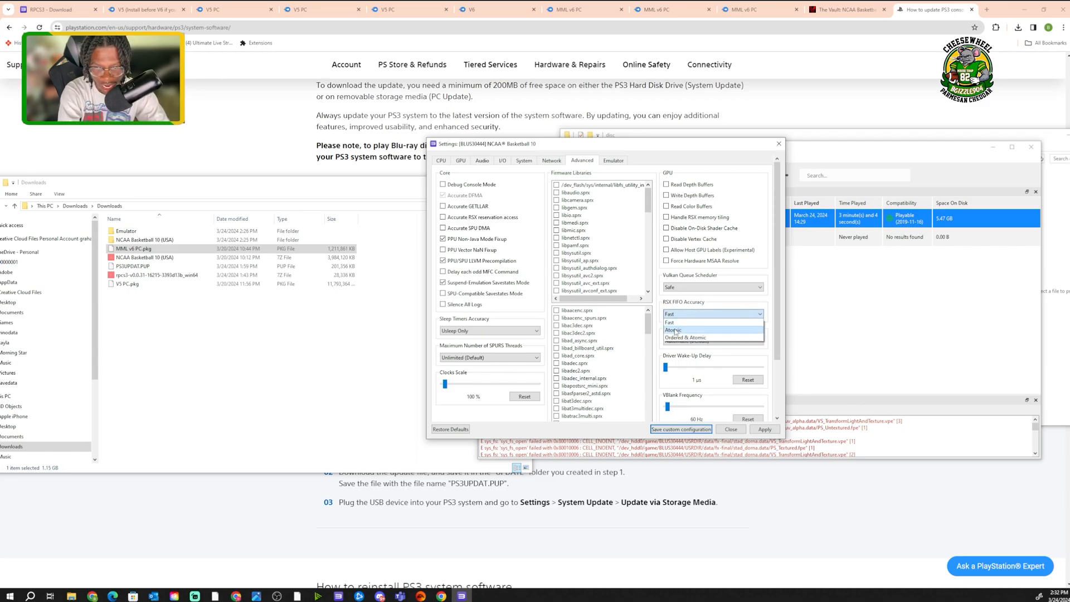
click(676, 330)
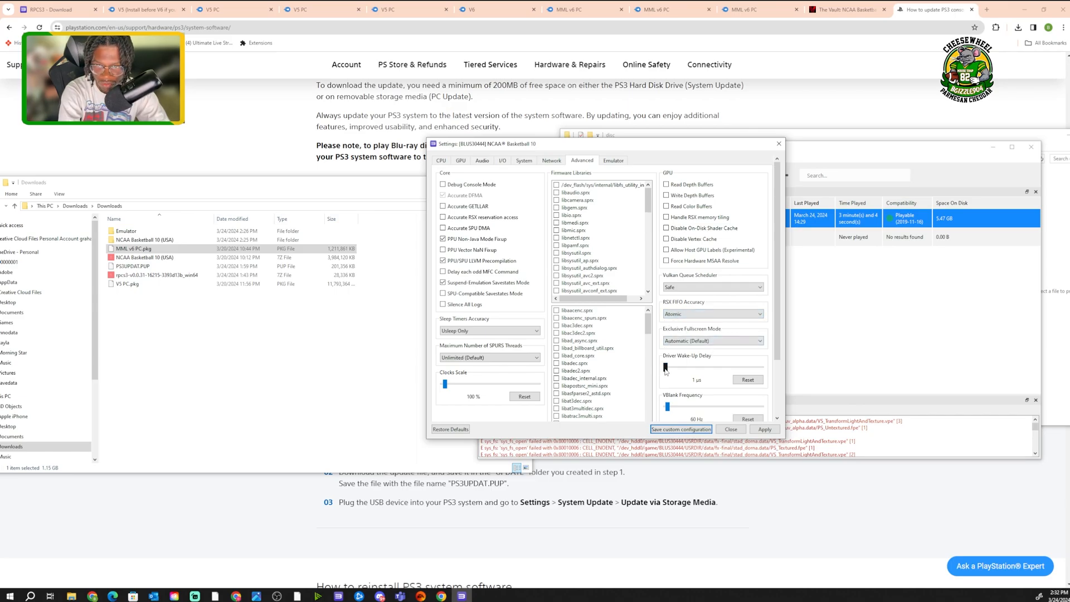
drag(664, 367, 671, 367)
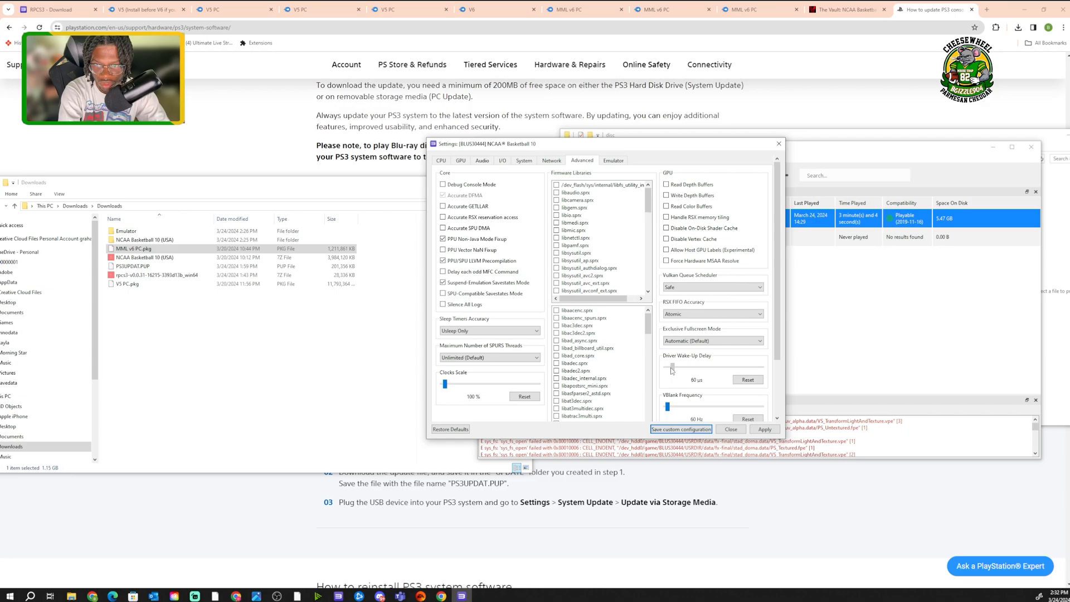
drag(671, 368, 687, 367)
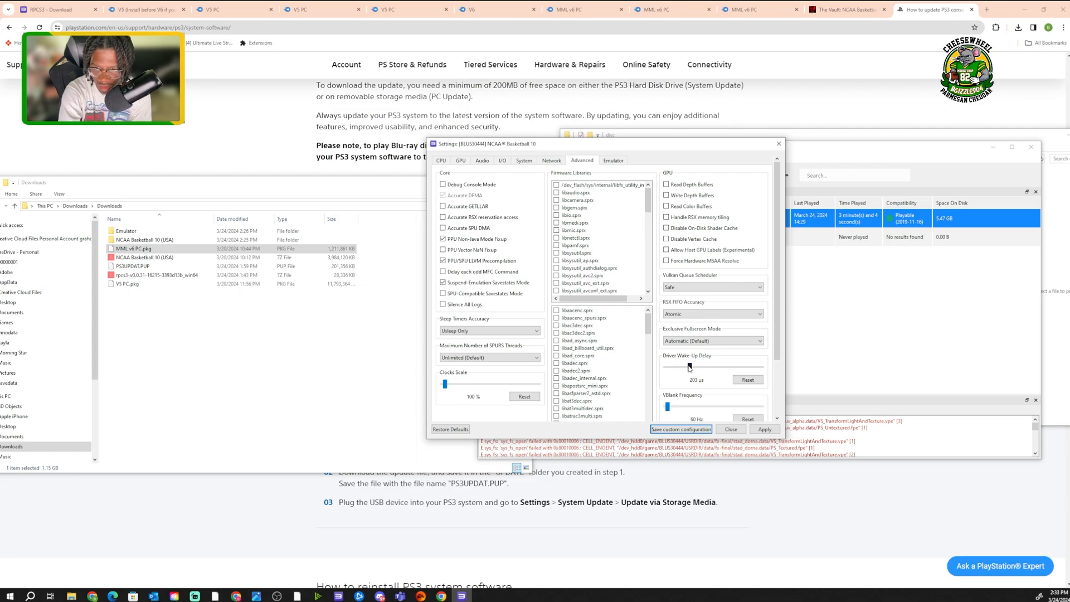
drag(688, 367, 688, 367)
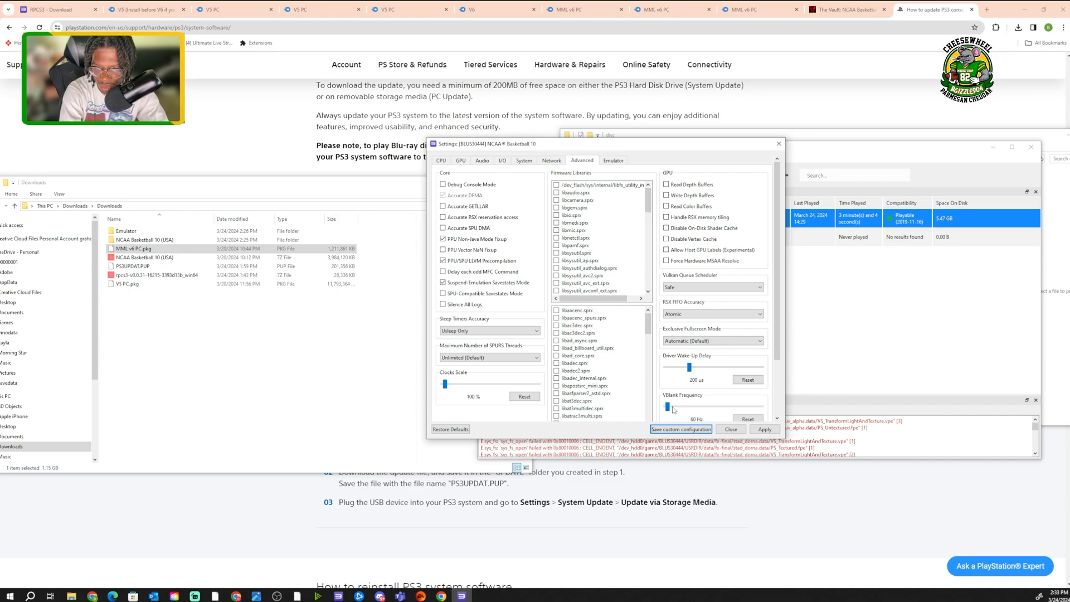
Raise the VBlank frequency slider to 150 Hz.
drag(667, 405, 670, 406)
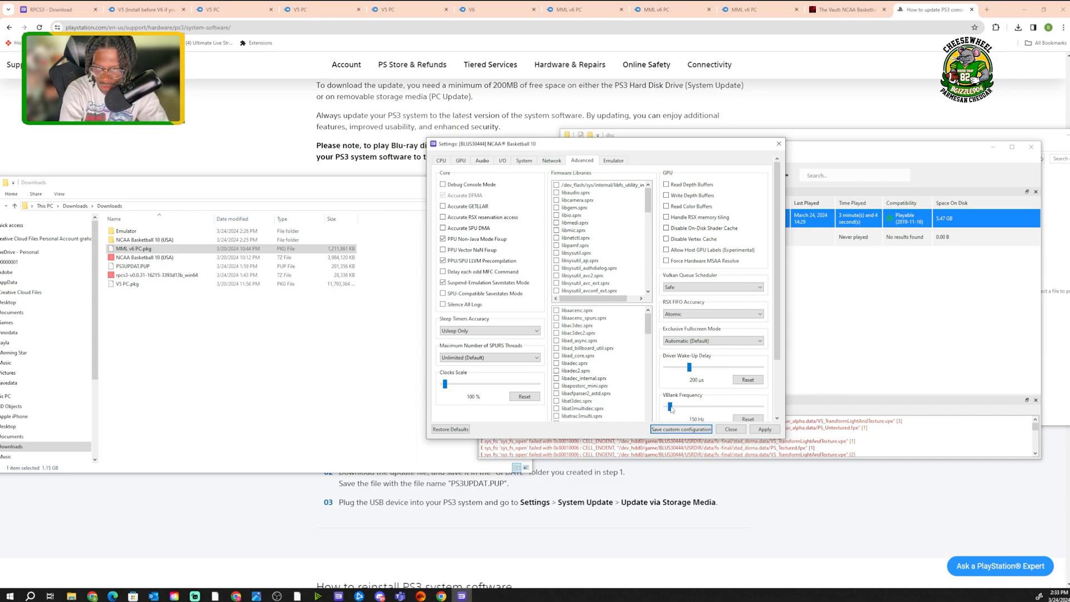
drag(670, 407, 668, 407)
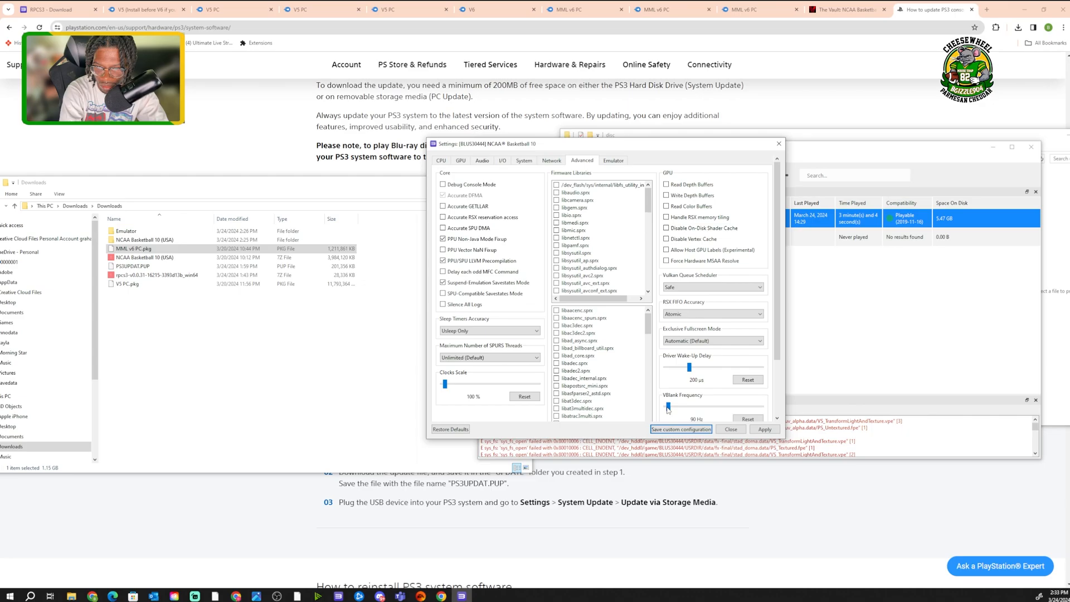
drag(668, 407, 668, 406)
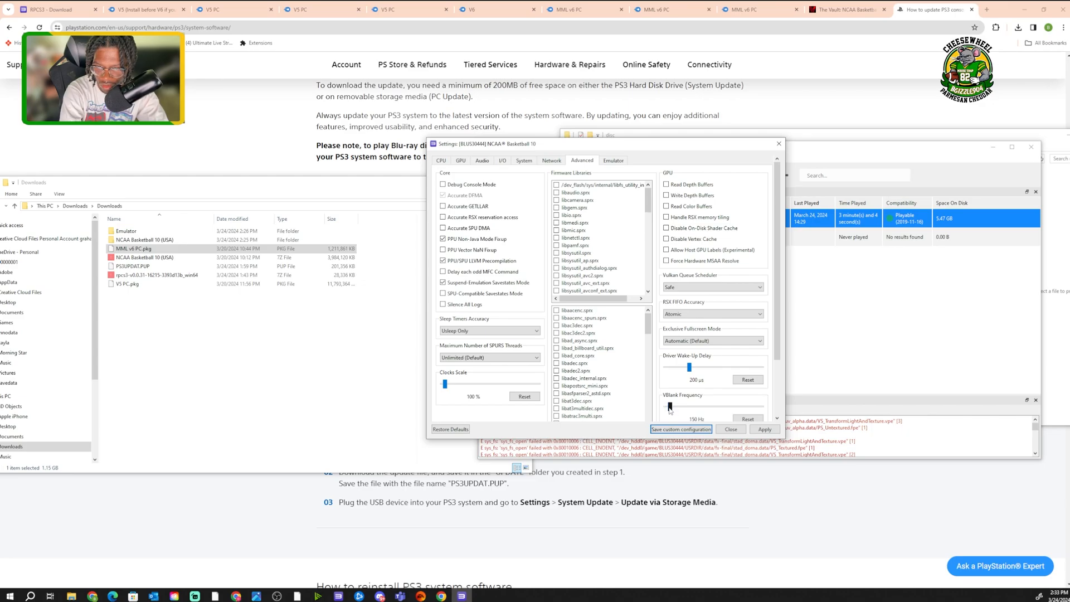
drag(672, 406, 667, 406)
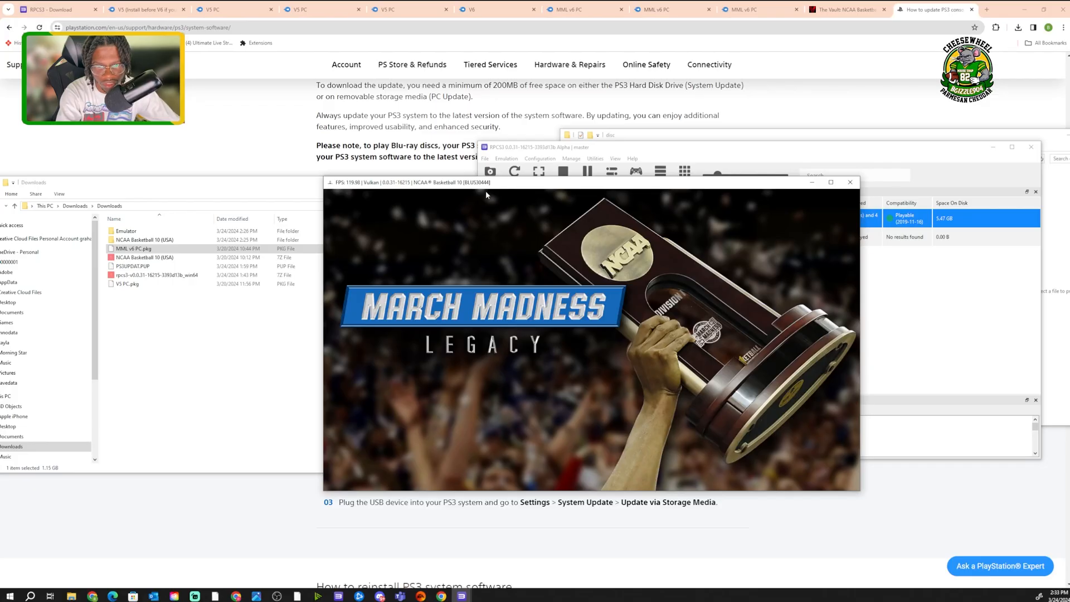
mouse_move(458, 261)
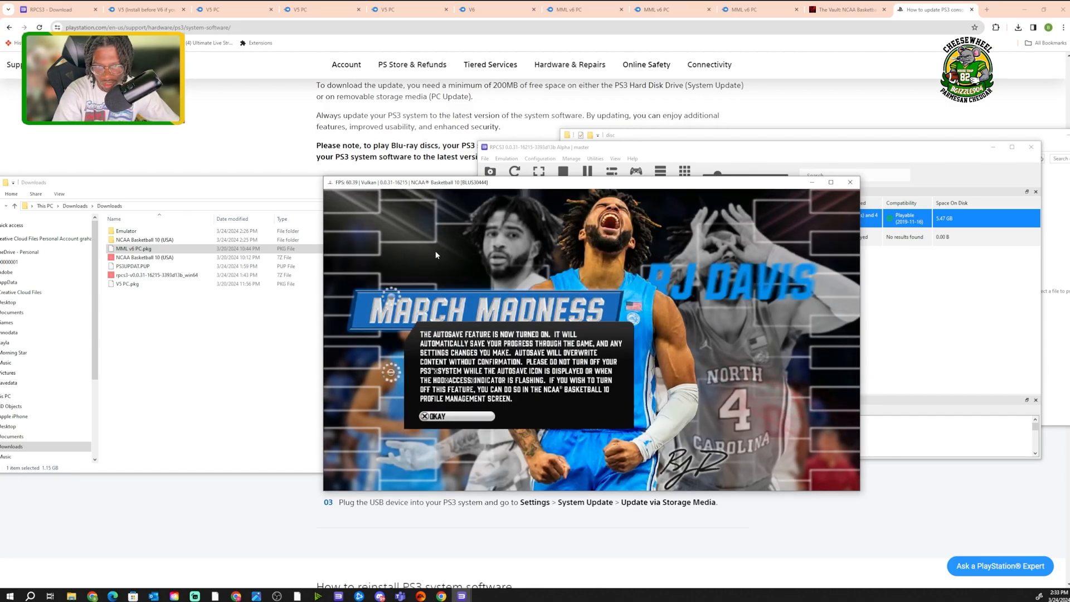
Dismiss the March Madness Legacy autosave notice so team and player data loads.
click(436, 416)
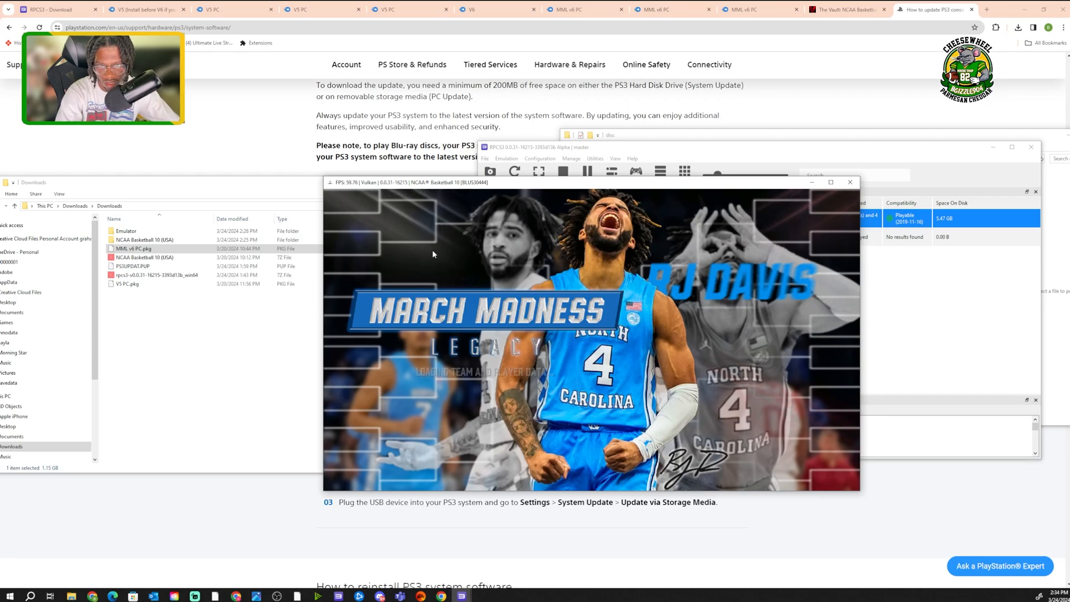